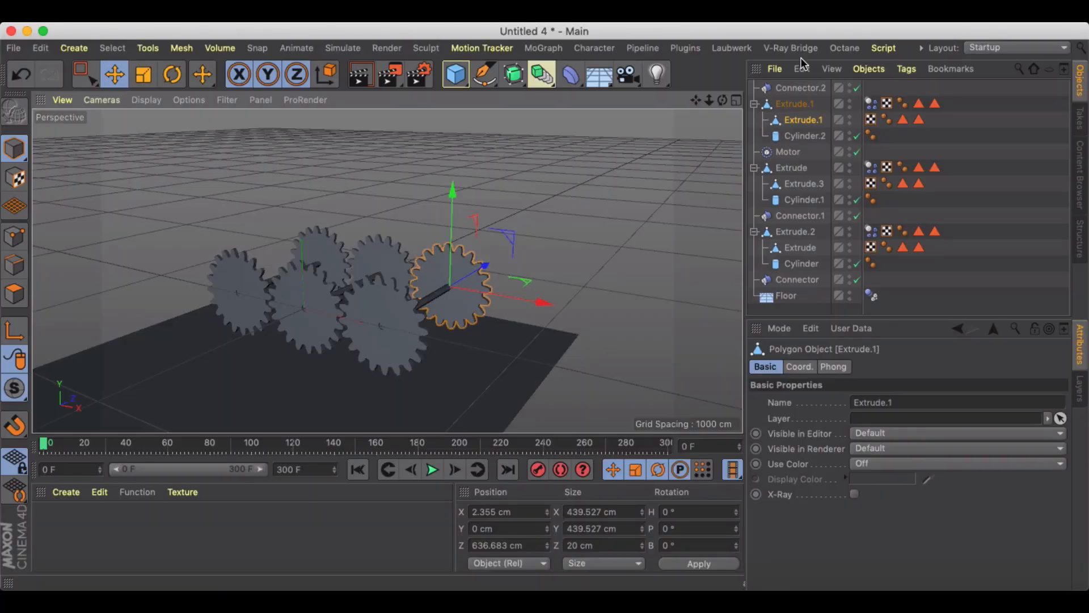
mouse_move(786, 90)
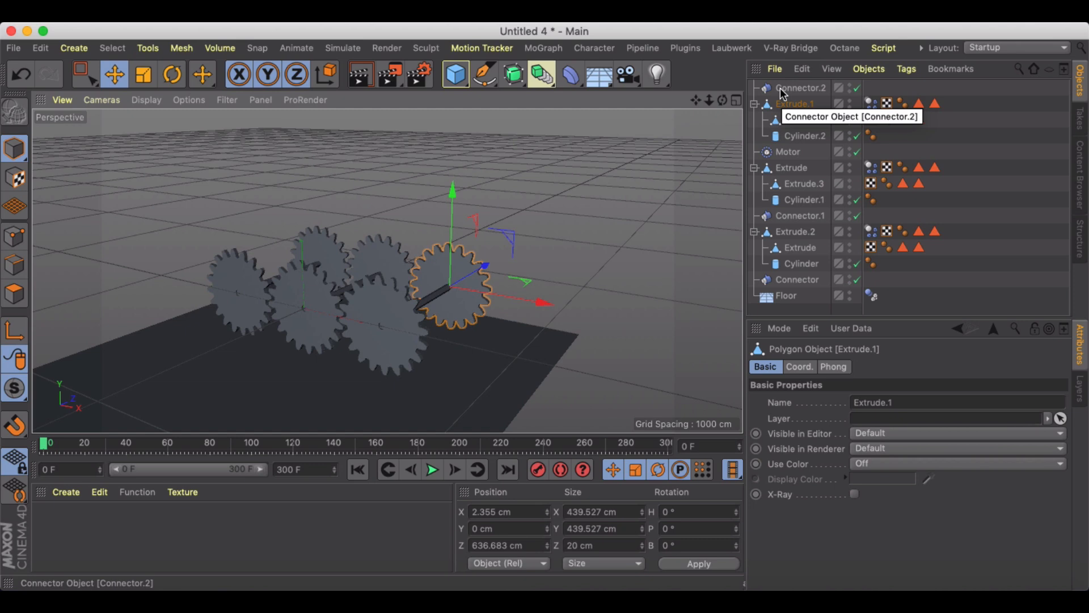
mouse_move(740, 111)
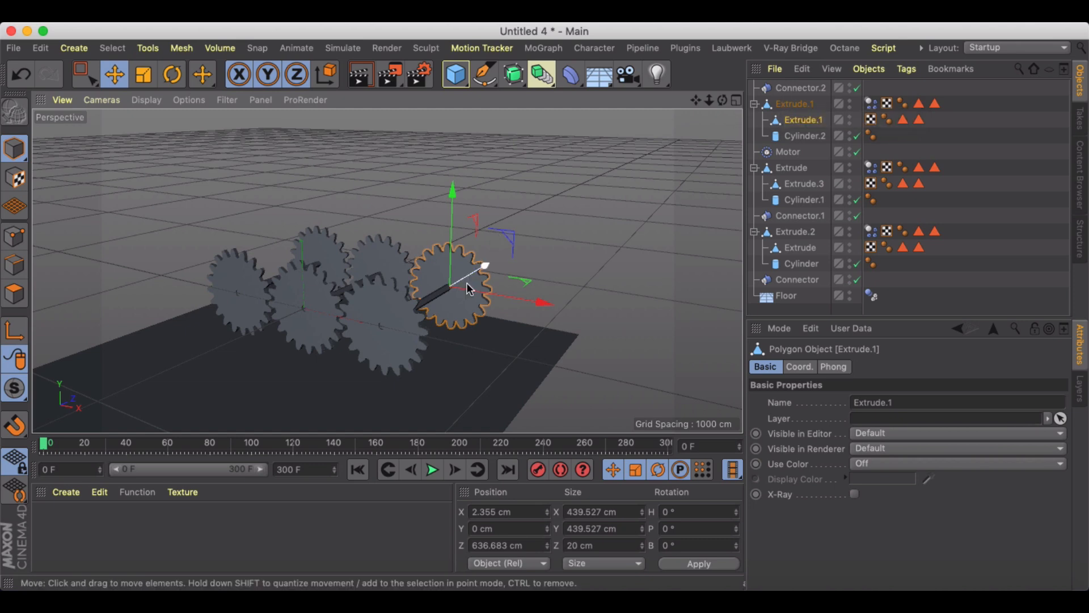
Step: Play and stop the existing gear simulation repeatedly to review it
left_click(433, 470)
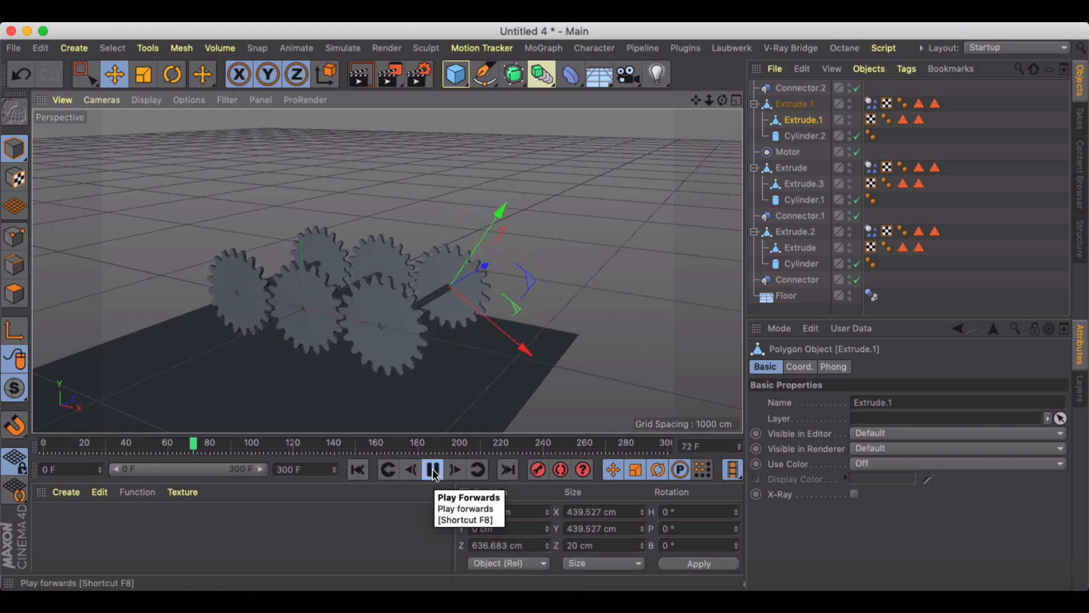
left_click(432, 470)
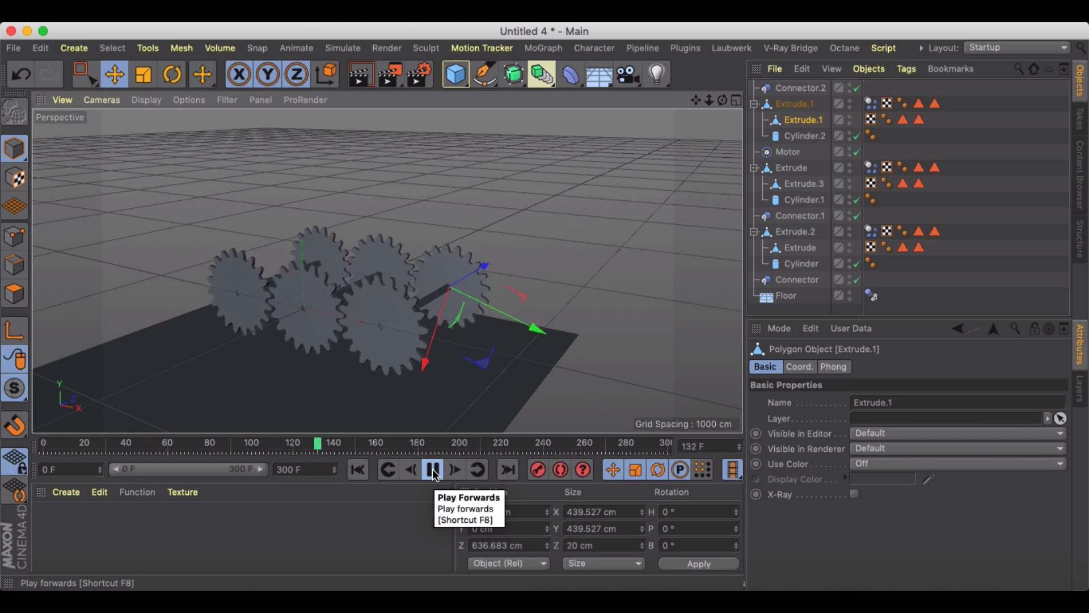
left_click(433, 470)
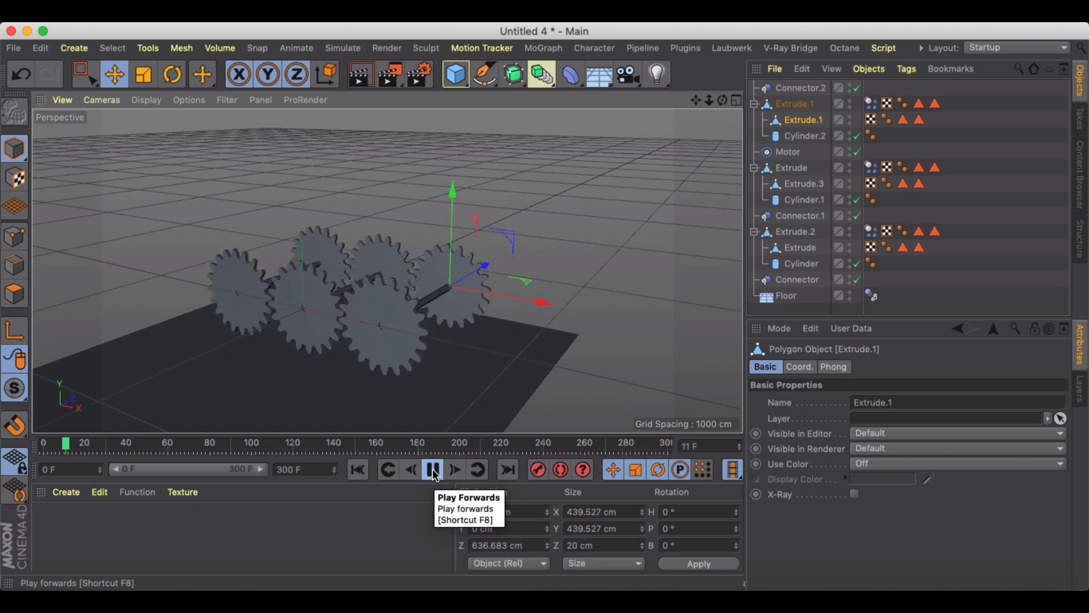
left_click(455, 470)
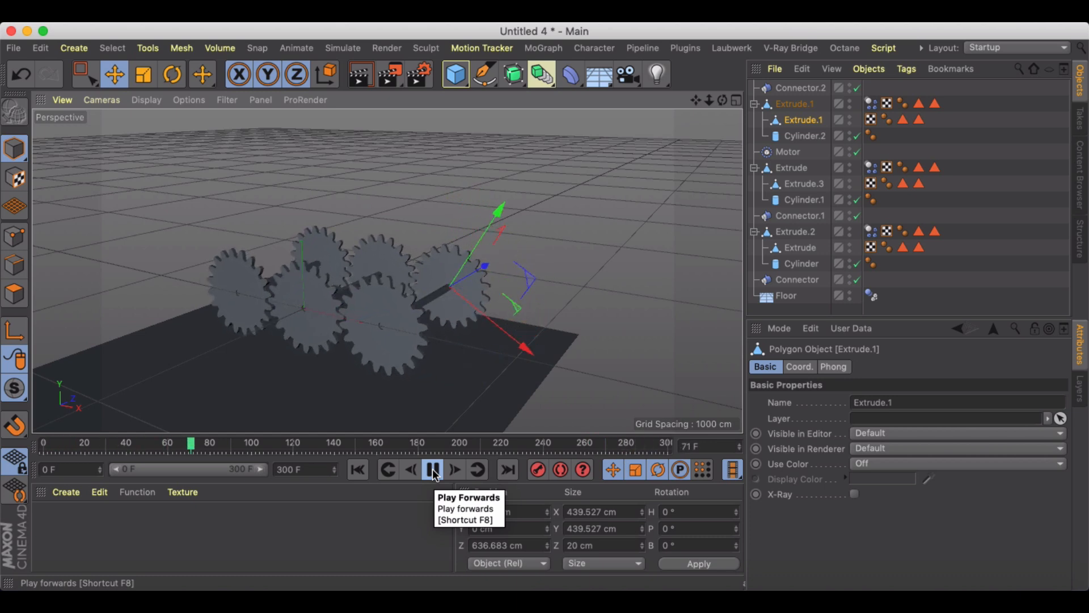
left_click(432, 470)
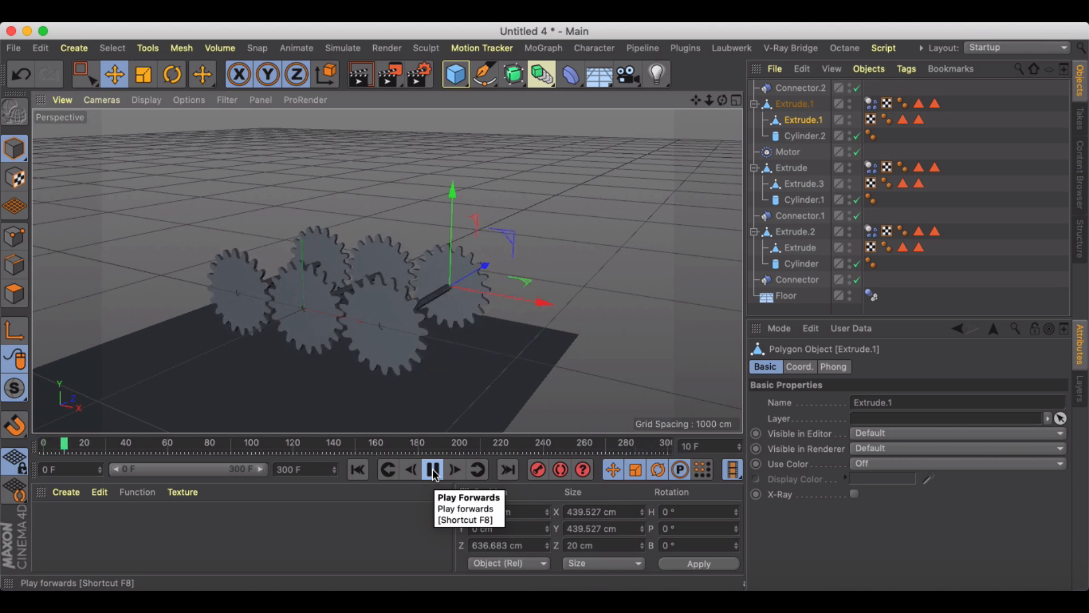
left_click(432, 470)
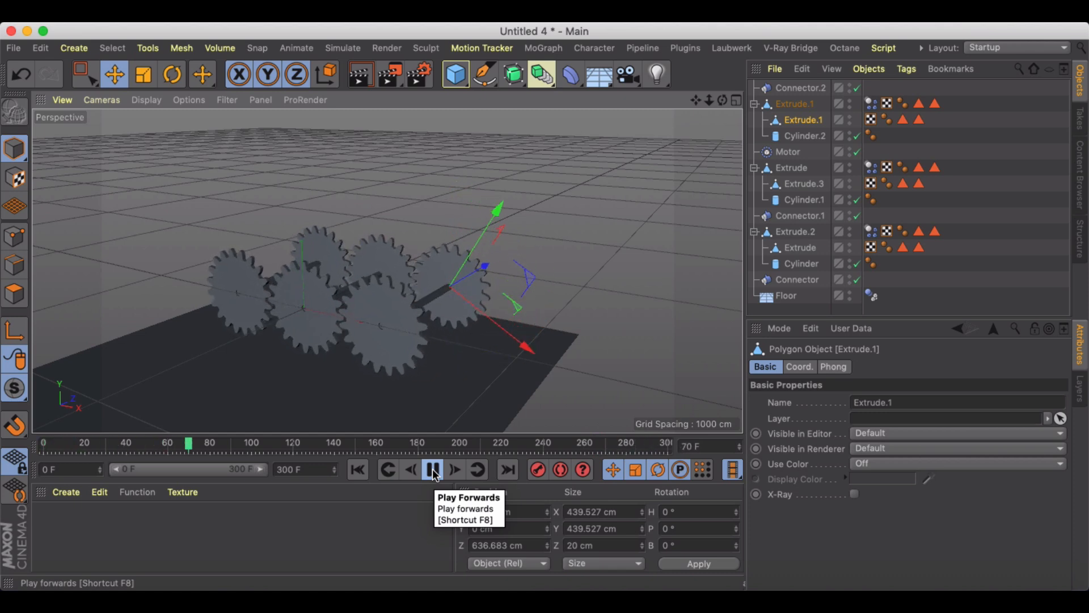
left_click(431, 470)
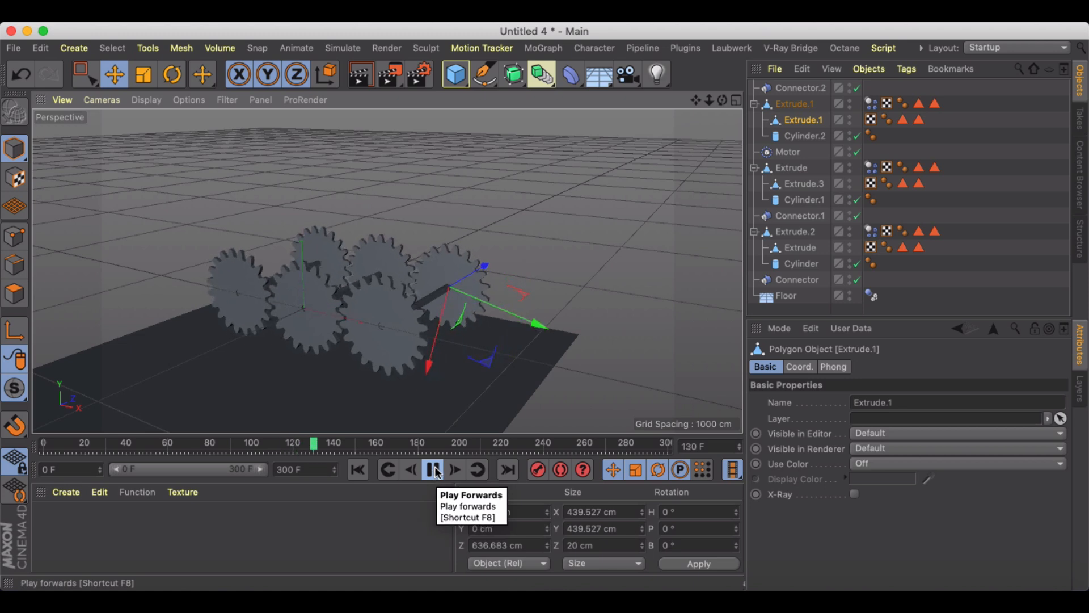
left_click(433, 470)
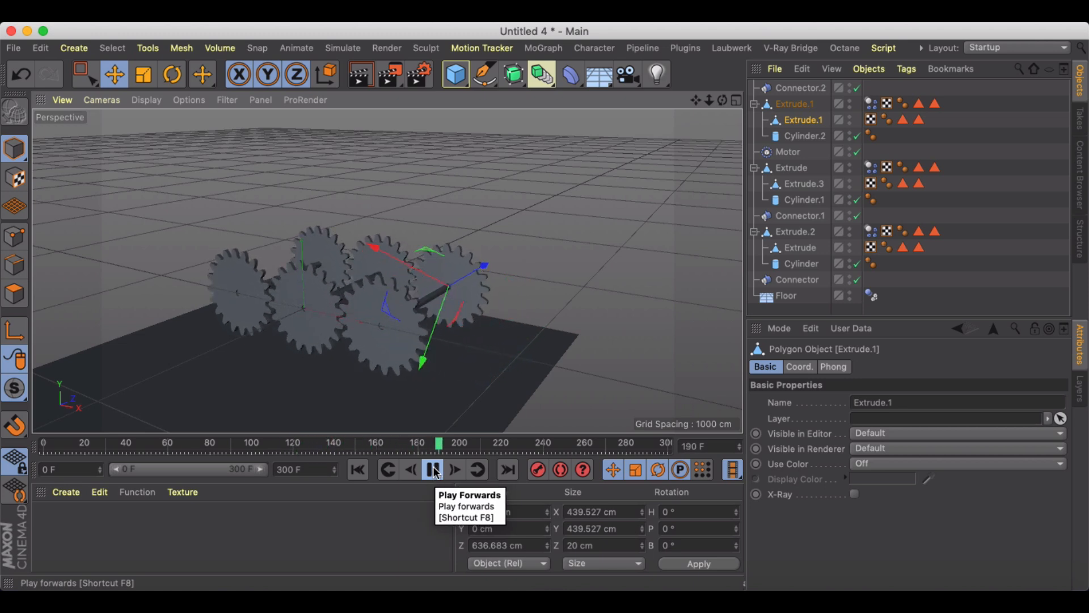
left_click(432, 470)
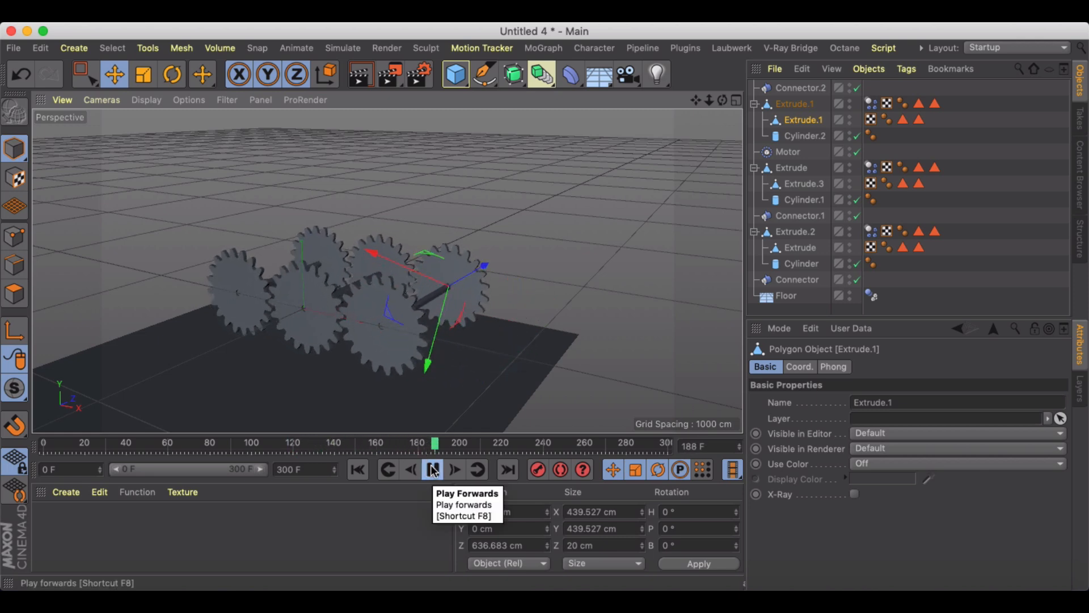
left_click(432, 469)
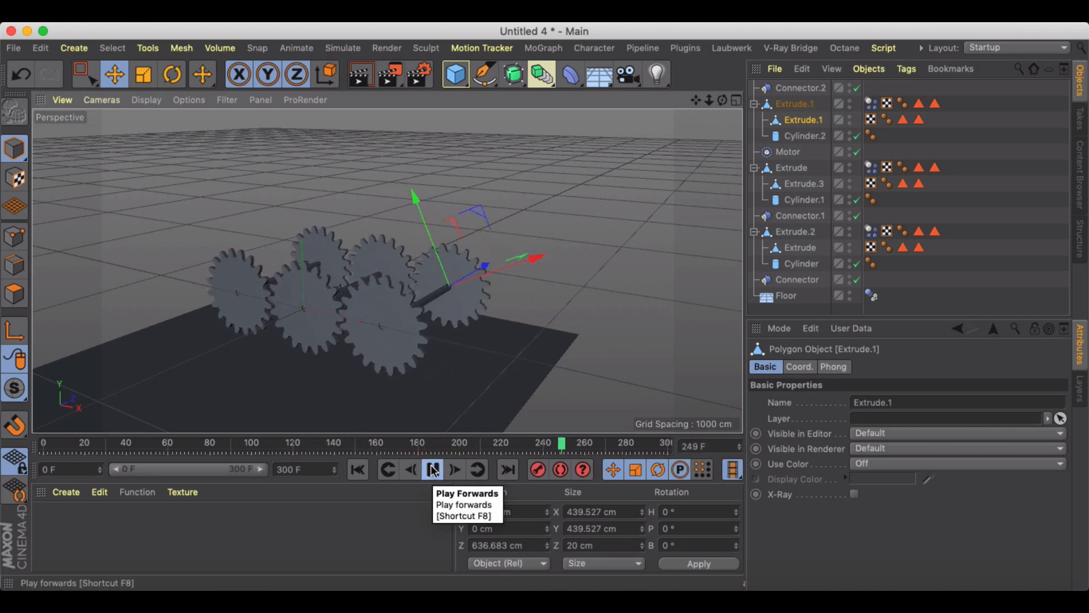
left_click(432, 469)
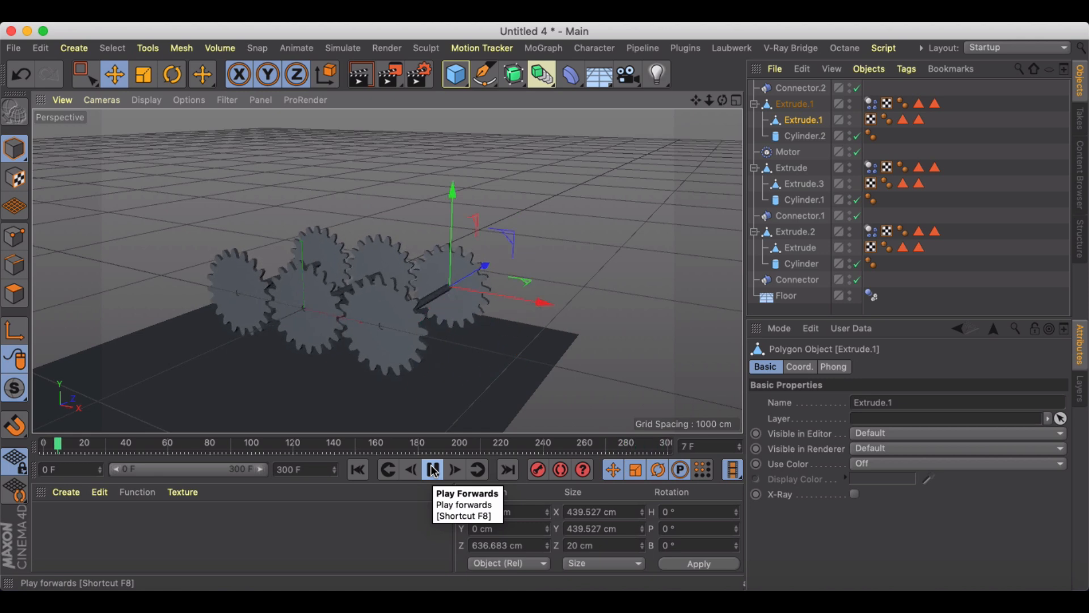
left_click(432, 469)
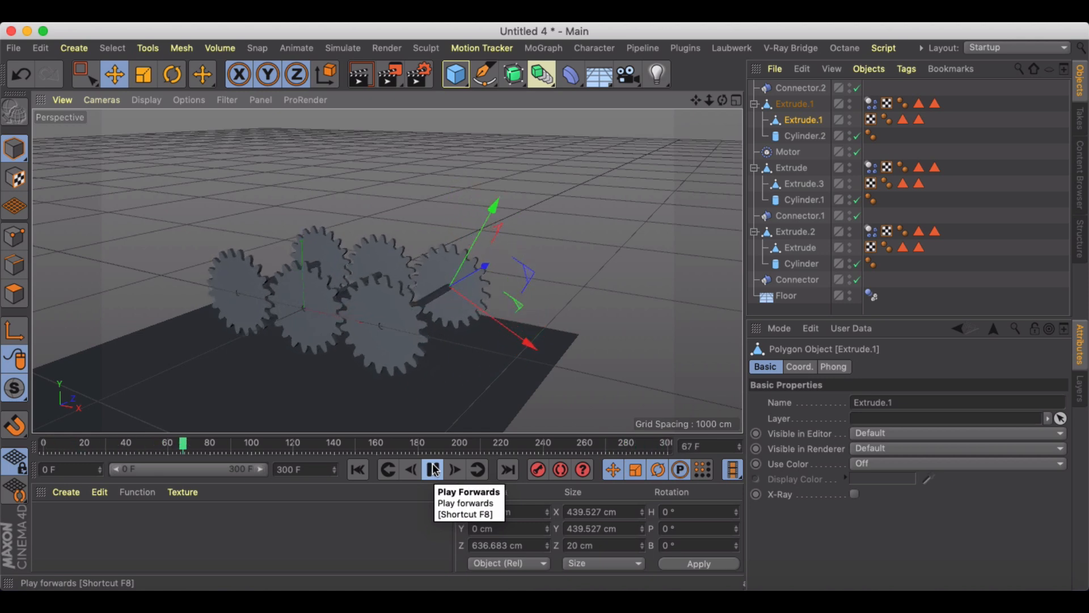
left_click(434, 470)
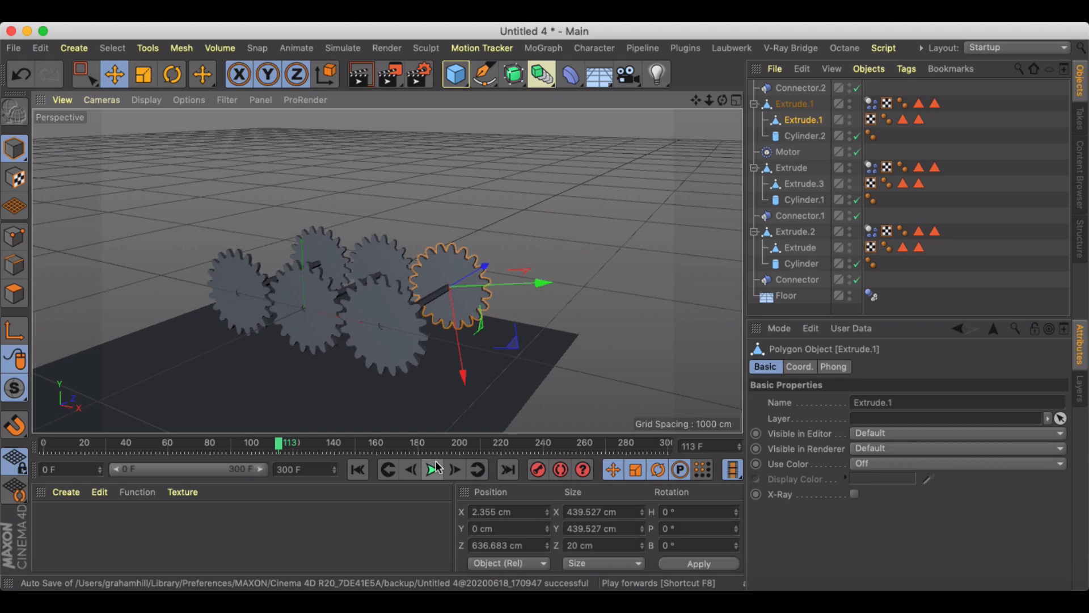
Step: Start a new empty scene with a Floor object, test-play it and rewind to the first frame
left_click(12, 47)
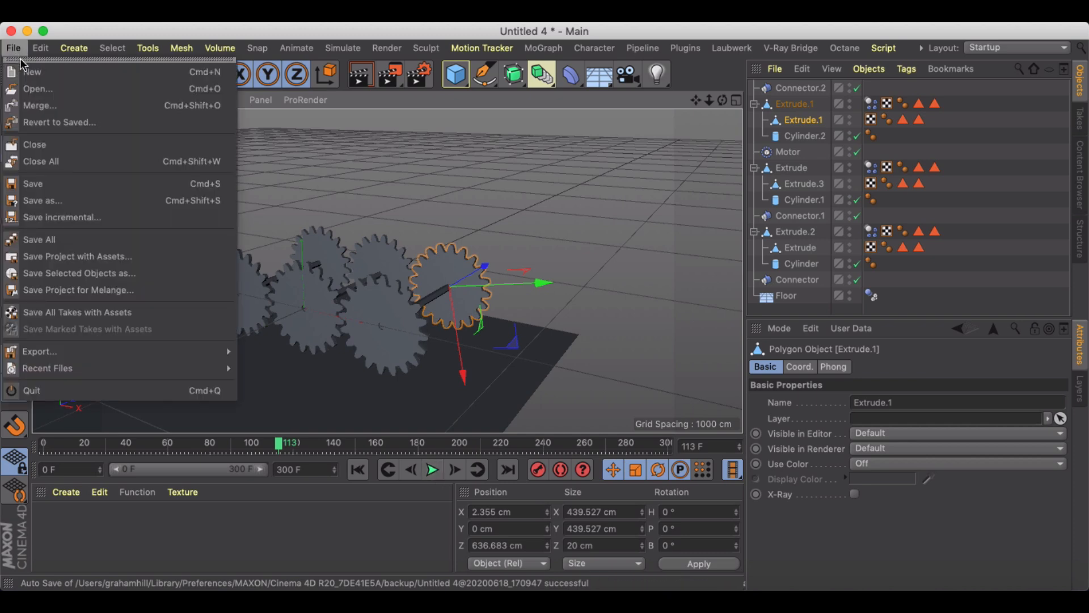
left_click(32, 71)
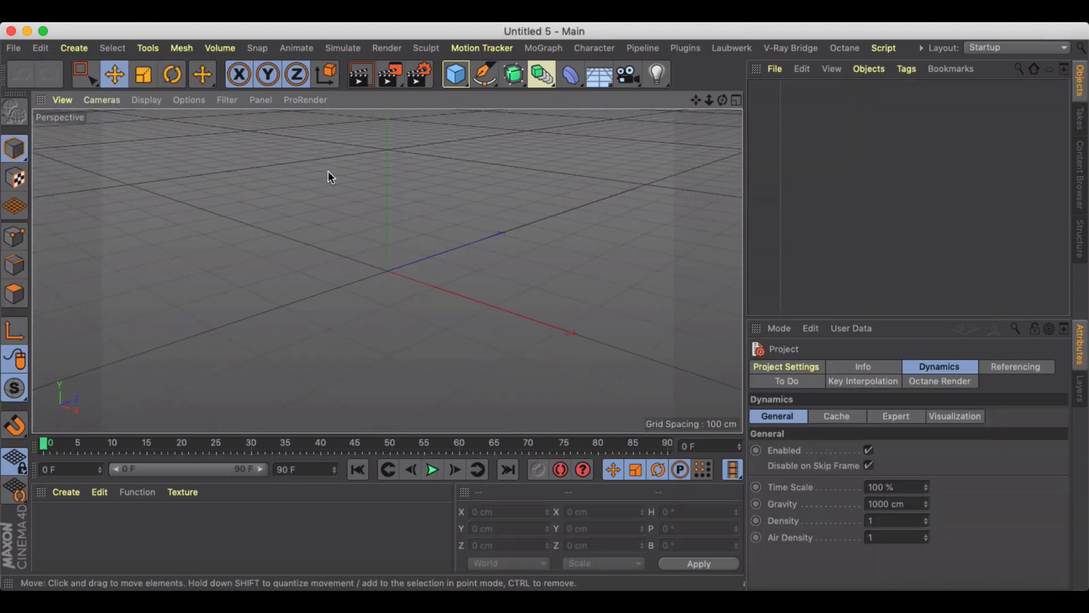
left_click(599, 74)
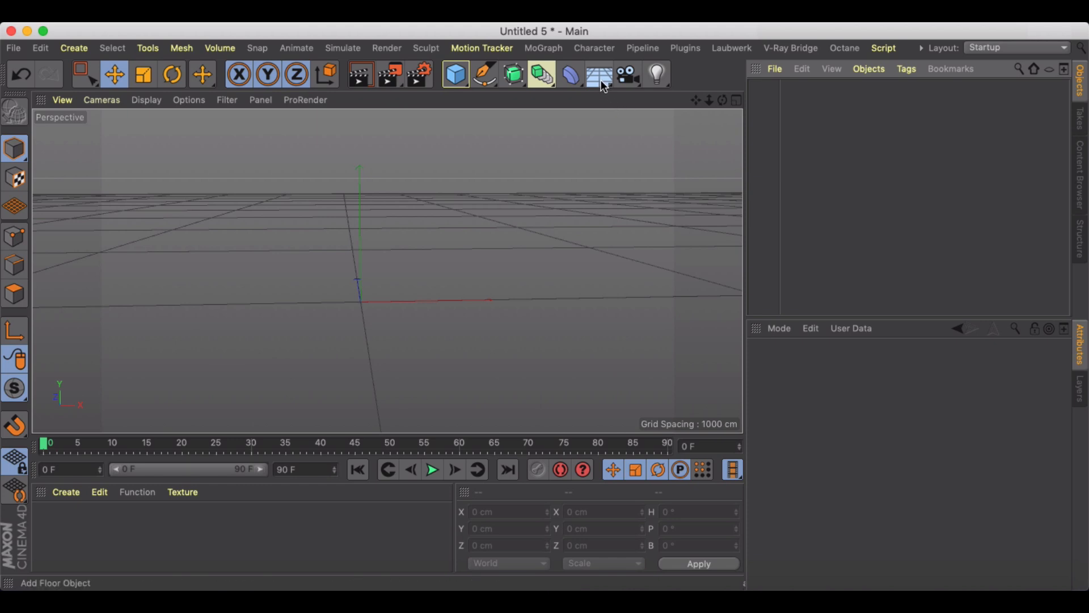
left_click(597, 74)
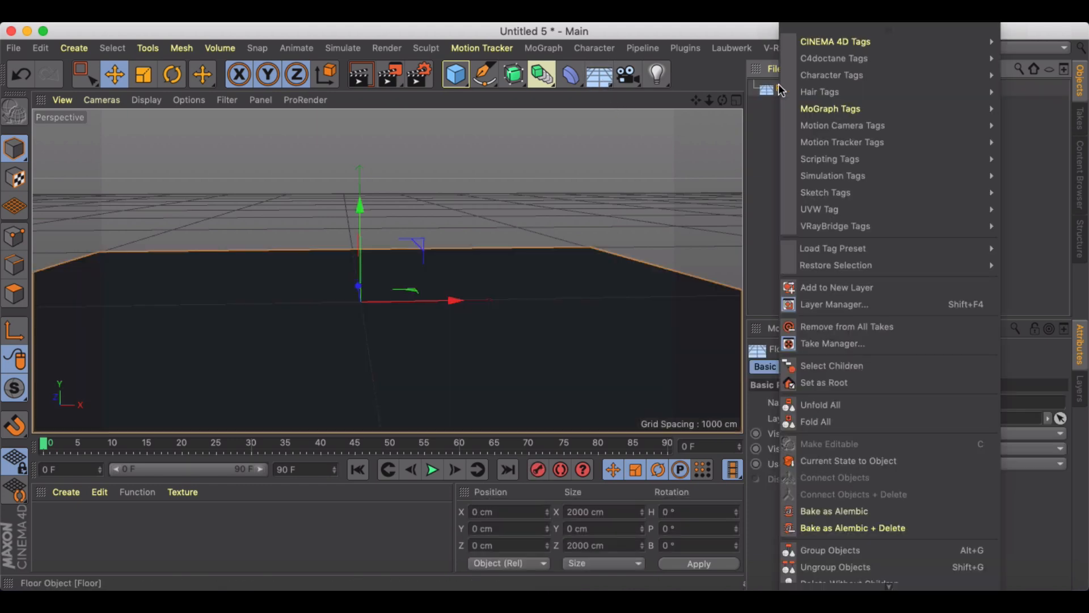
mouse_move(832, 175)
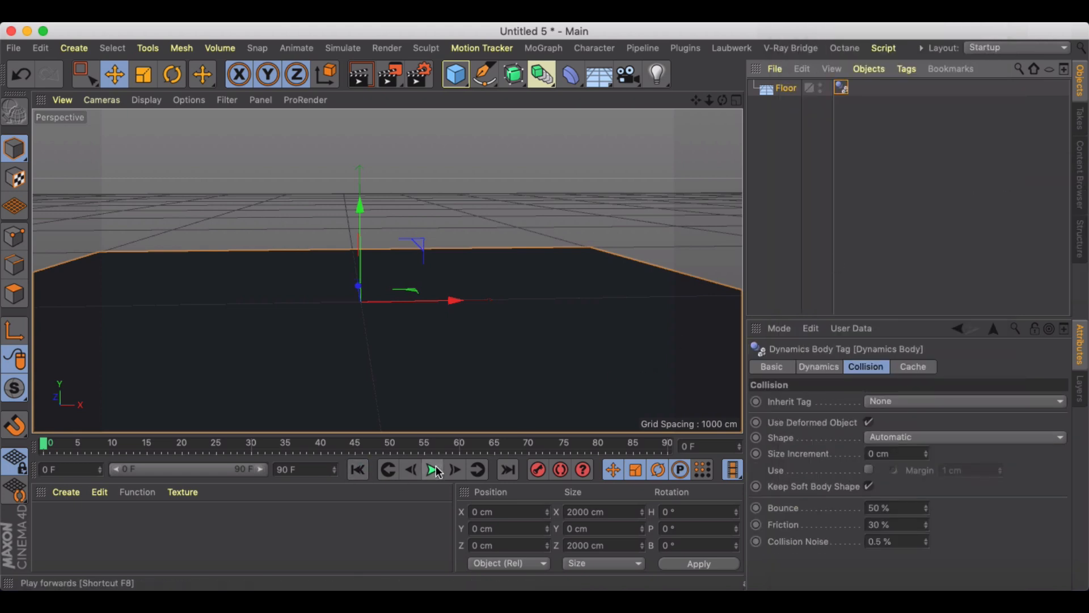
left_click(434, 469)
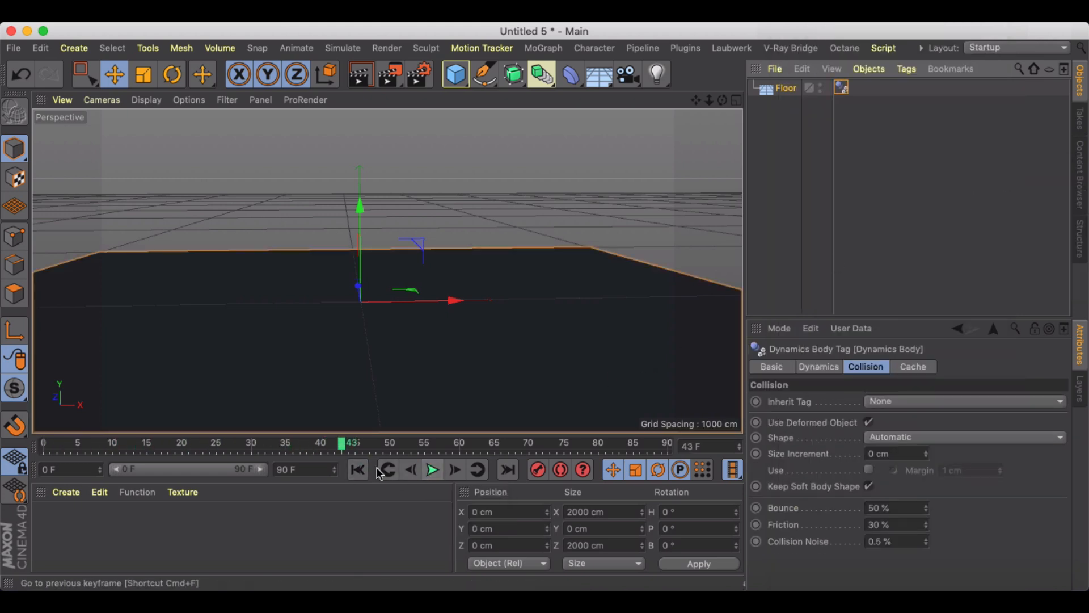
left_click(356, 470)
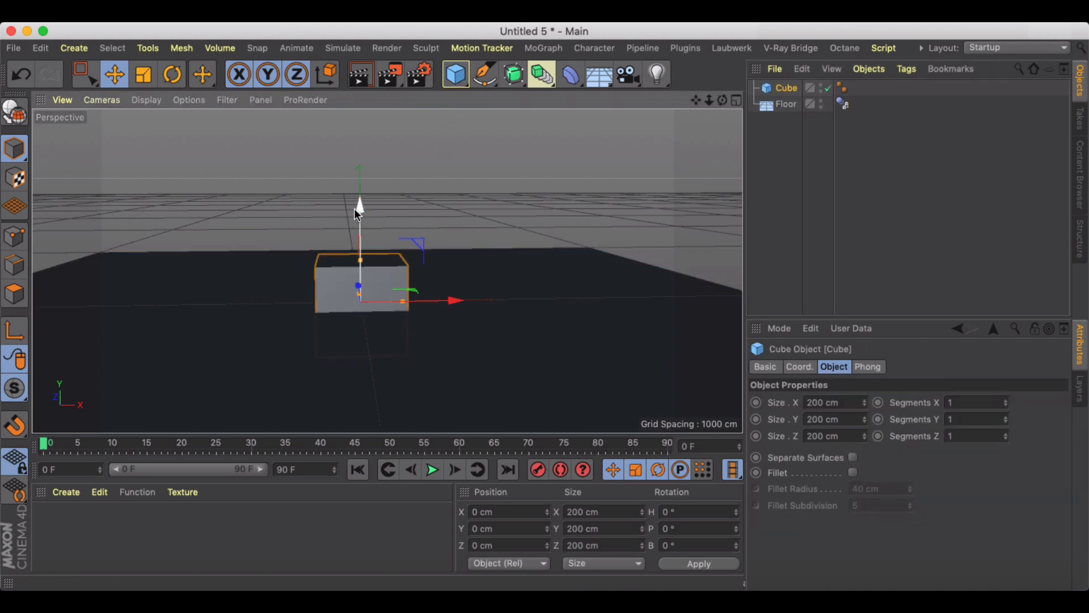
right_click(785, 88)
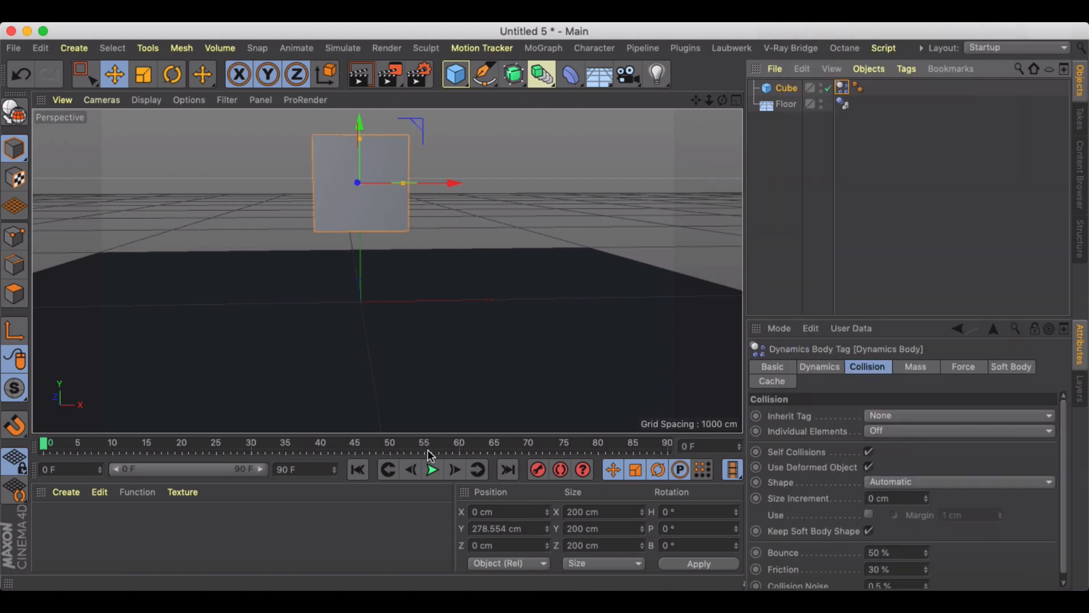
left_click(432, 470)
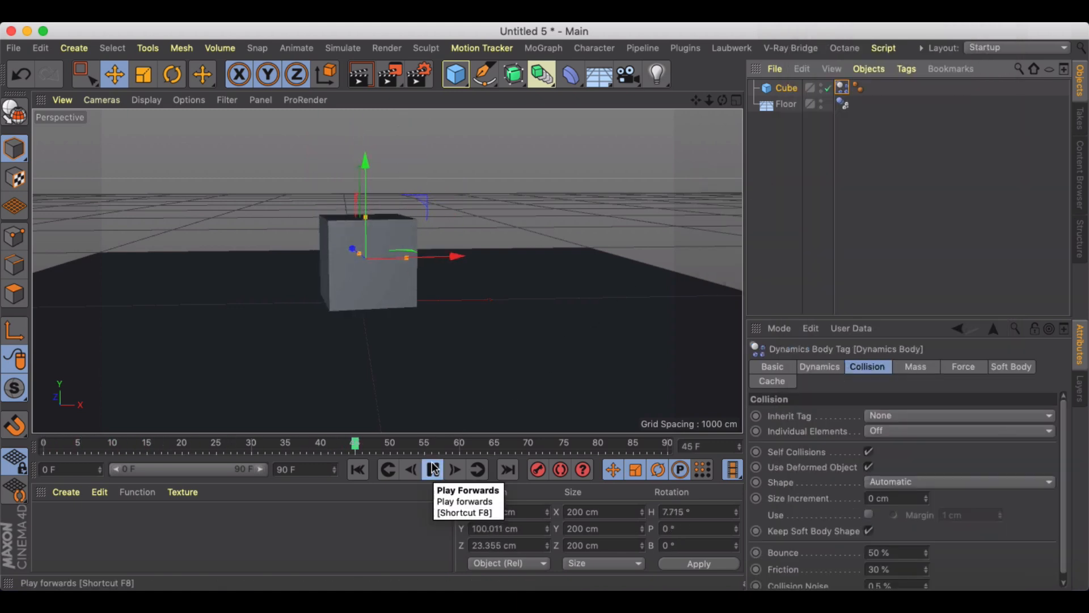
left_click(432, 469)
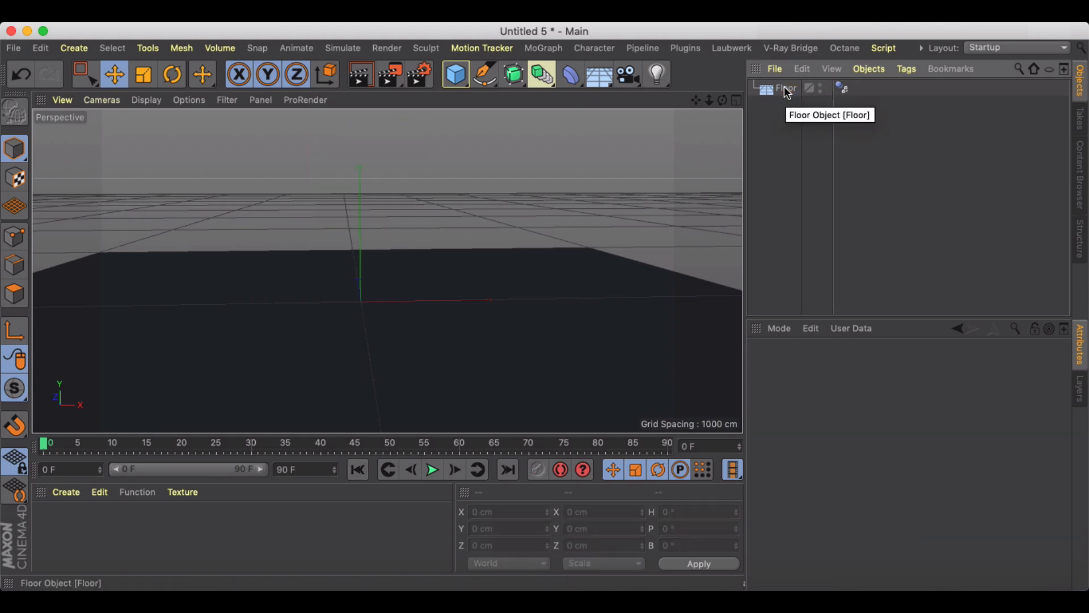
mouse_move(514, 203)
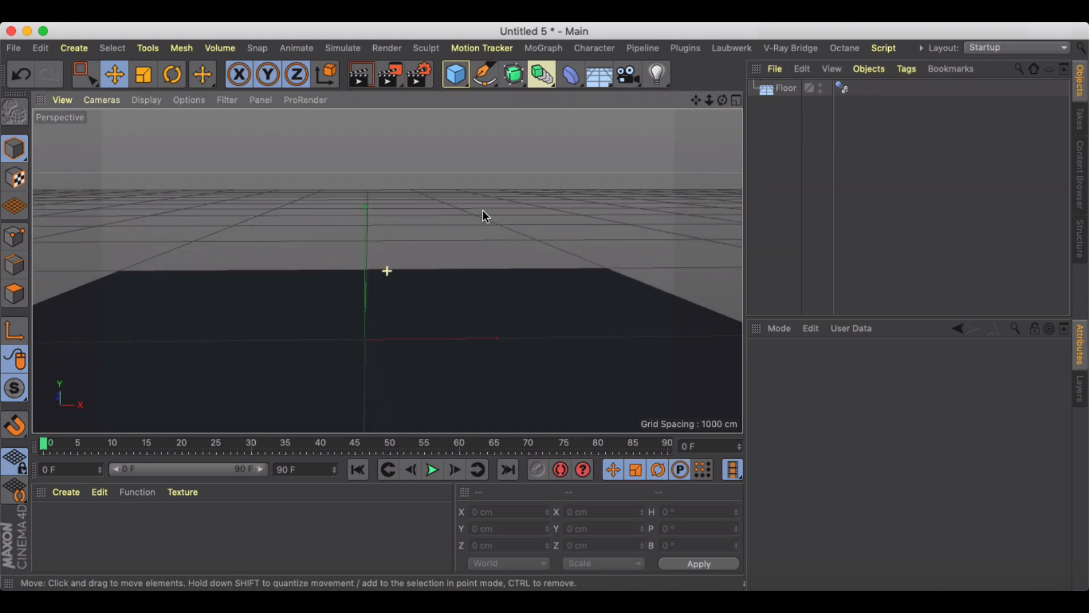
Step: Move the Cogwheel spline up above the floor and to the left of the origin
left_click(484, 74)
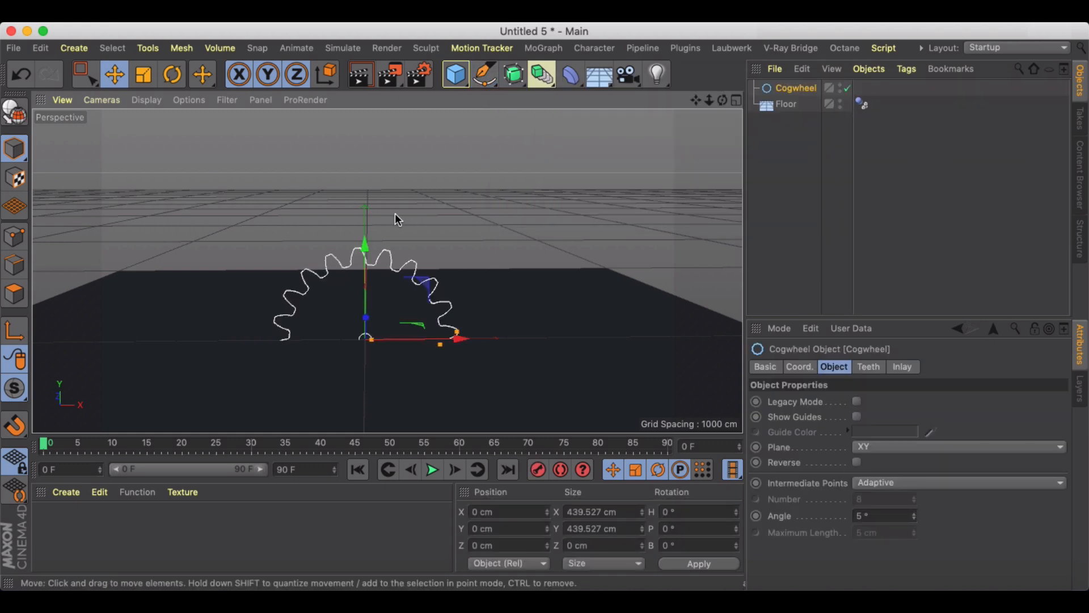
left_click_drag(364, 248, 368, 125)
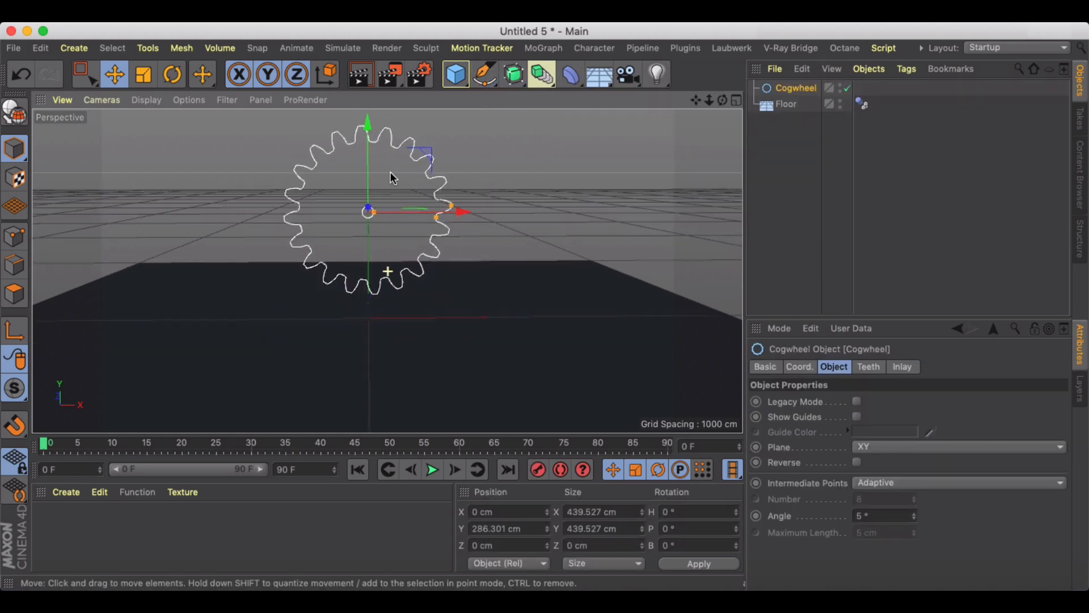
left_click(114, 74)
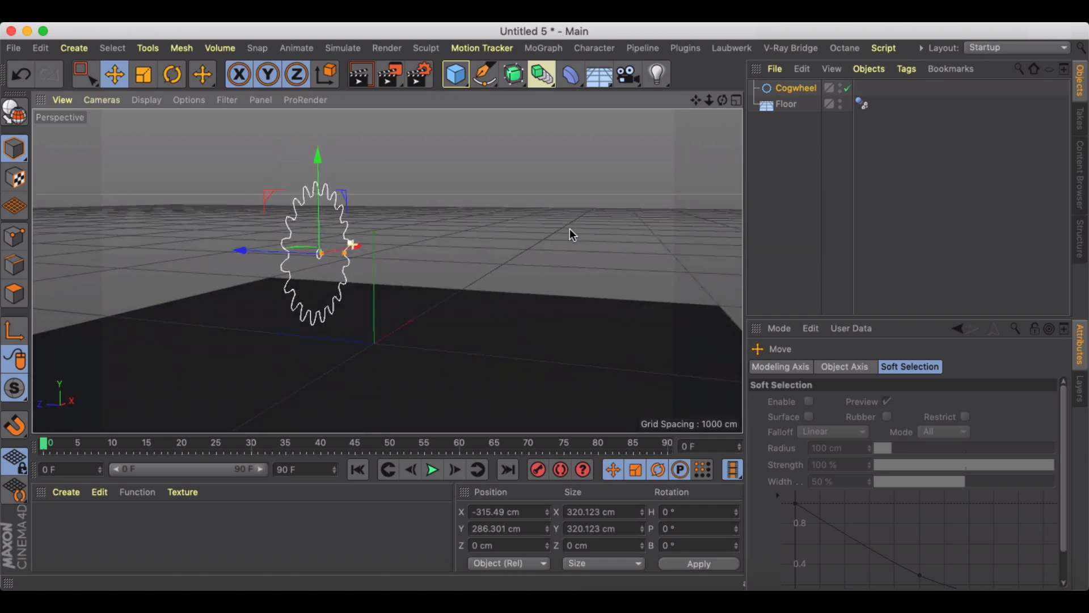
left_click_drag(569, 234, 251, 259)
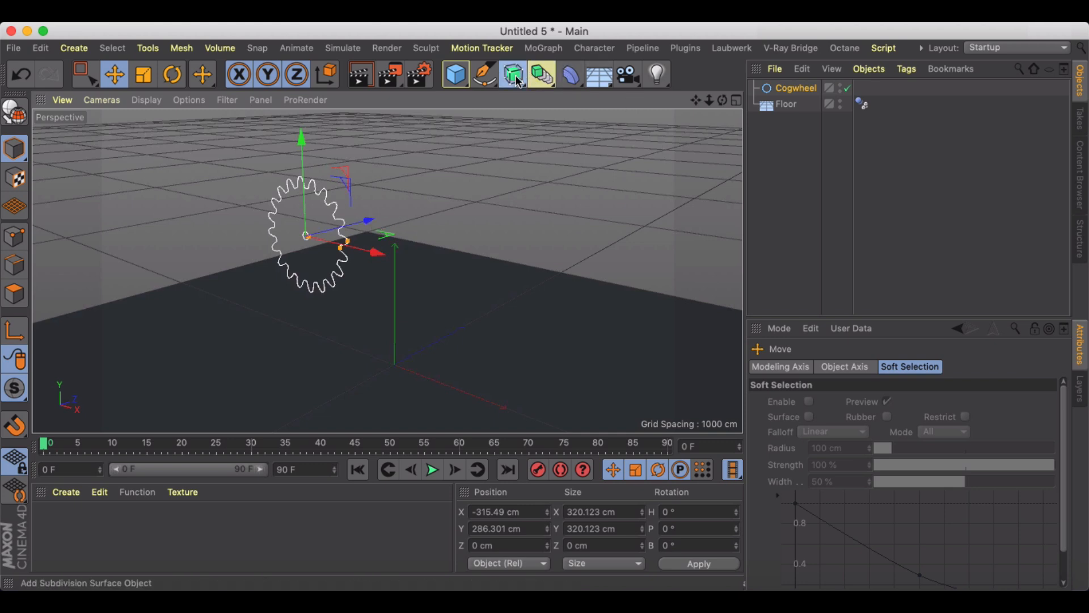
Step: Extrude the cogwheel into a solid polygon gear and place an identical copy beside it
left_click(512, 73)
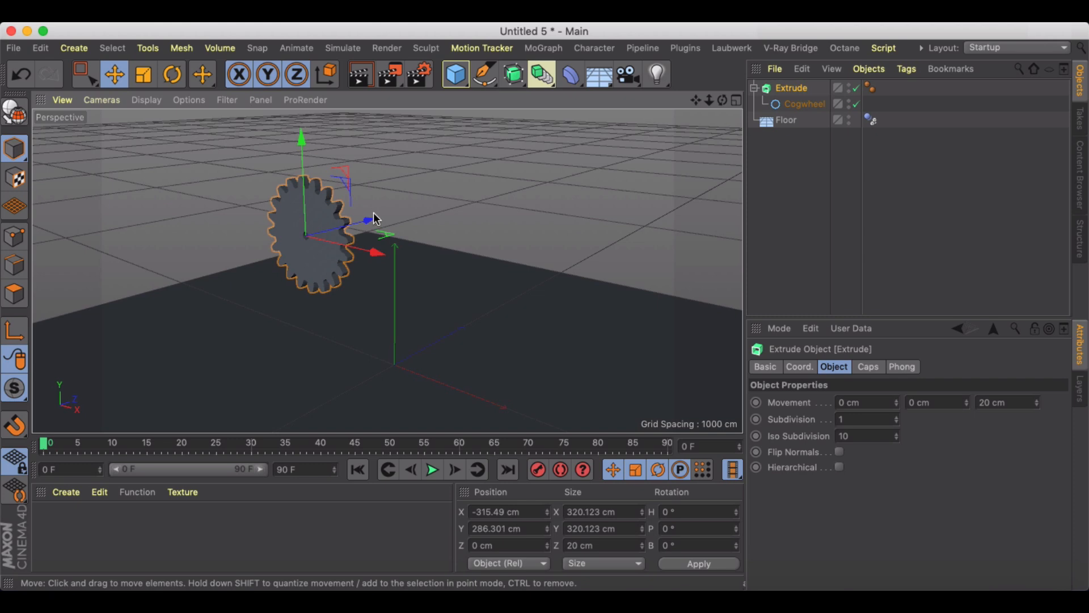
mouse_move(799, 87)
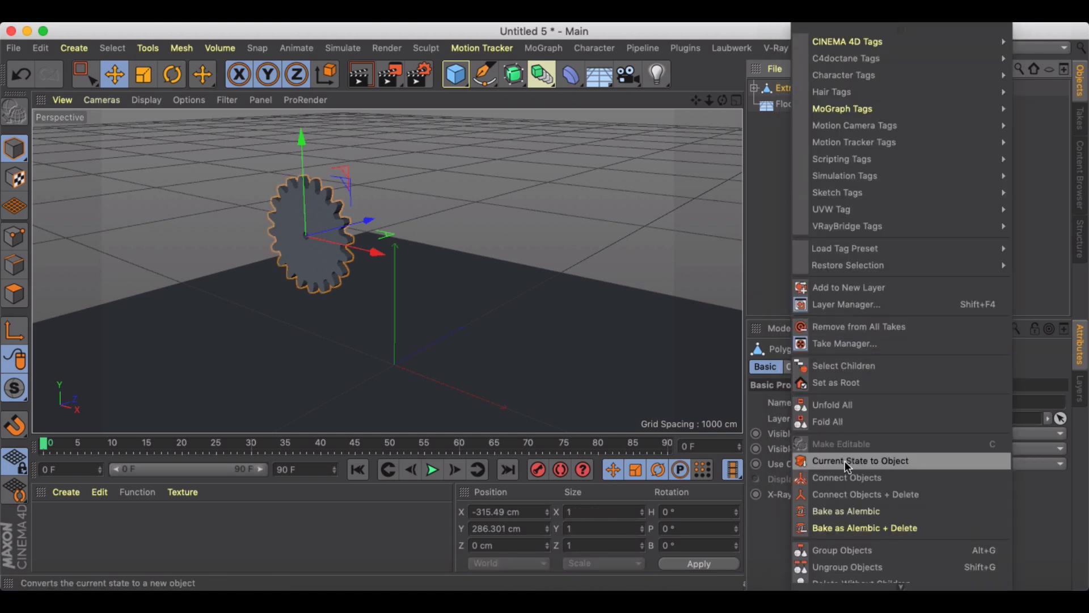
left_click(860, 461)
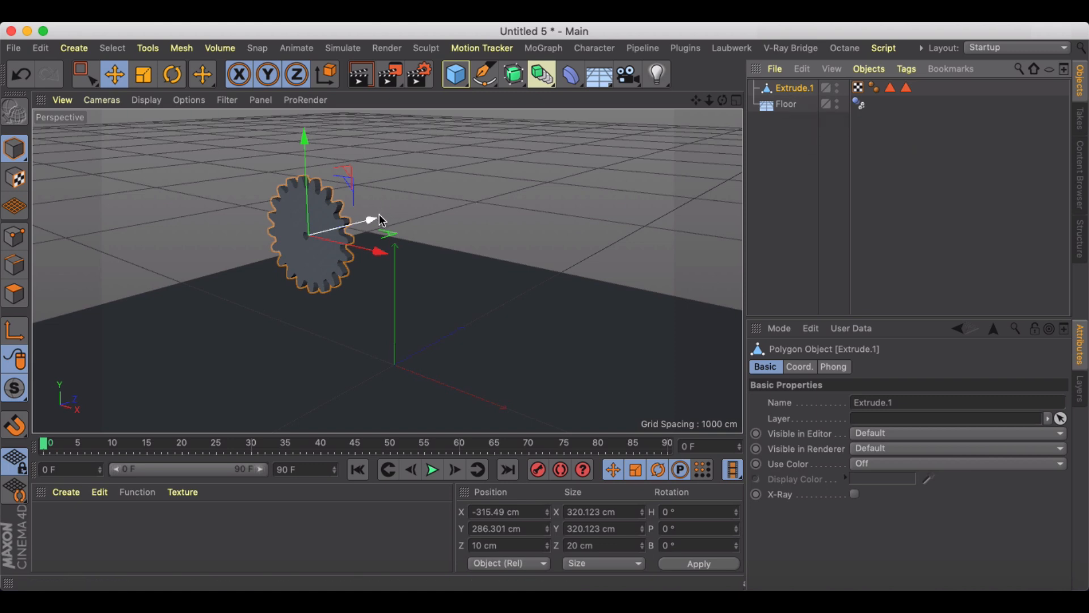
left_click_drag(381, 219, 486, 182)
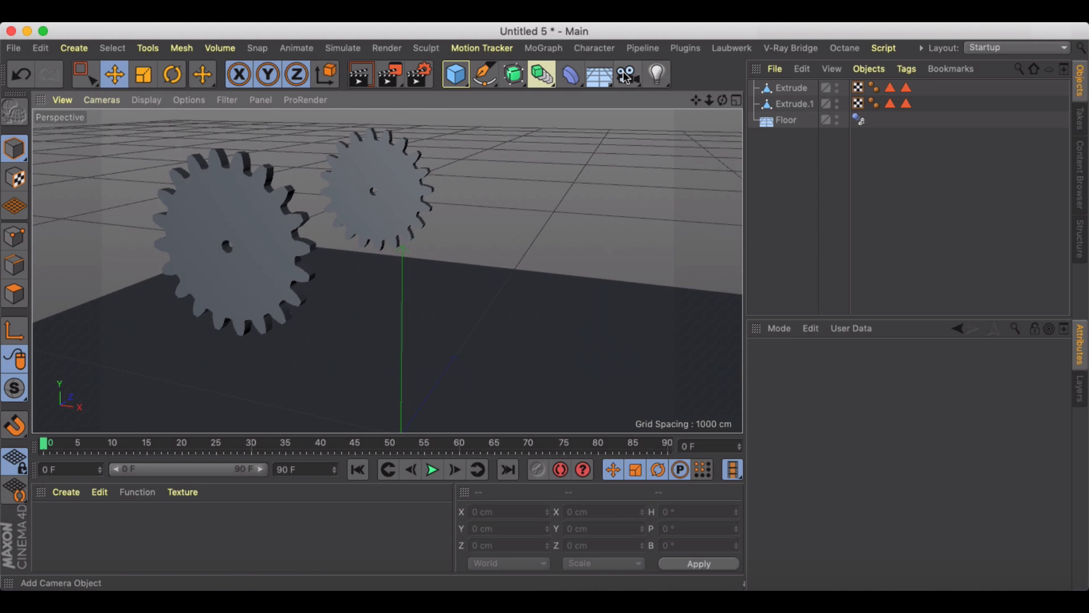
Step: Add a Cylinder oriented along +Z and make it a child of Extrude.1
left_click(455, 73)
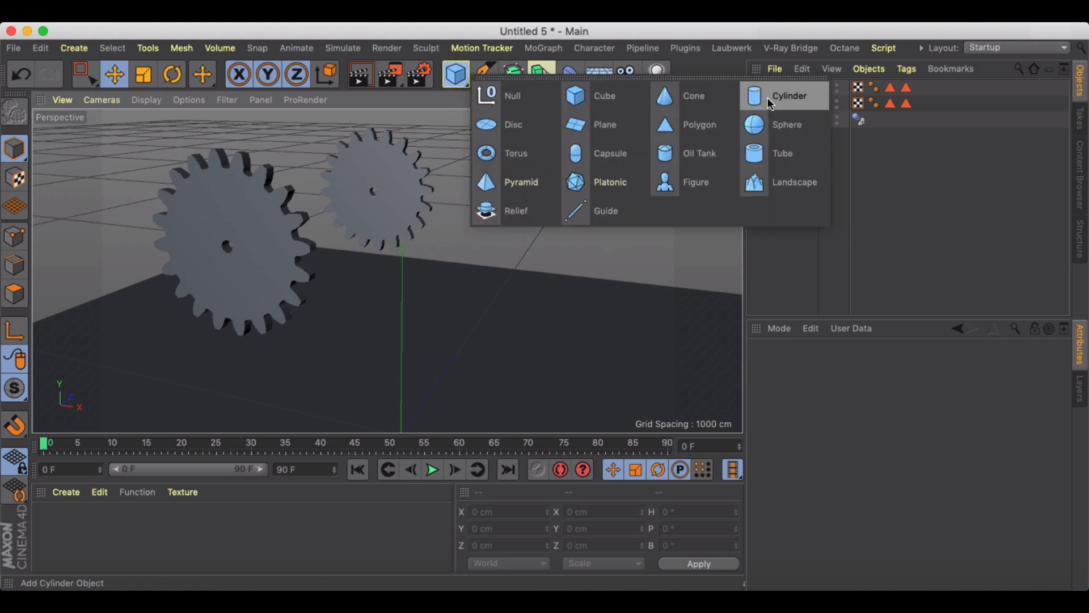
left_click(789, 96)
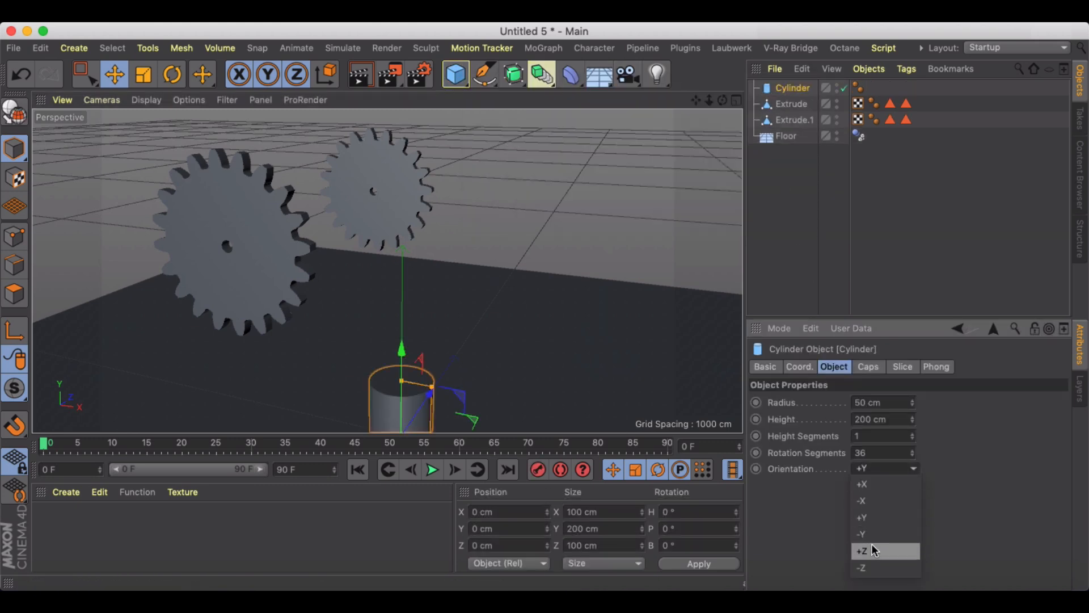
left_click(862, 550)
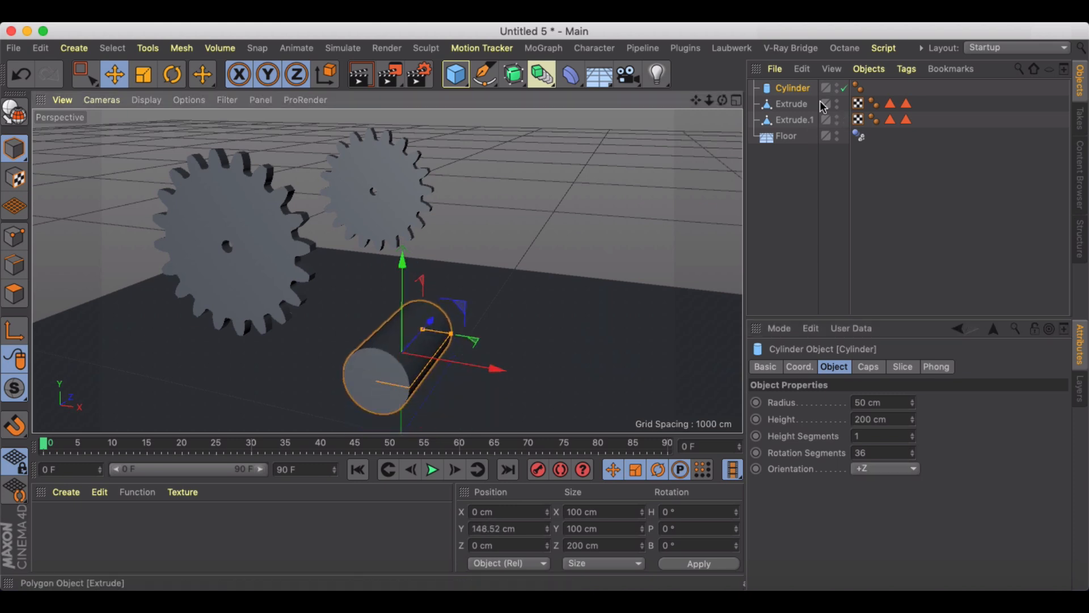
left_click_drag(793, 87, 794, 120)
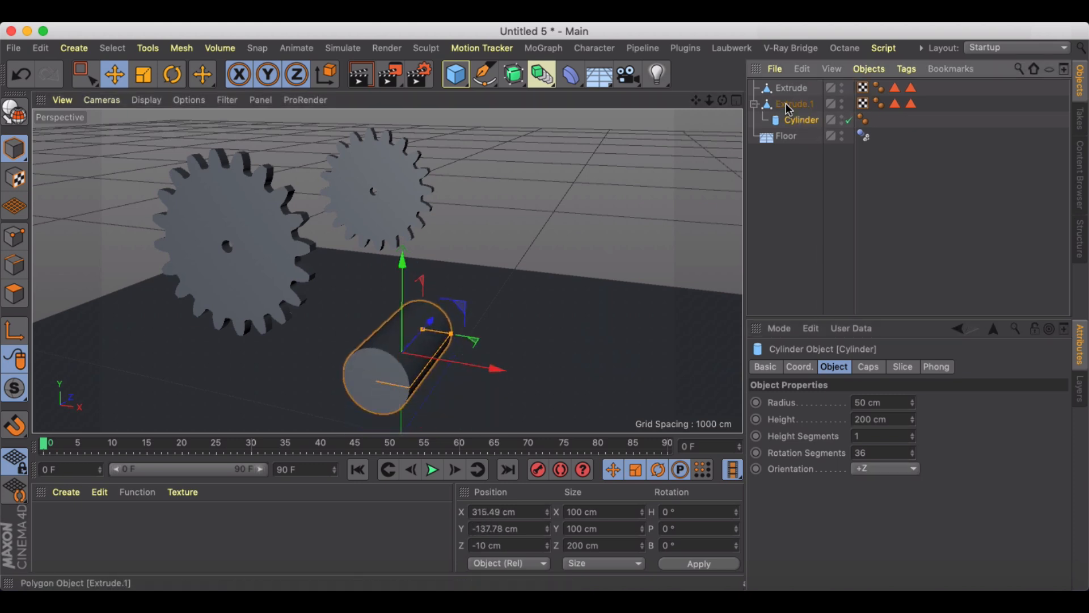
left_click(801, 120)
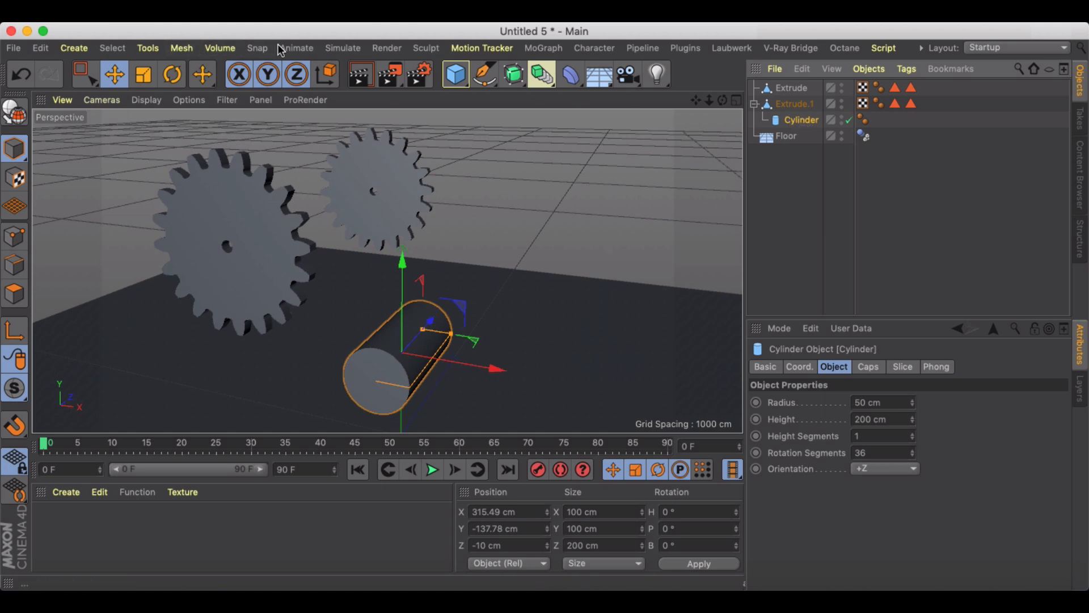
Step: Centre the cylinder on its parent gear and give it 5 rotation segments
left_click(182, 47)
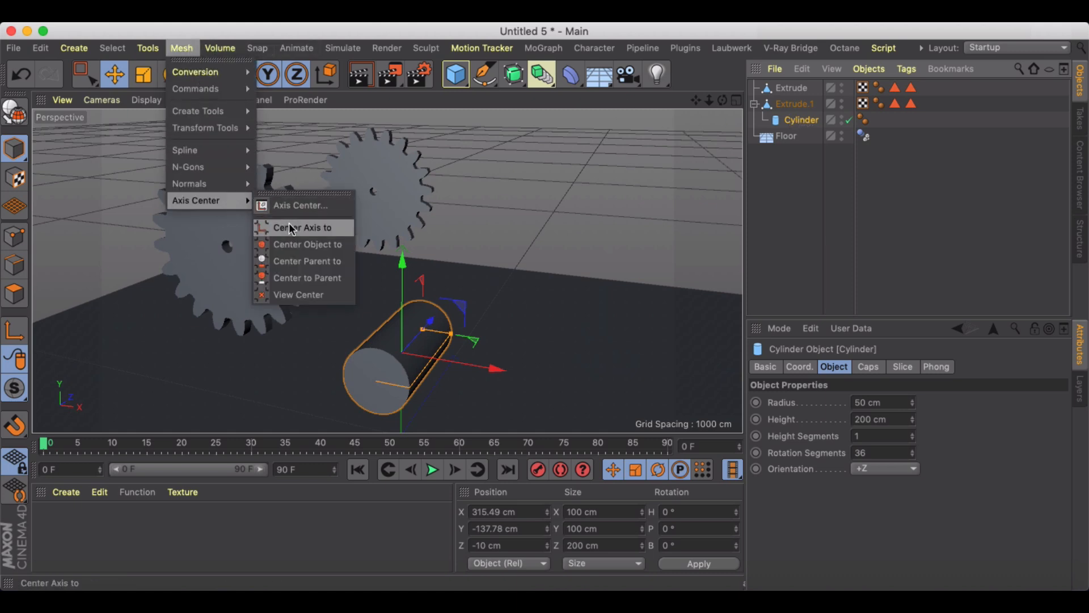
left_click(301, 227)
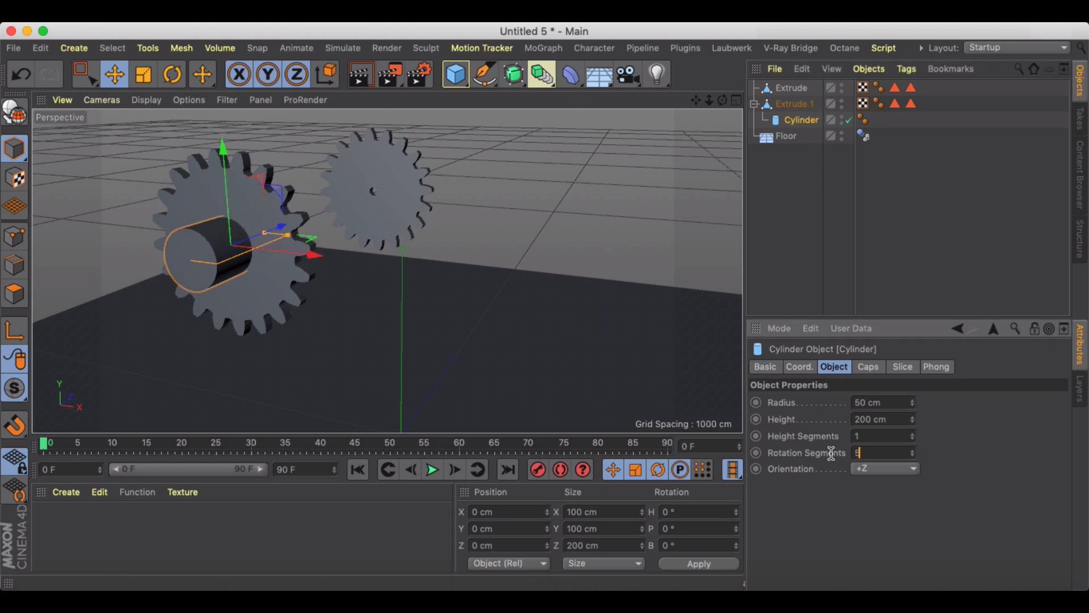
type("5")
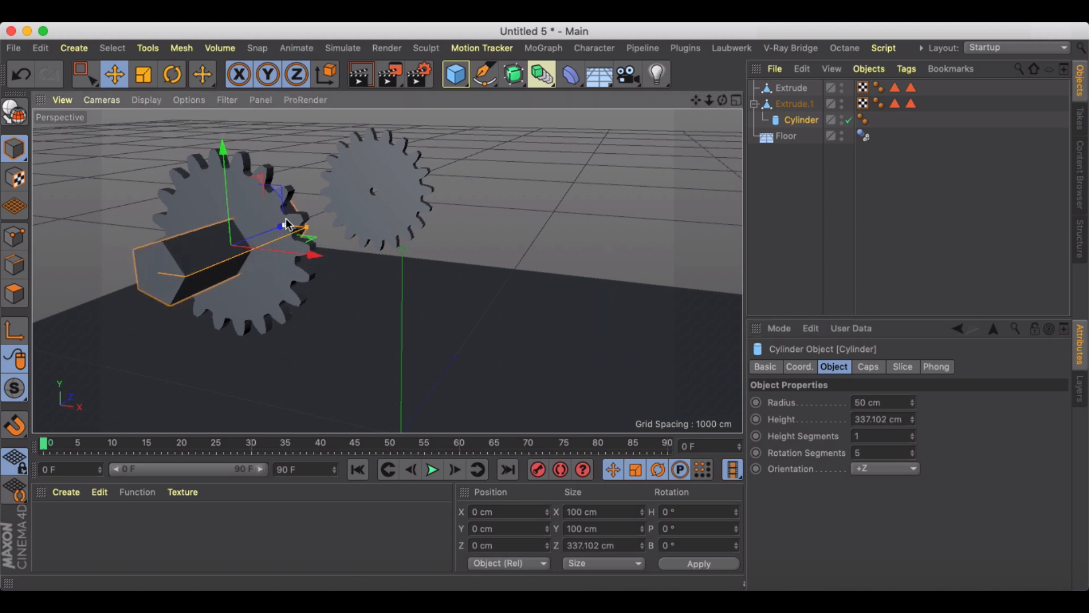
Step: Thin the axle and stretch it so it spans from the first gear to the second
left_click_drag(299, 229, 381, 194)
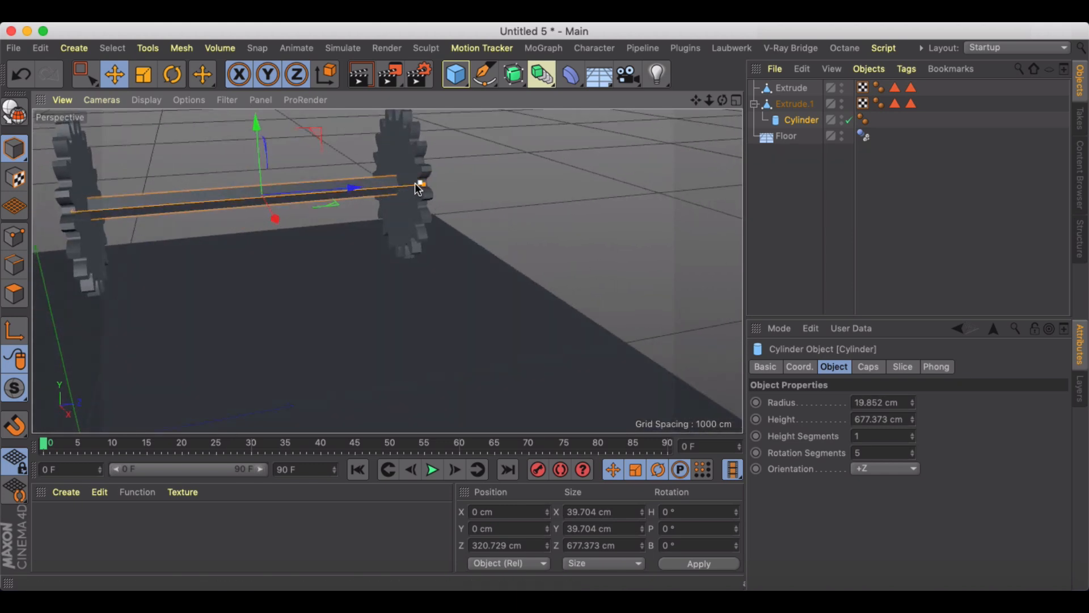
left_click_drag(420, 186, 410, 189)
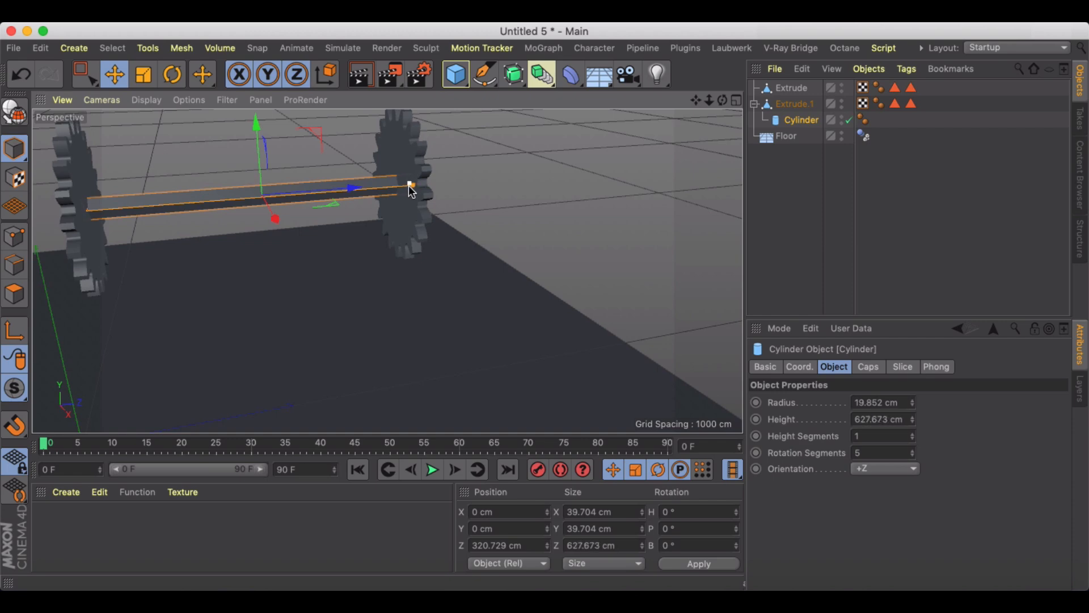
left_click_drag(410, 184, 345, 195)
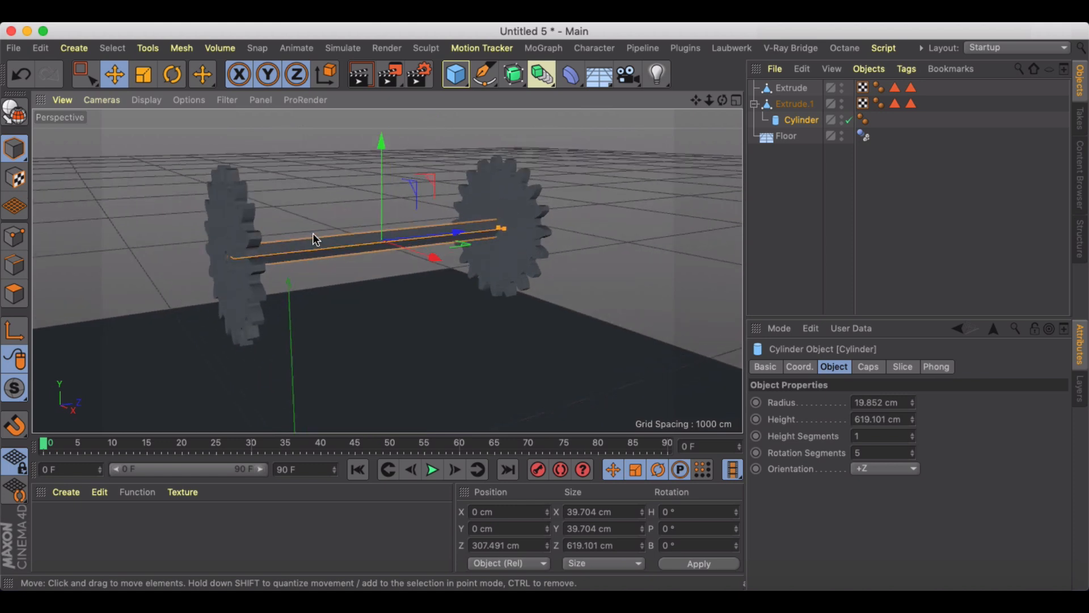
left_click(795, 104)
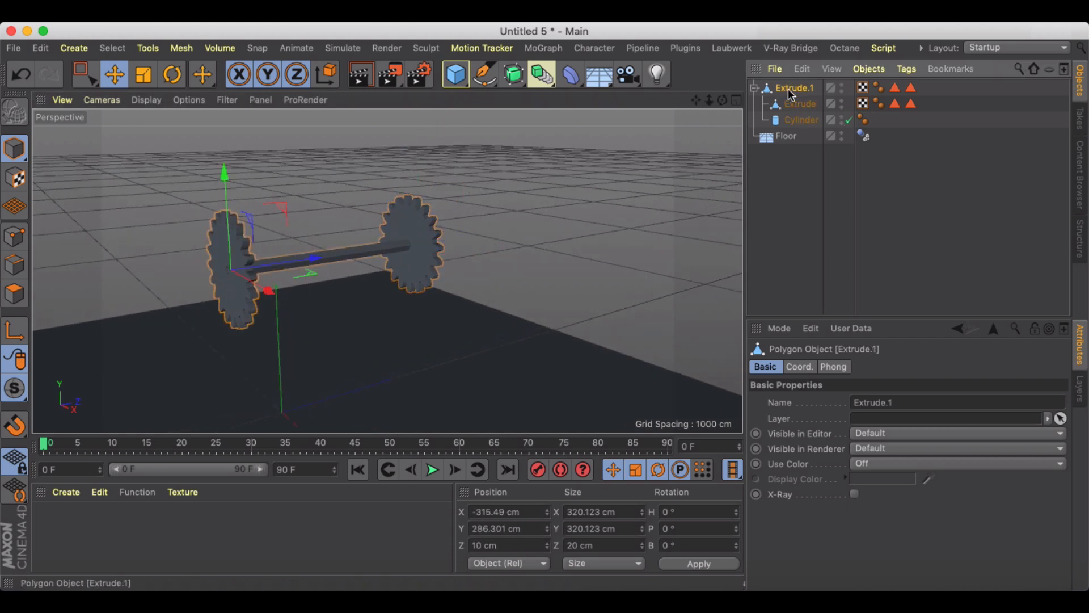
Step: Connect the gears and axle into one object and duplicate it twice along X into a row of four
left_click(802, 120)
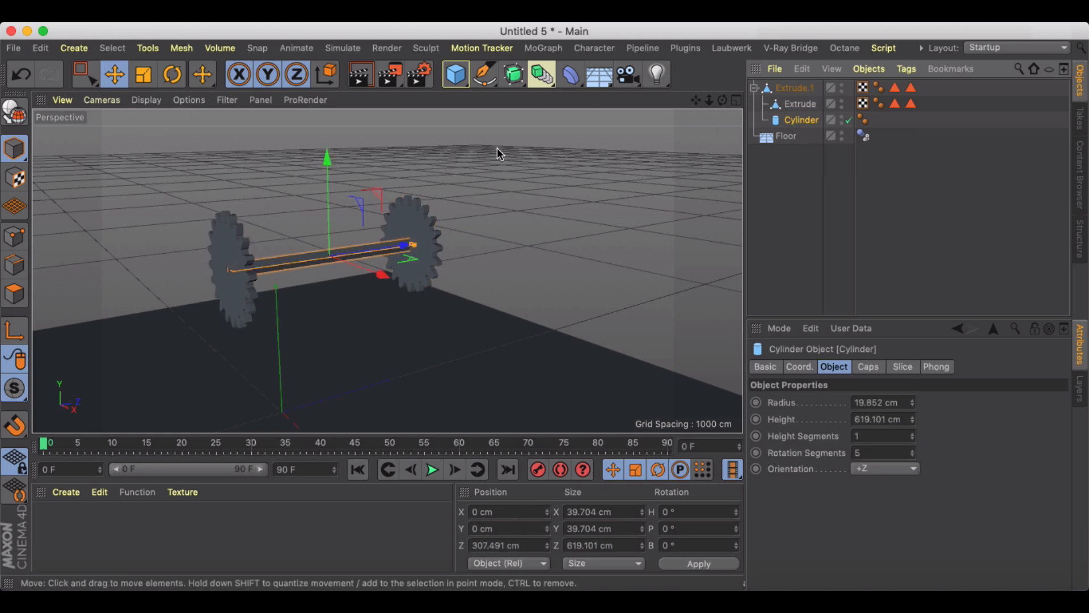
right_click(795, 88)
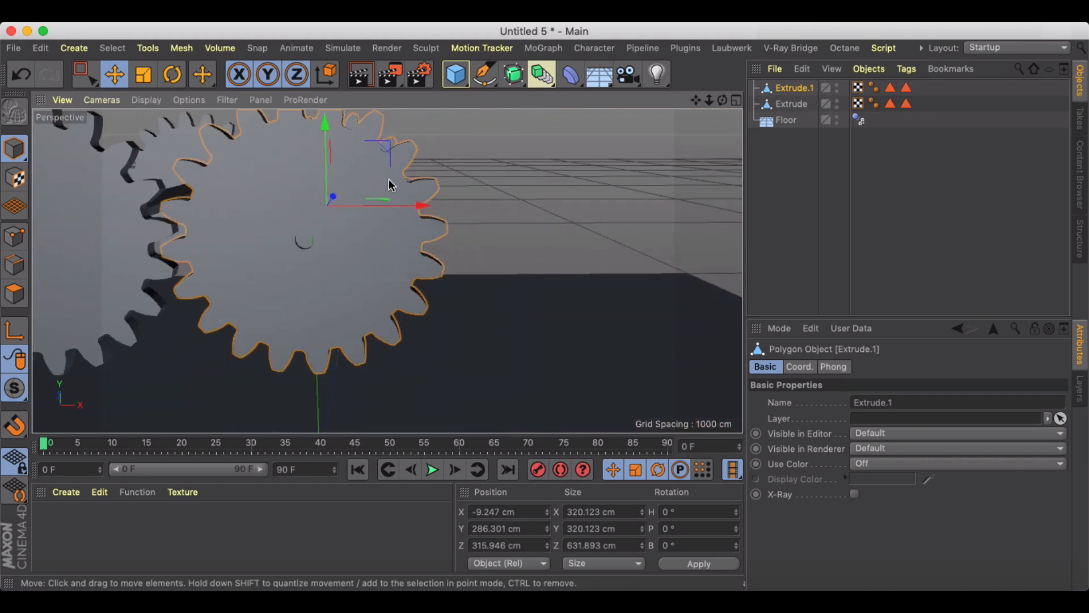
left_click_drag(420, 205, 600, 207)
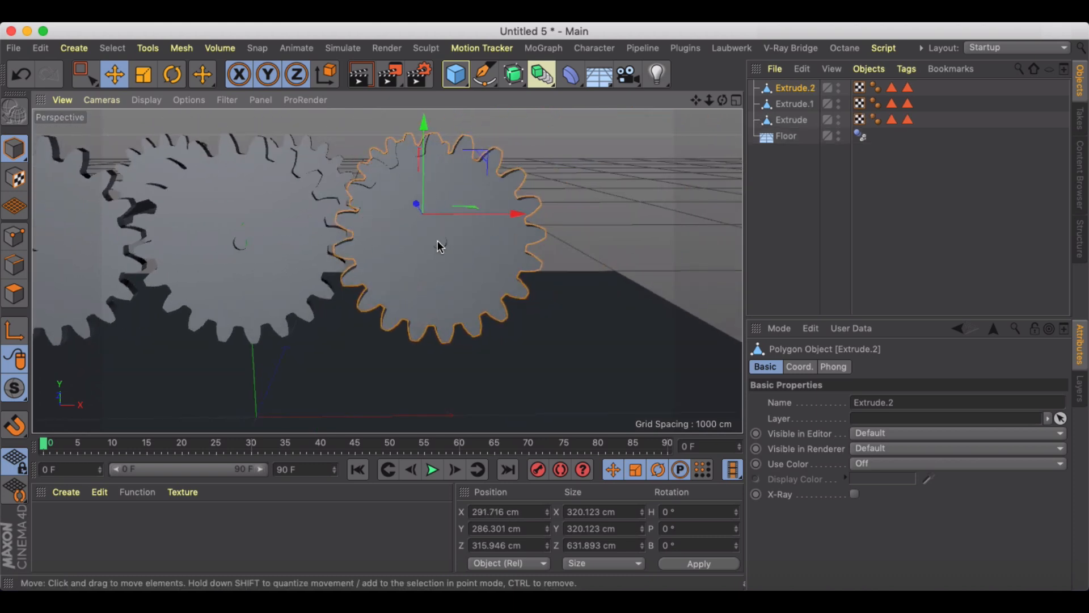
left_click_drag(518, 214, 656, 210)
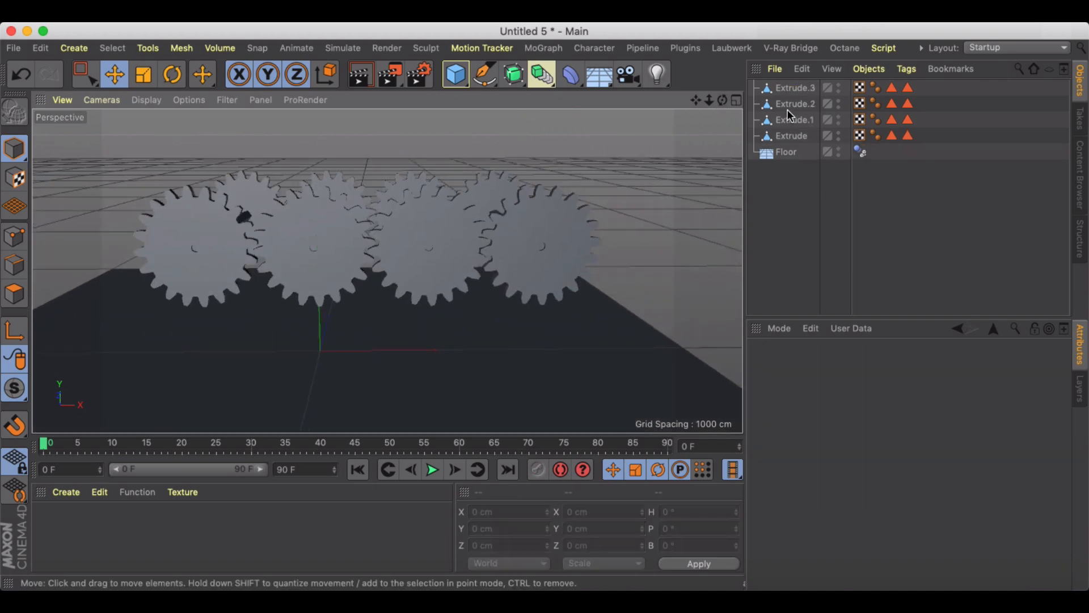
Step: Add a hinge Connector and nest it inside the first gear
left_click(791, 136)
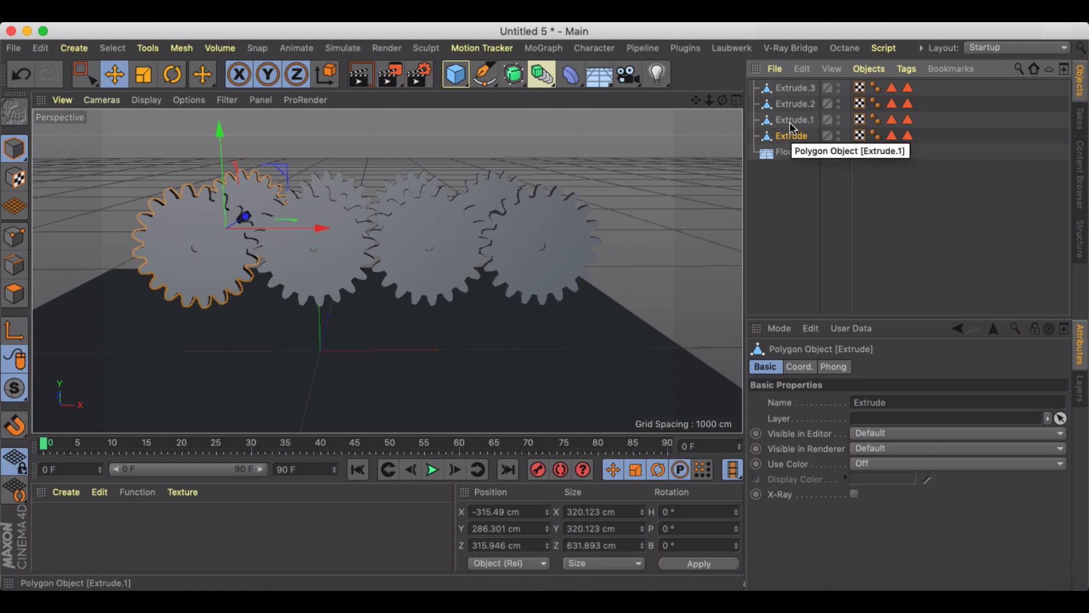
left_click(798, 192)
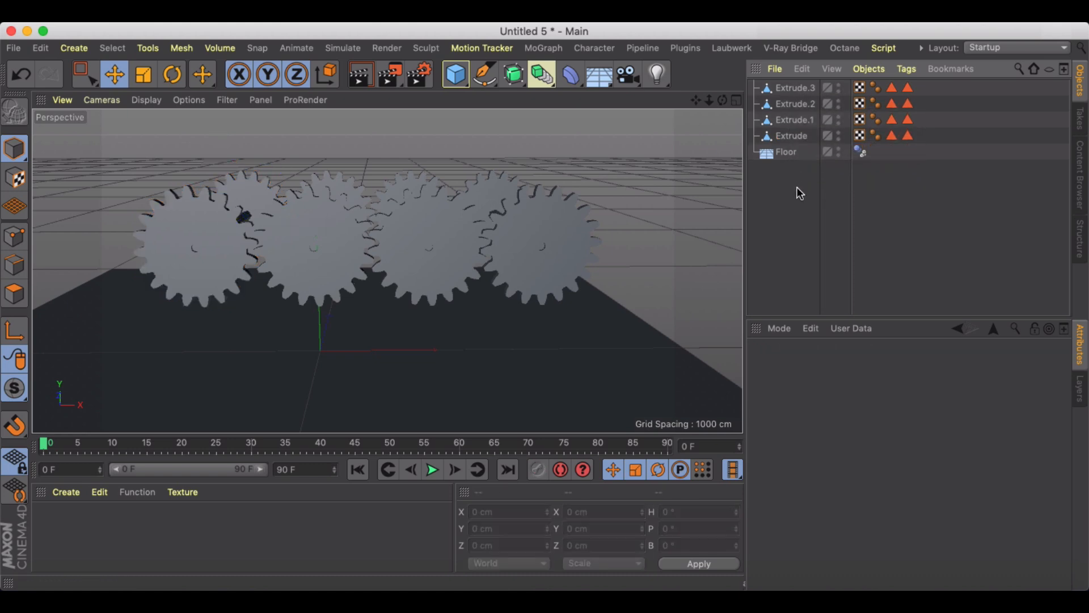
left_click(342, 48)
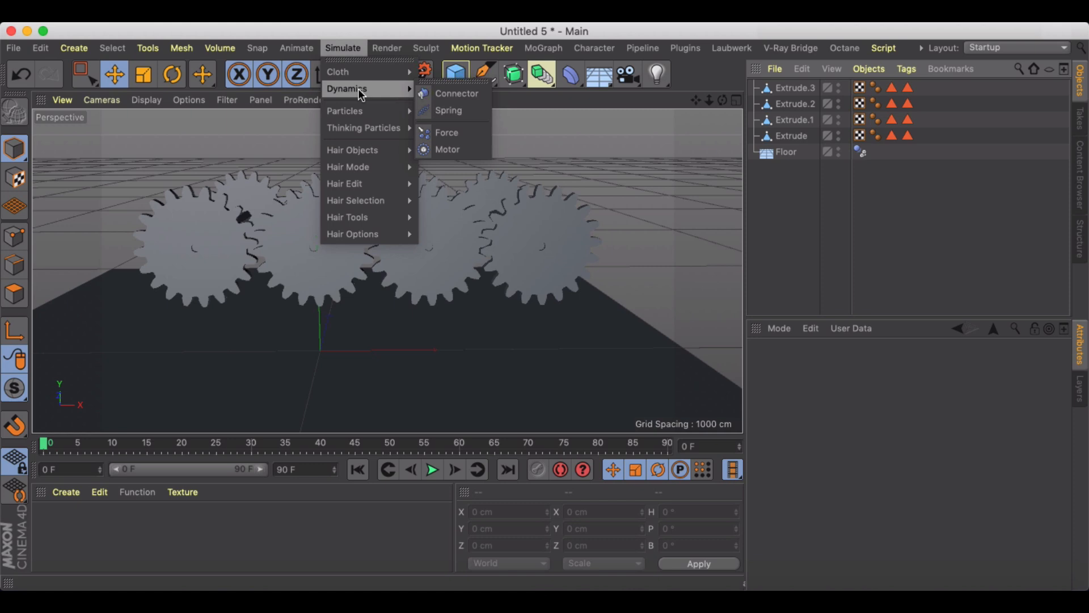
left_click(456, 93)
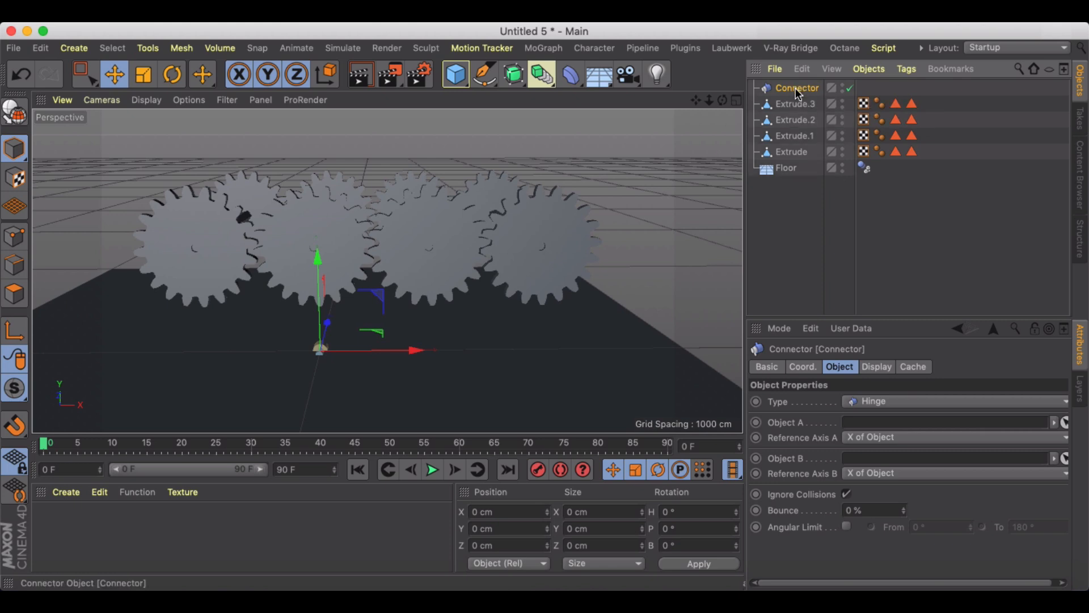
left_click_drag(796, 87, 805, 151)
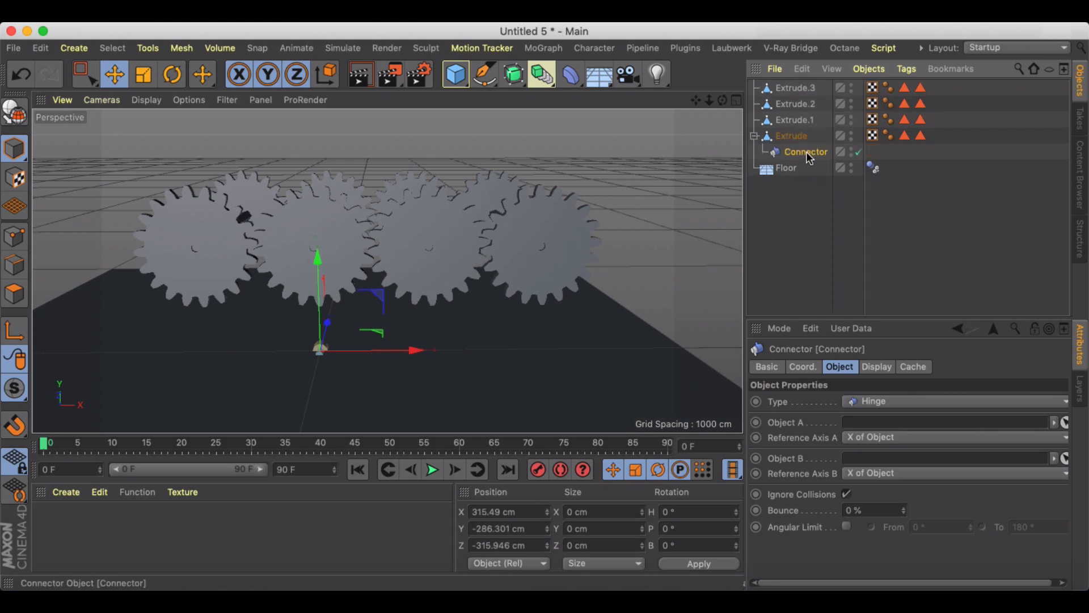
Step: Centre each gear's hinge connector on its parent gear via Axis Center
left_click(181, 47)
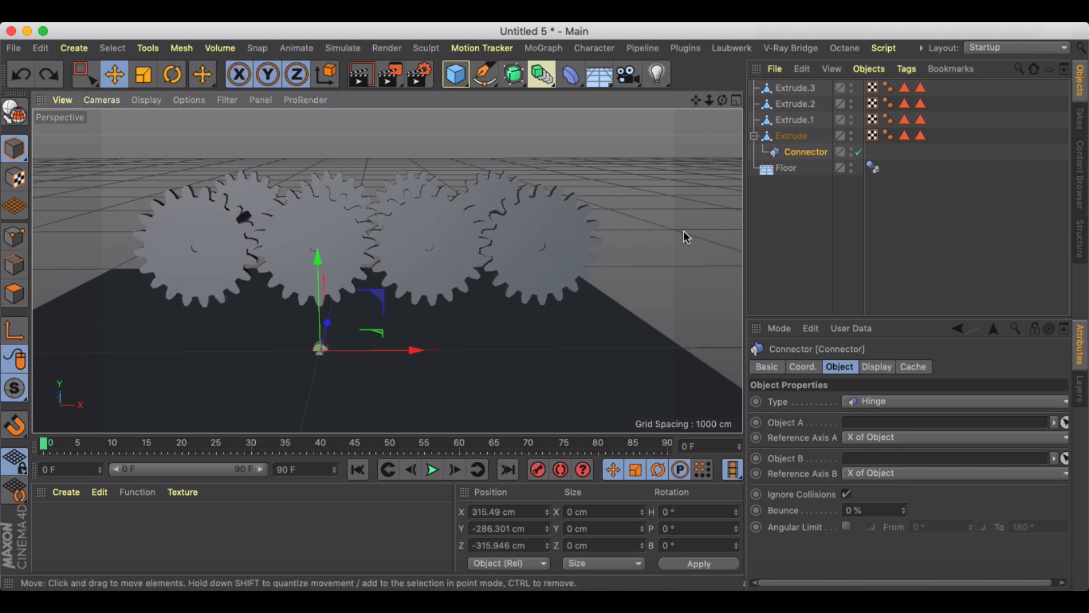
mouse_move(266, 74)
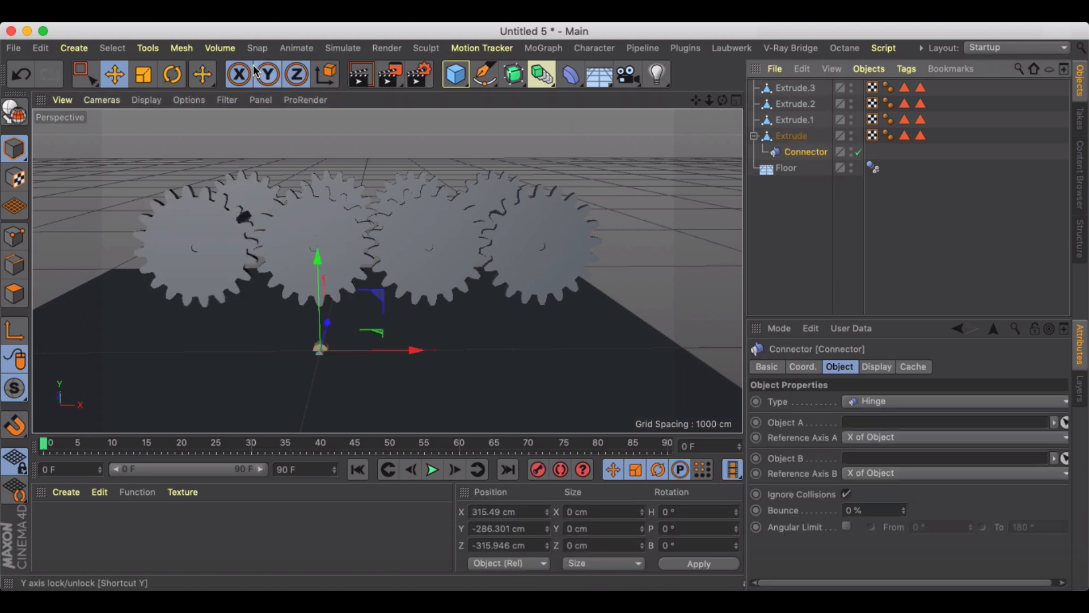
left_click(182, 47)
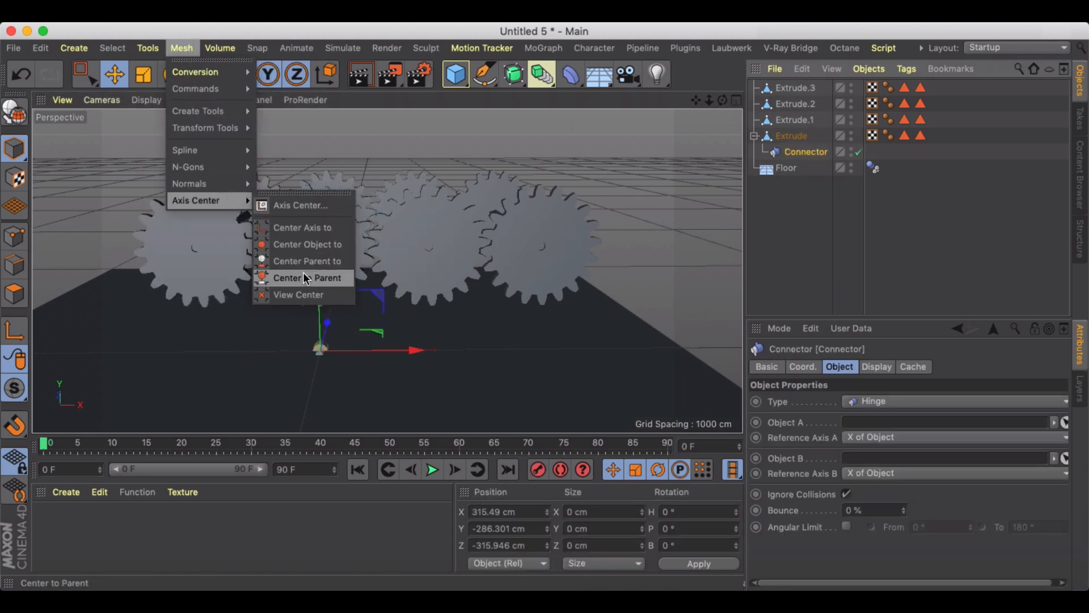
left_click(307, 277)
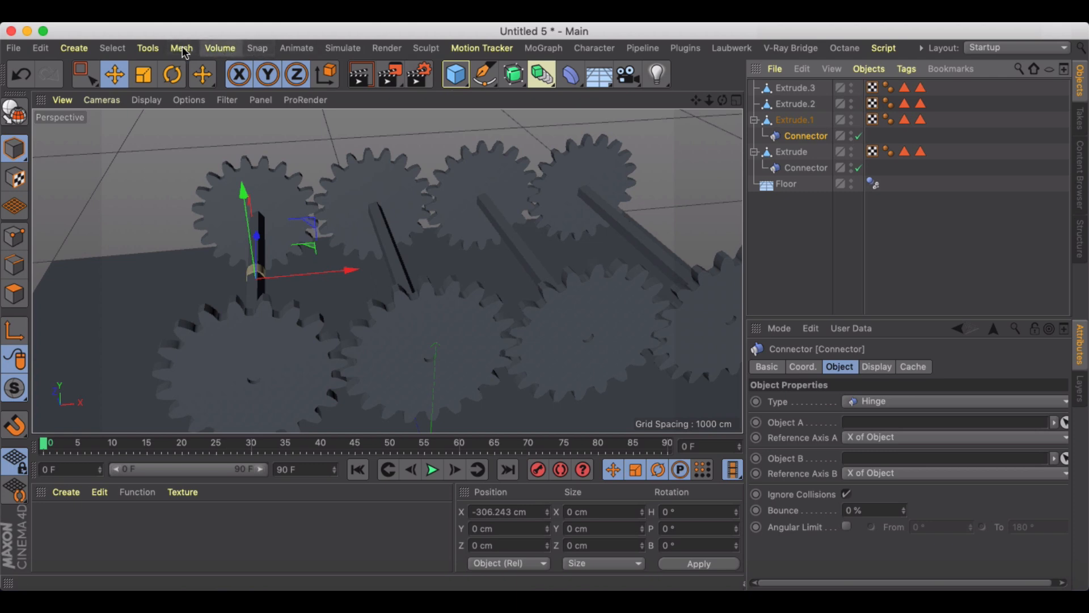
left_click(181, 47)
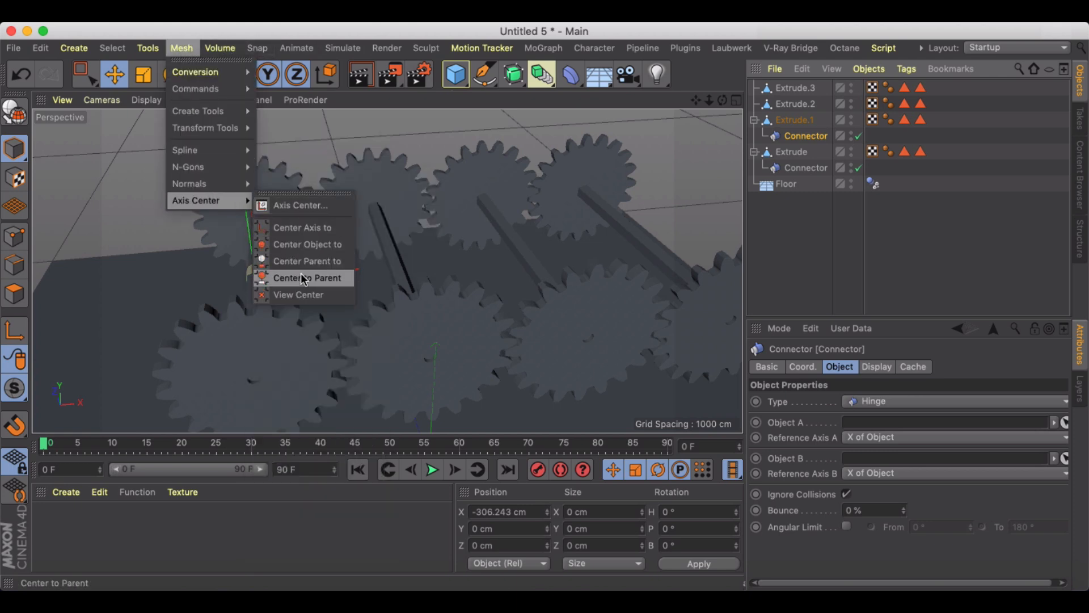
left_click(307, 277)
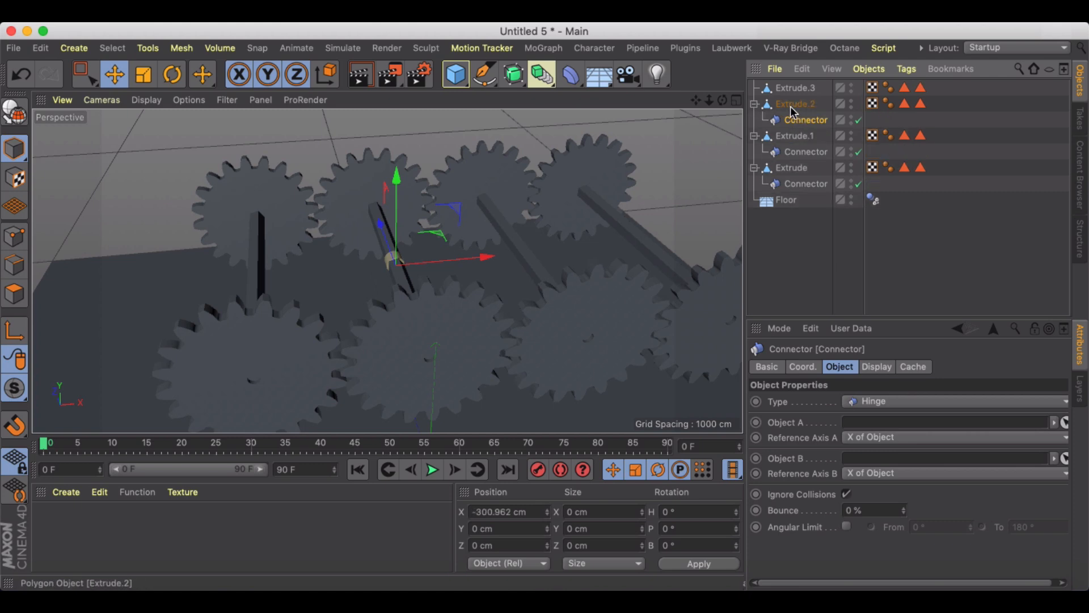
mouse_move(311, 347)
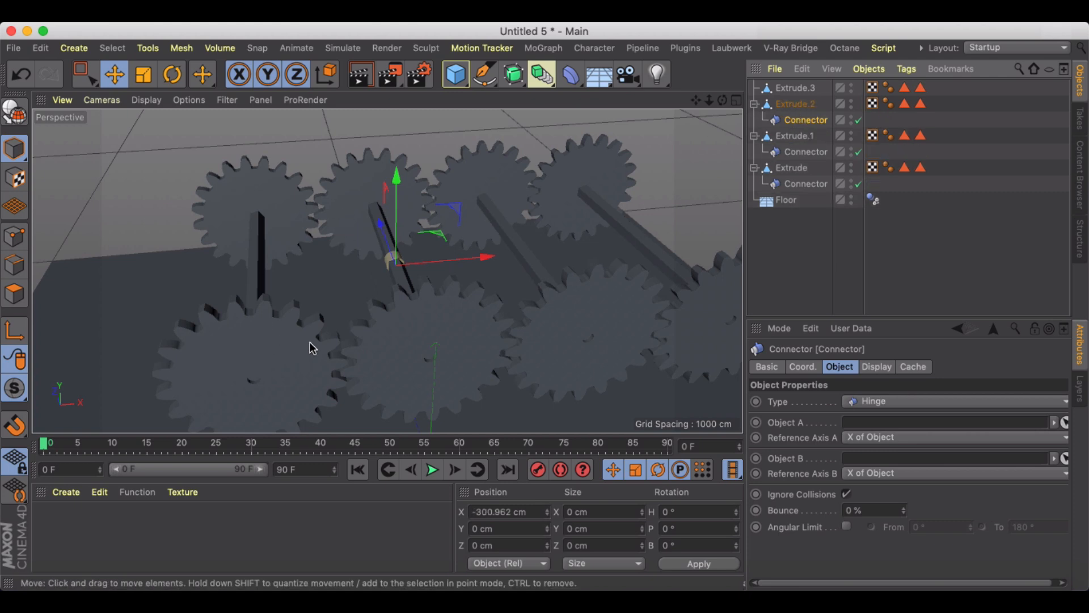
mouse_move(374, 241)
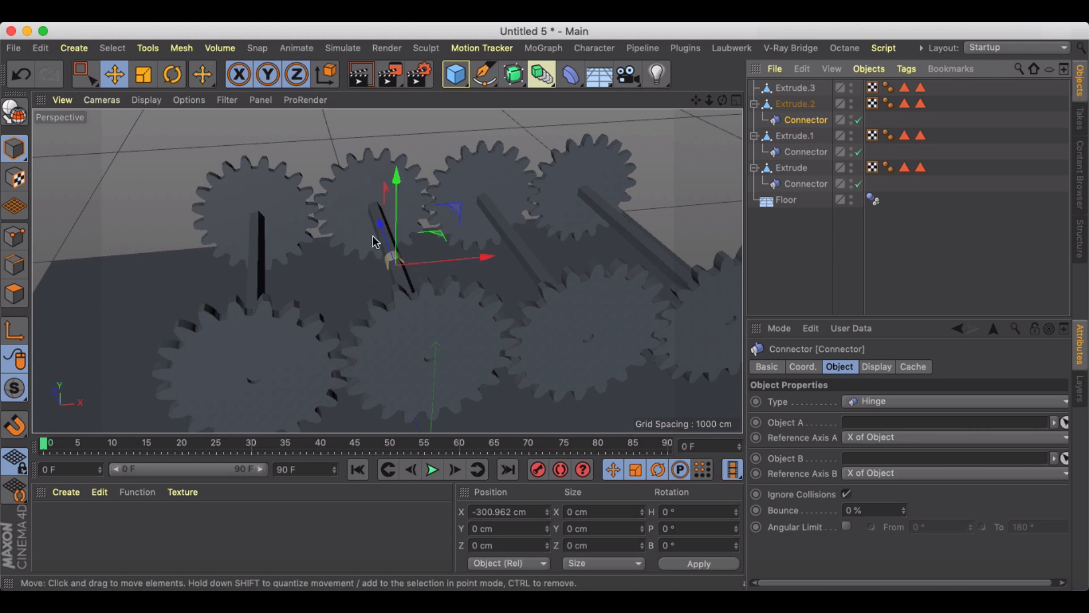
mouse_move(806, 120)
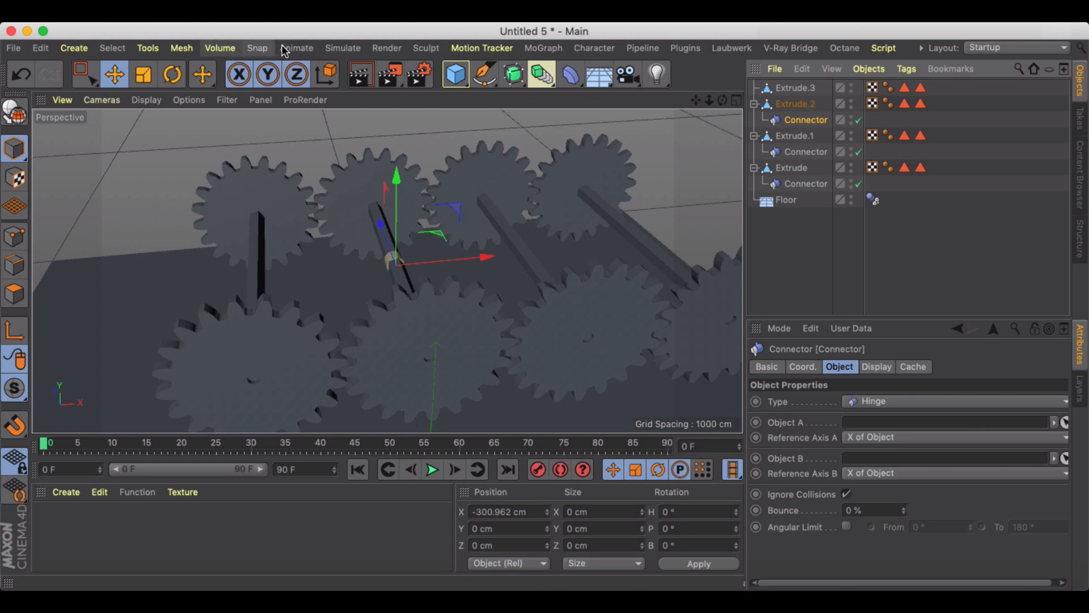
left_click(182, 48)
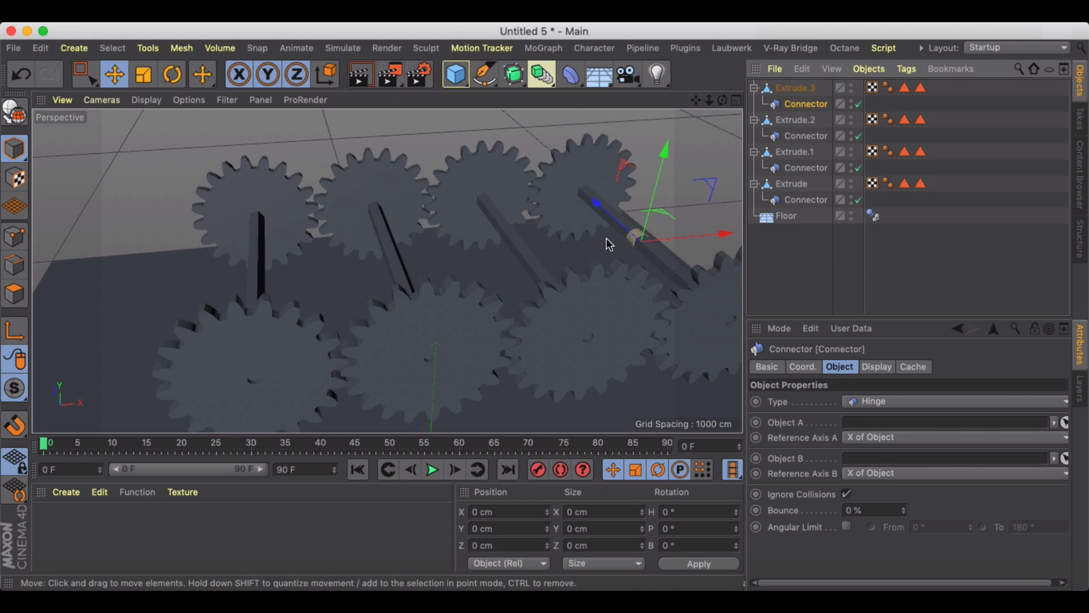
left_click(805, 167)
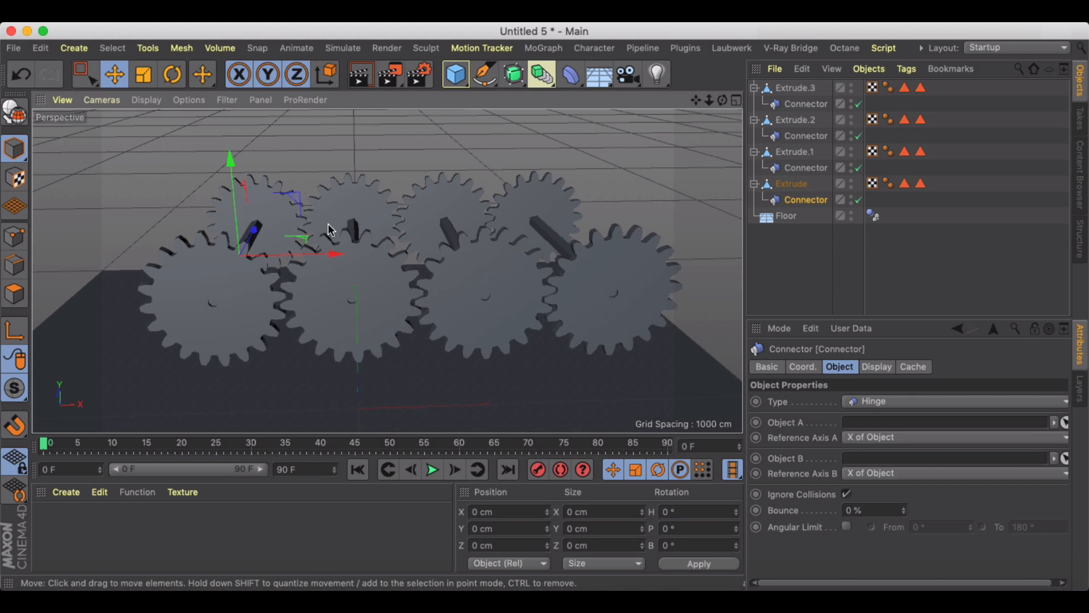
mouse_move(873, 420)
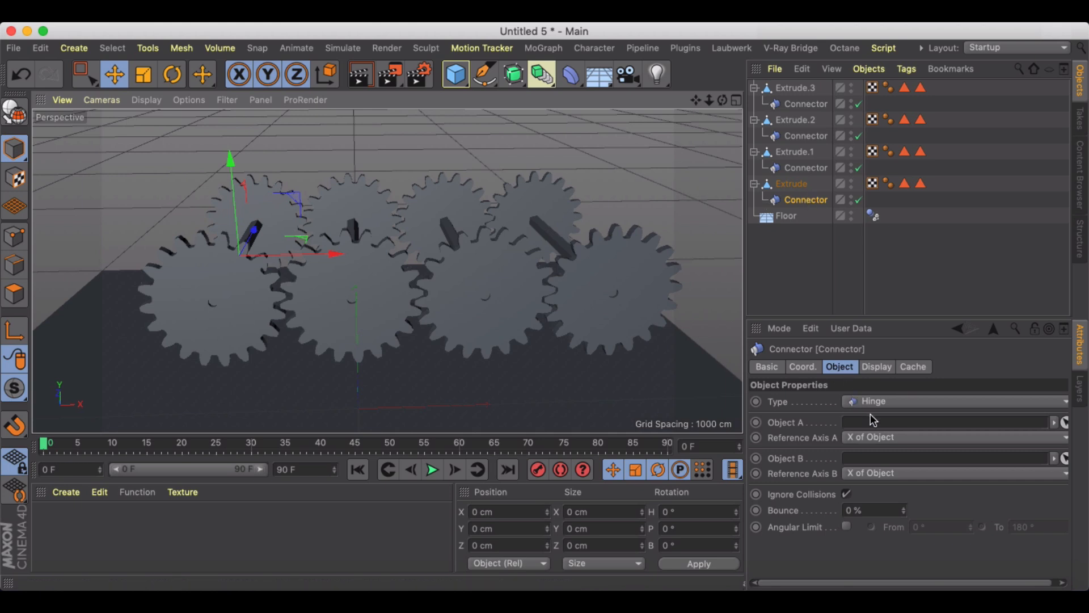
Step: Link the Floor as Object A and the parent gear as Object B on each hinge connector
left_click_drag(786, 216, 947, 422)
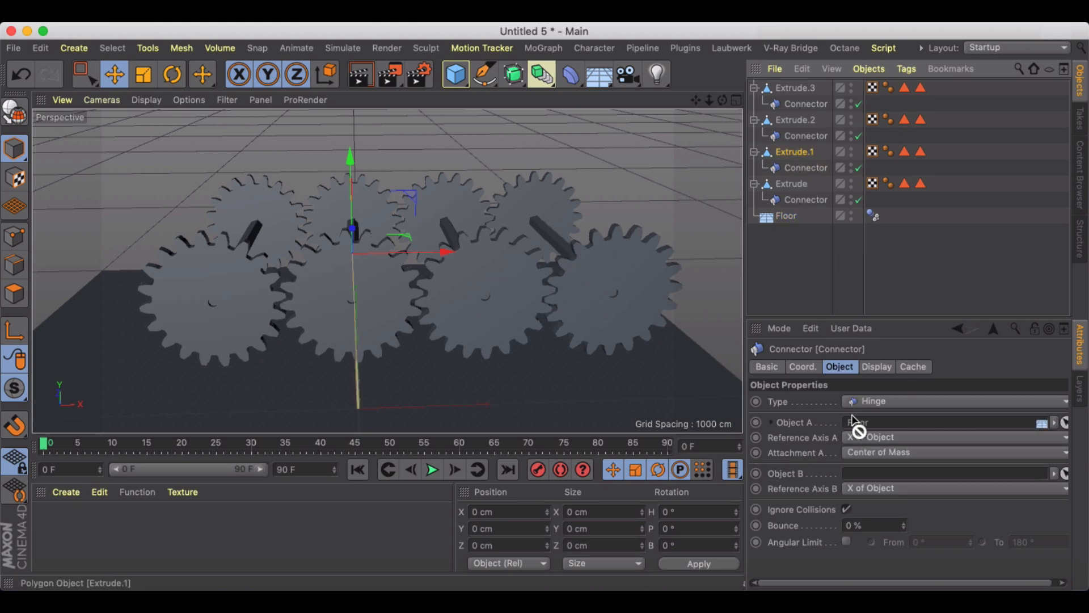
left_click(805, 136)
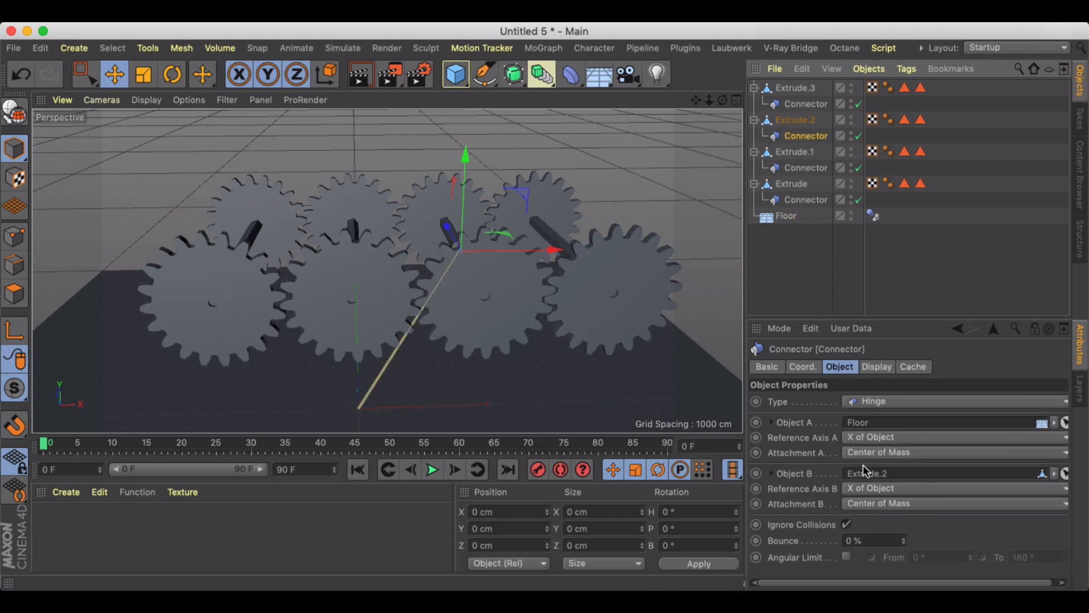
left_click(786, 216)
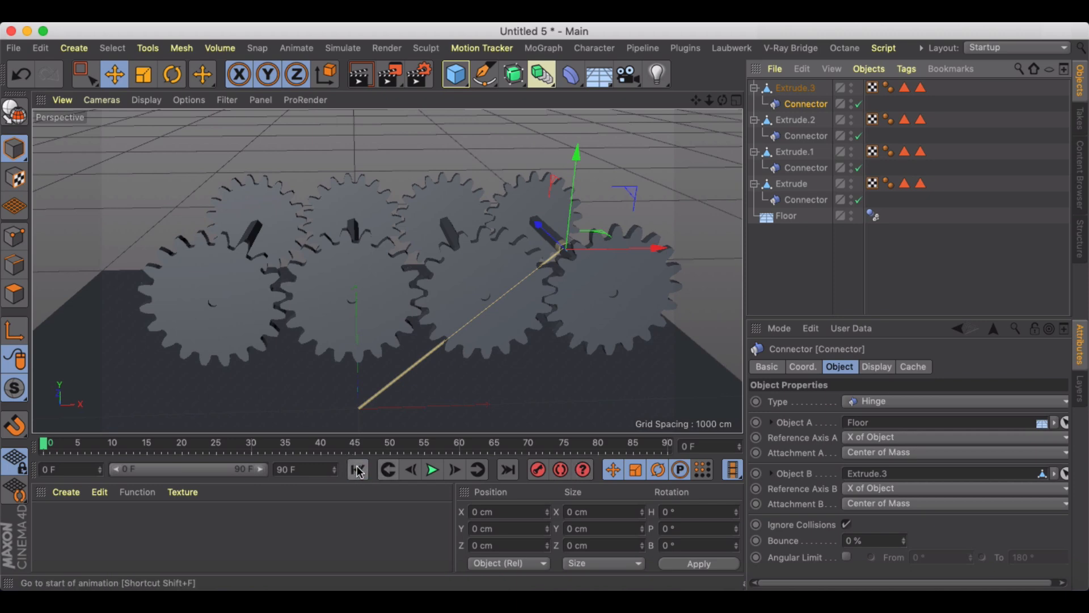
left_click(433, 470)
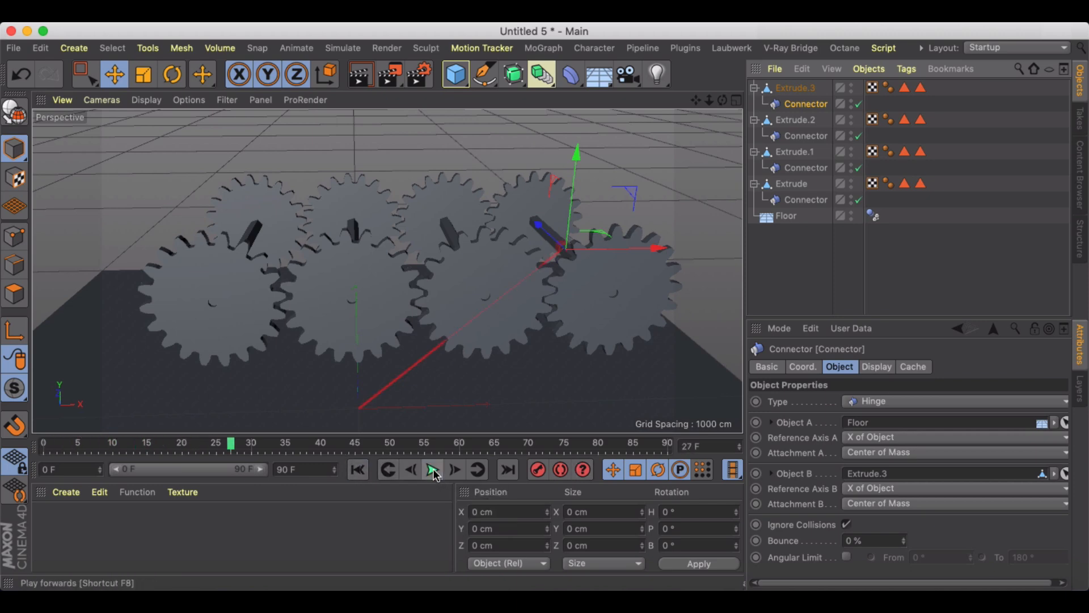
Step: Give all four Extrude gears Rigid Body simulation tags
left_click(431, 469)
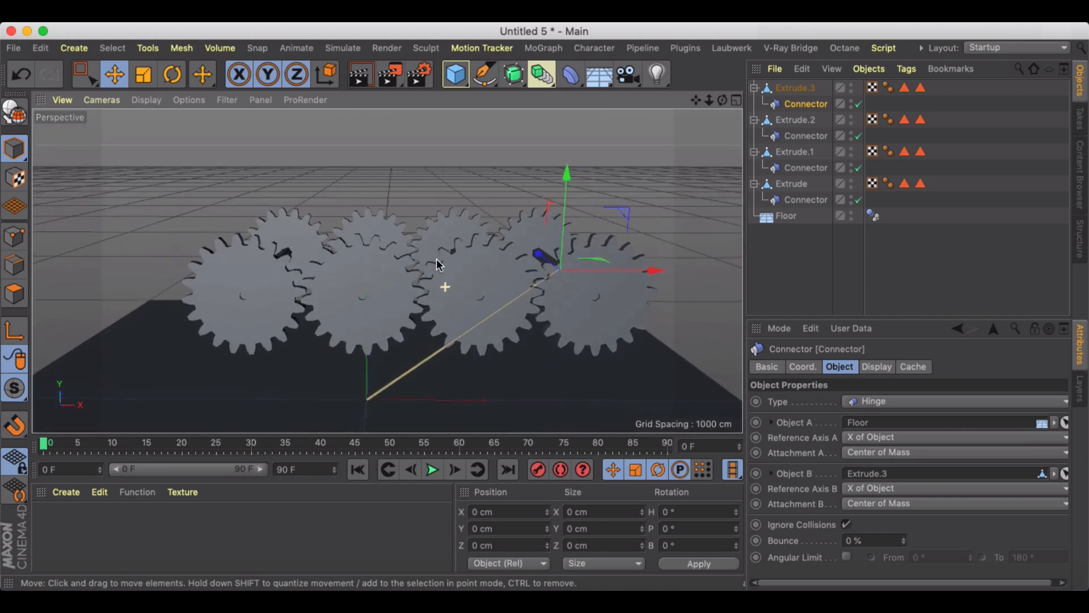
left_click(794, 87)
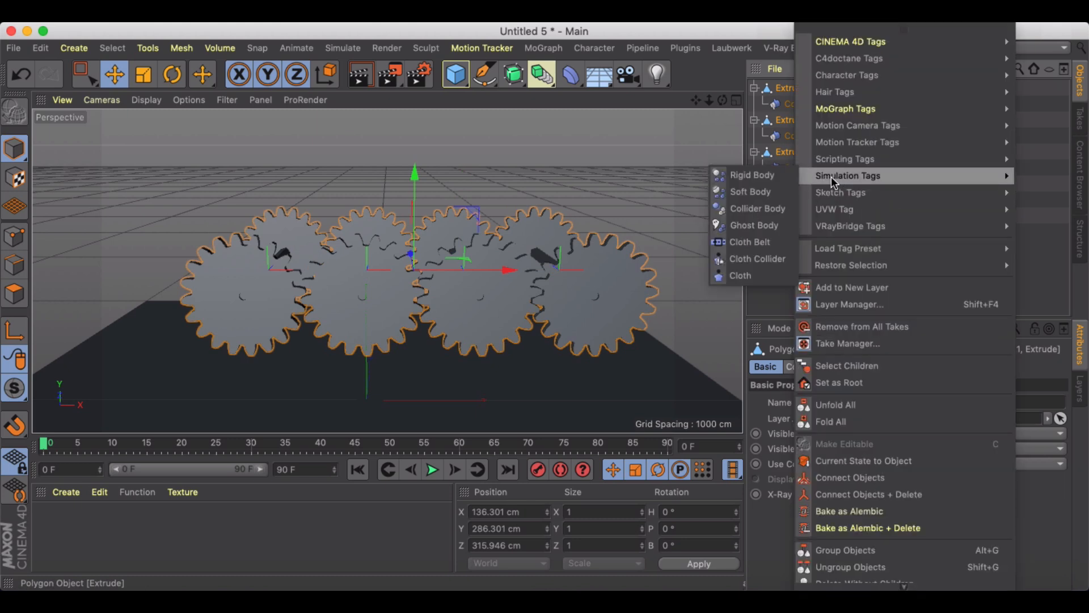
mouse_move(752, 175)
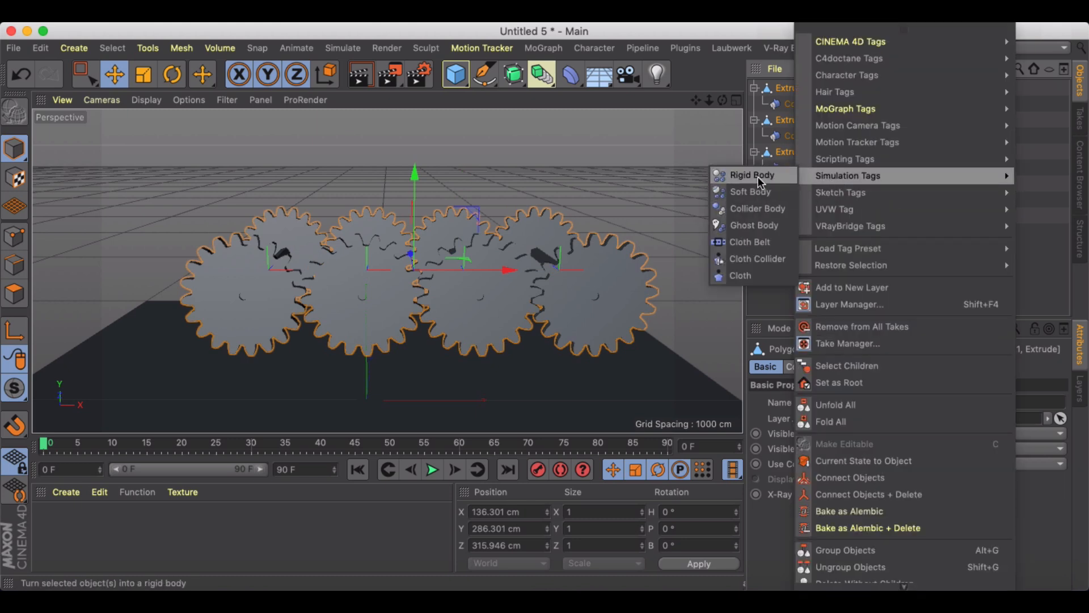
left_click(750, 175)
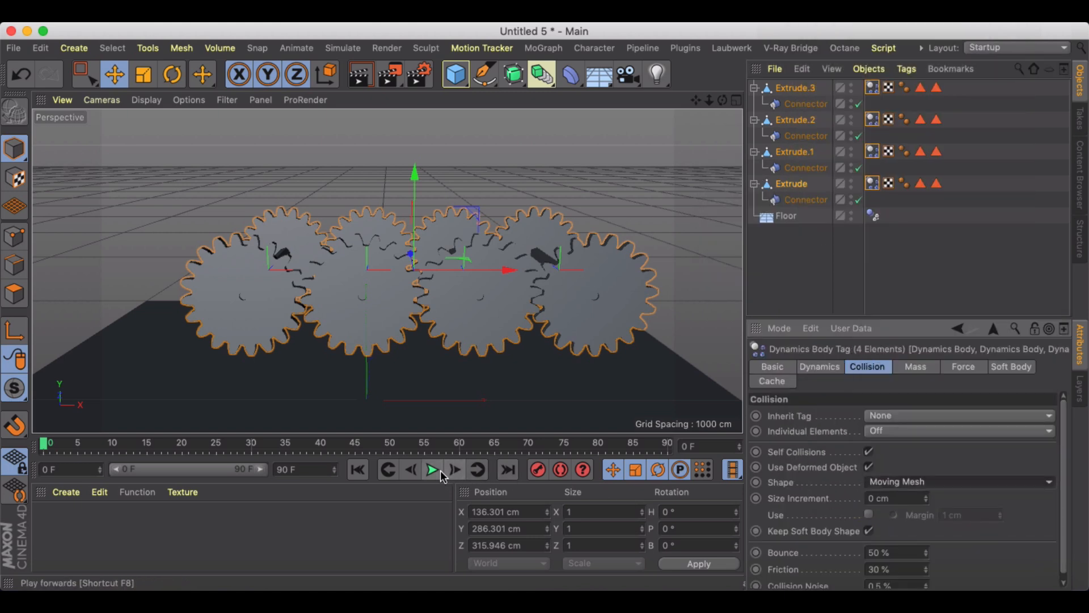
left_click(432, 477)
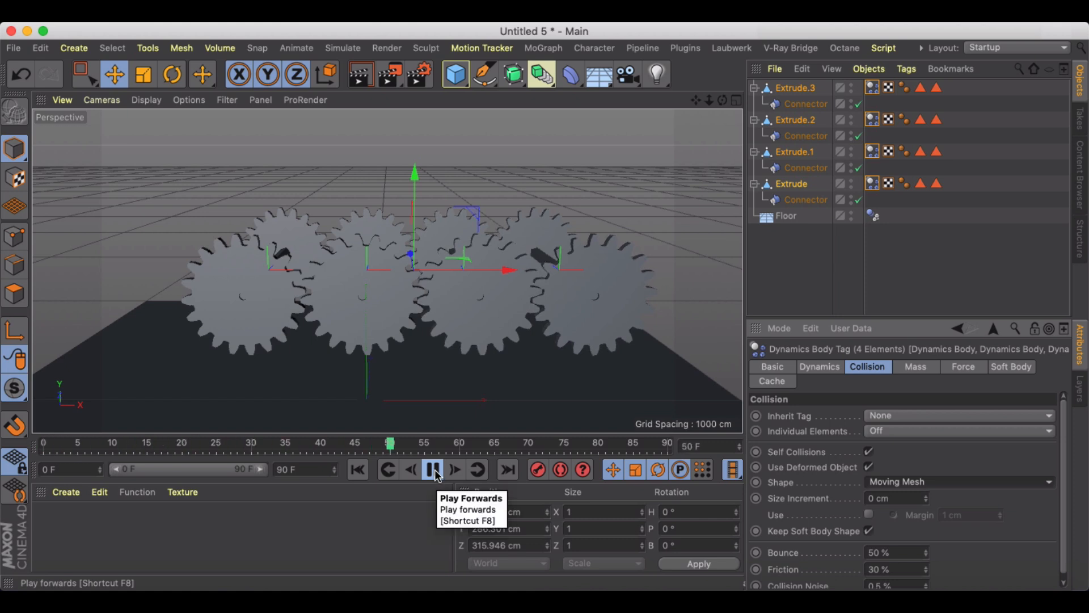
left_click(357, 470)
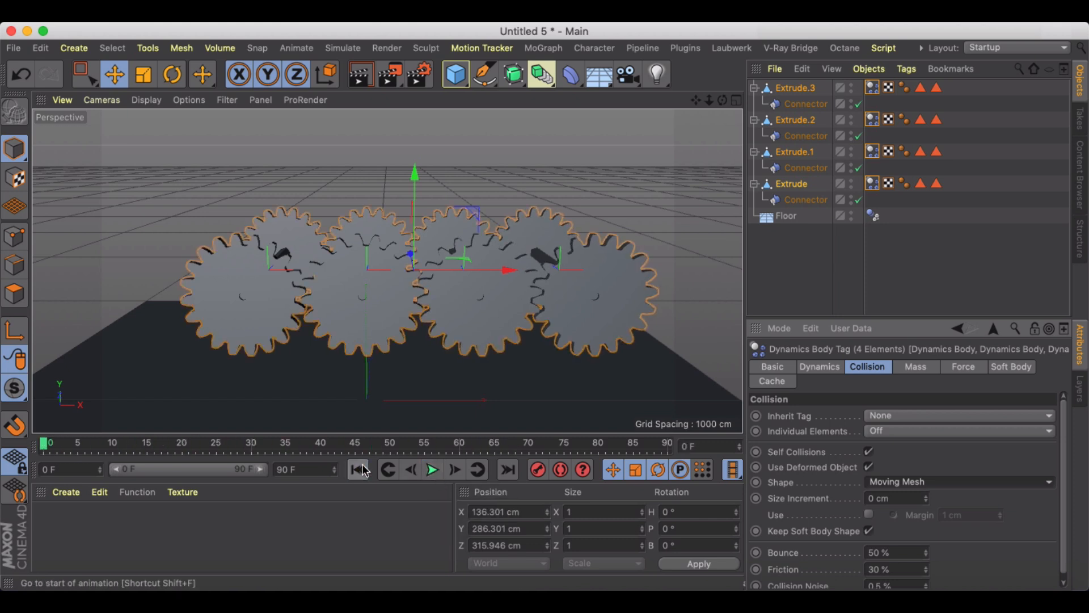
left_click(433, 469)
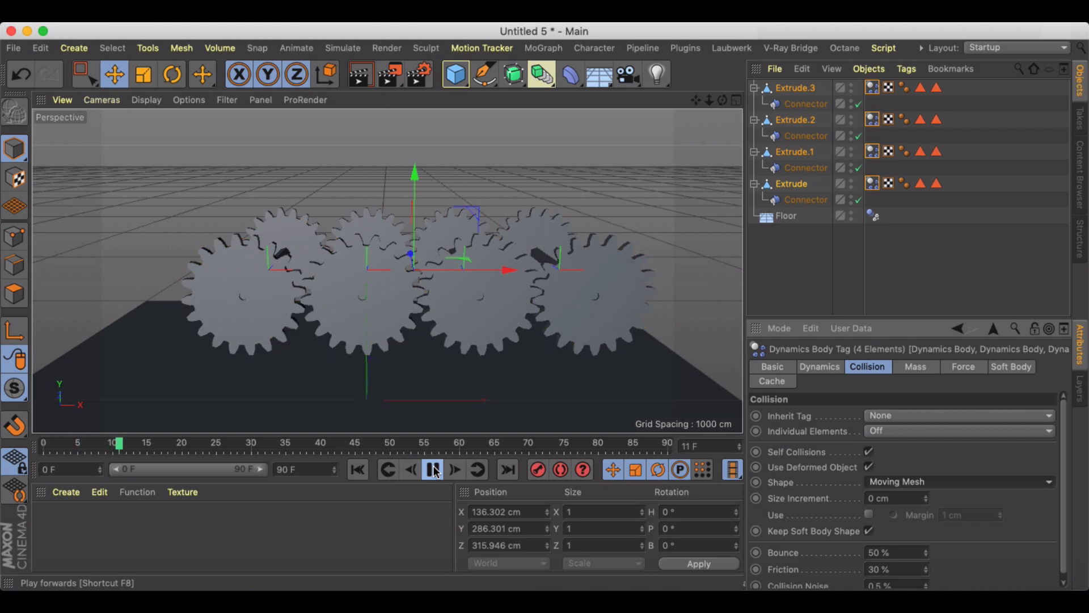
left_click(434, 470)
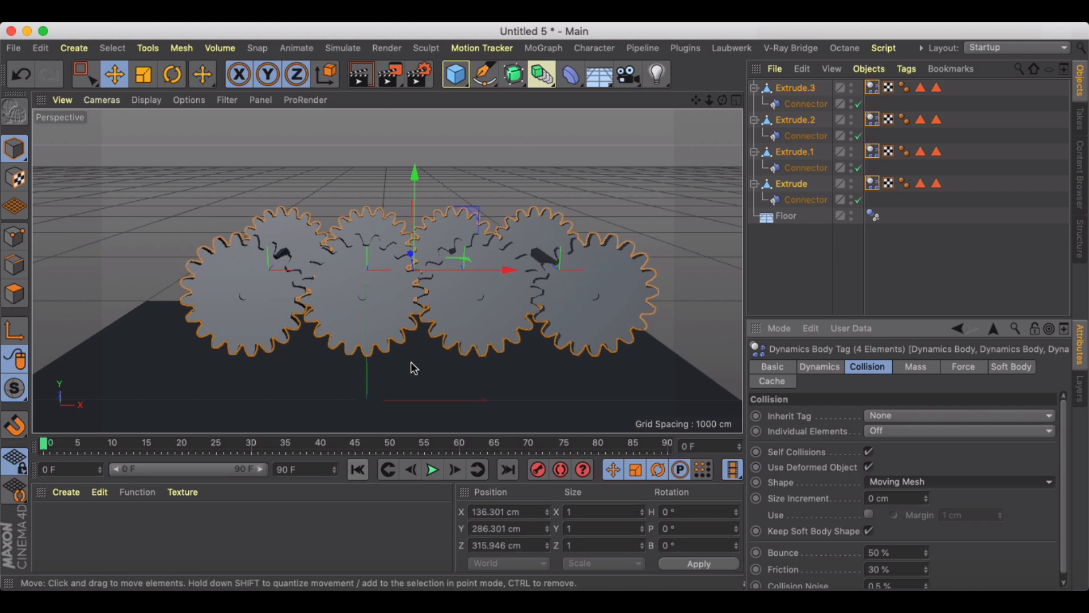
Step: Add a Motor joining the Floor to the Extrude gear with torque set to 1
left_click(341, 48)
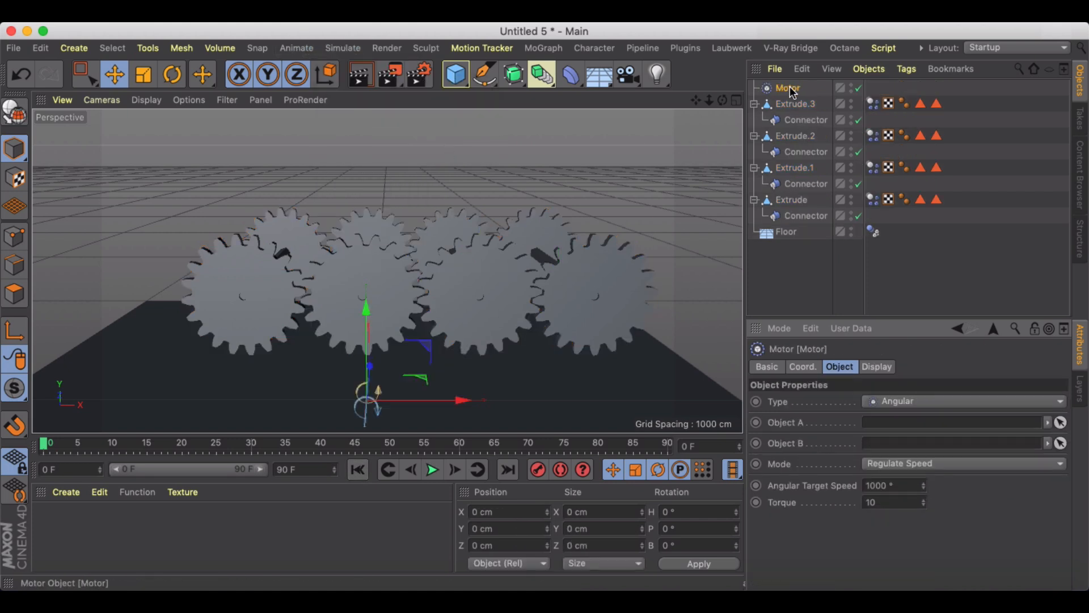
mouse_move(787, 87)
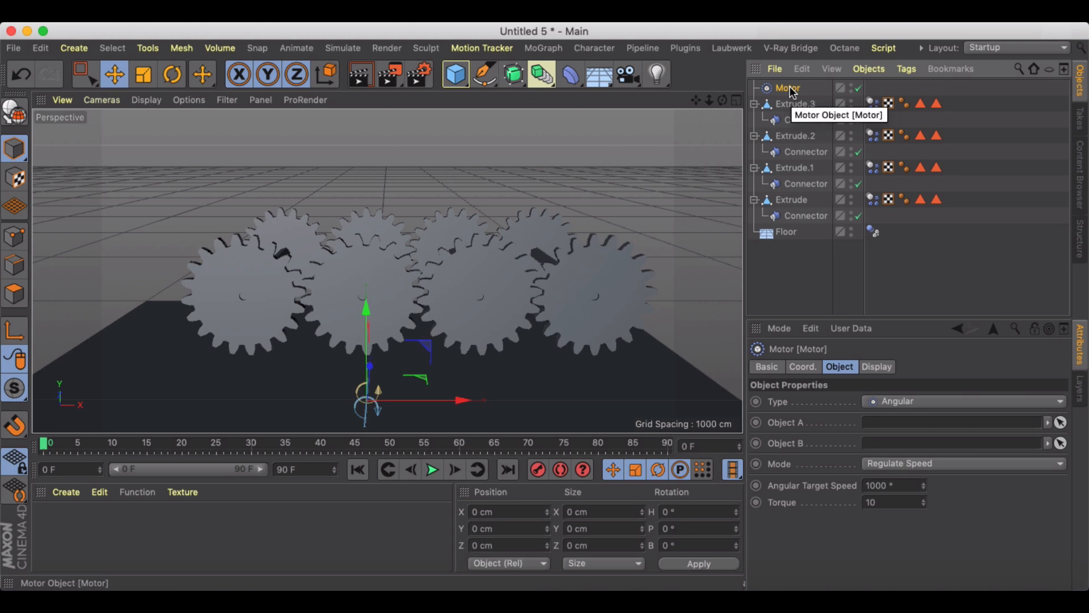
mouse_move(281, 279)
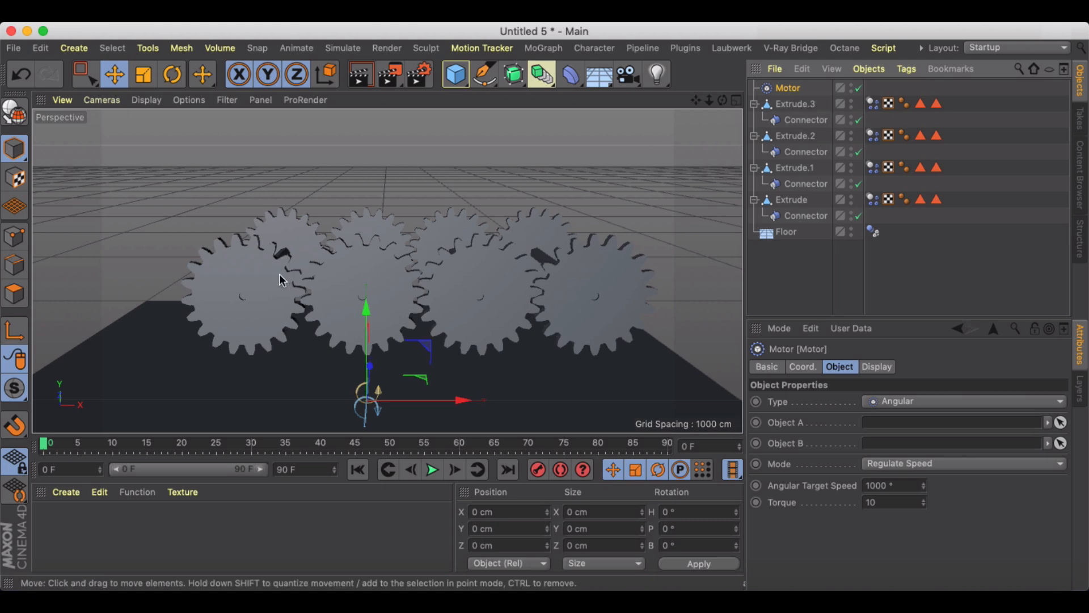
mouse_move(313, 263)
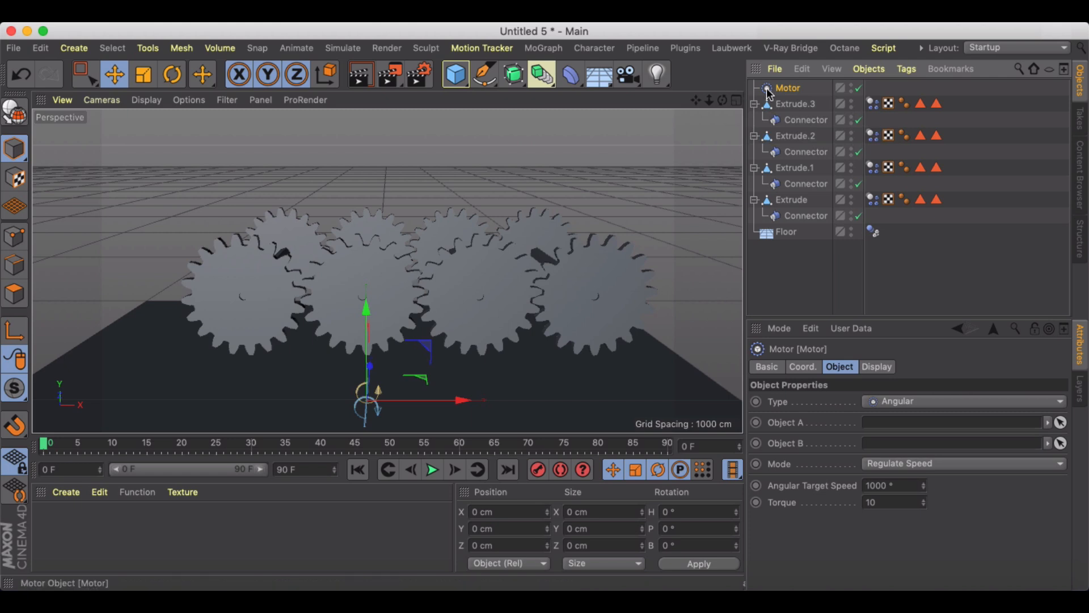
mouse_move(779, 96)
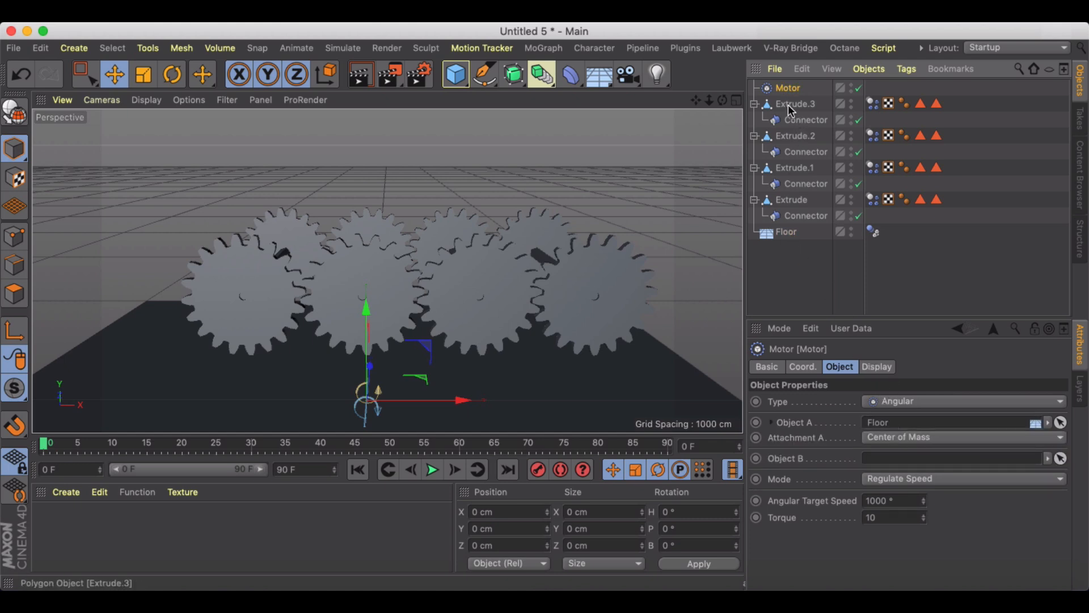
left_click(792, 199)
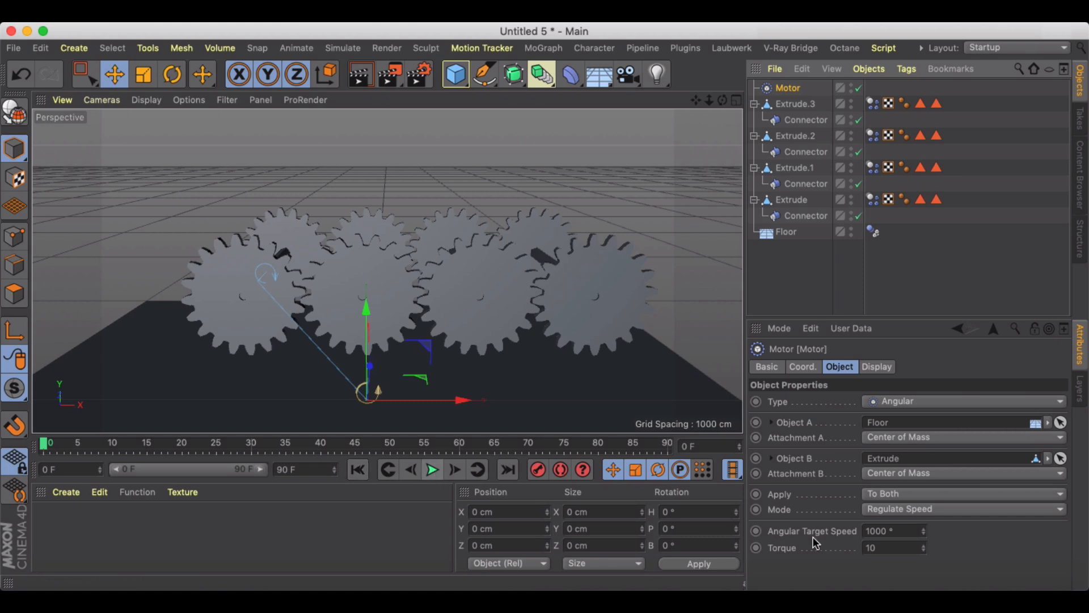
type("1")
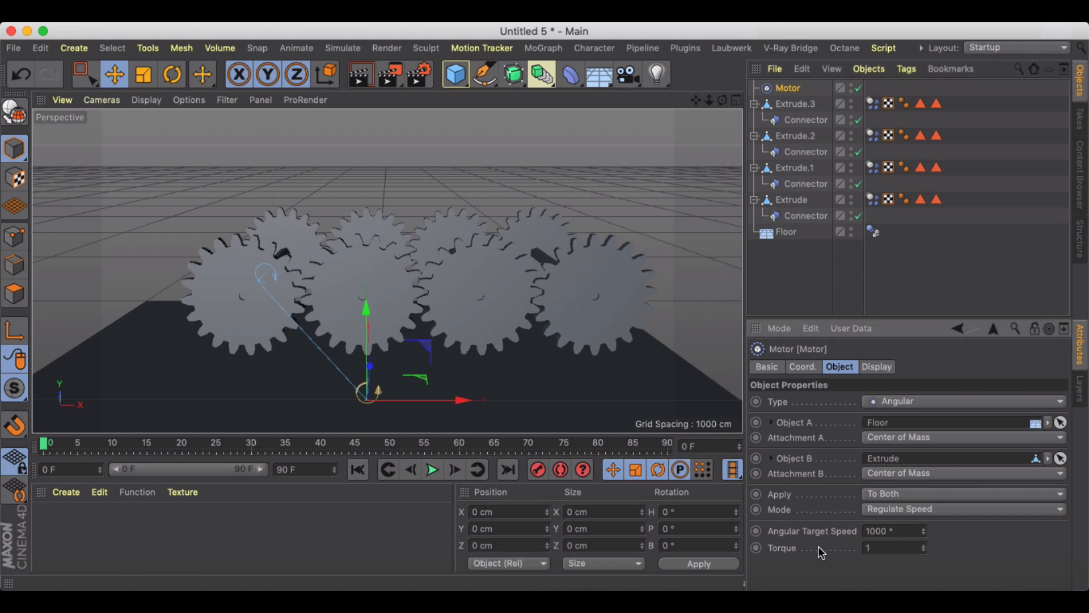
Step: Extend the timeline end frame from 90 F to 500 F and play back the turning gears
left_click(433, 470)
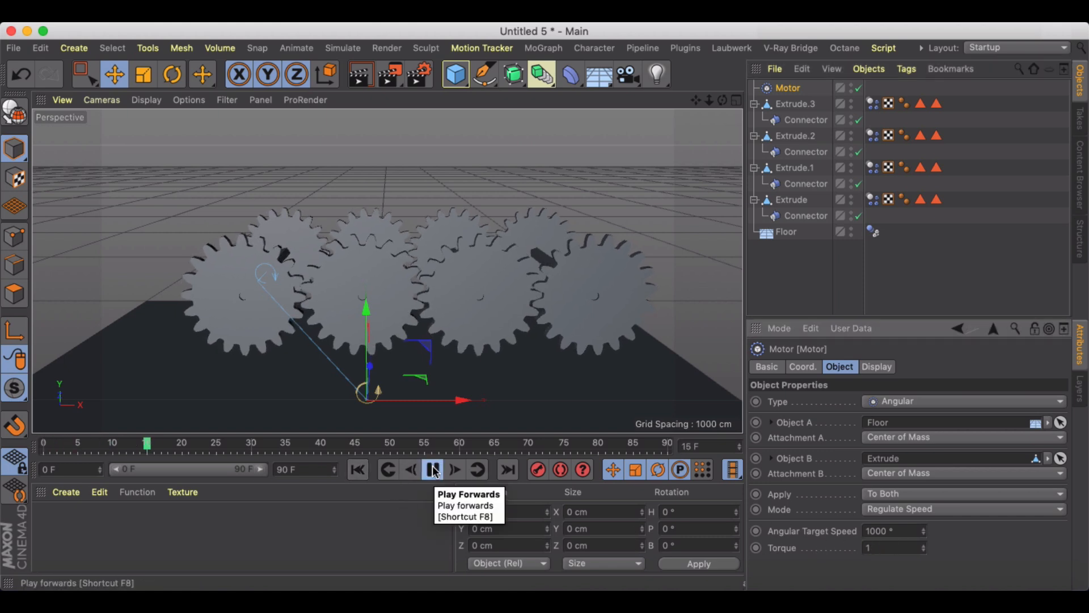
left_click(434, 469)
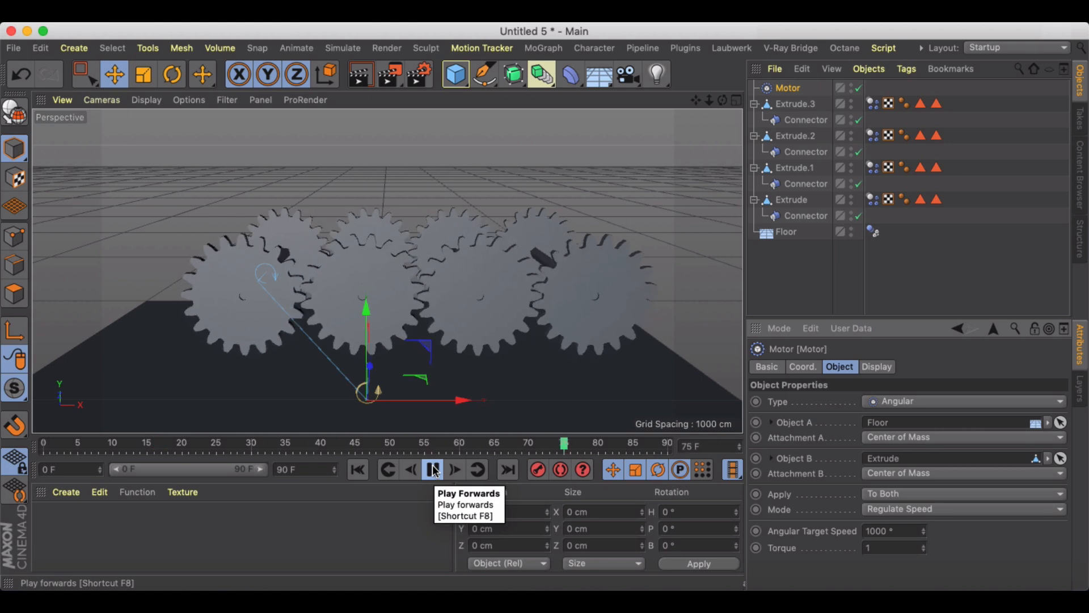
left_click(432, 470)
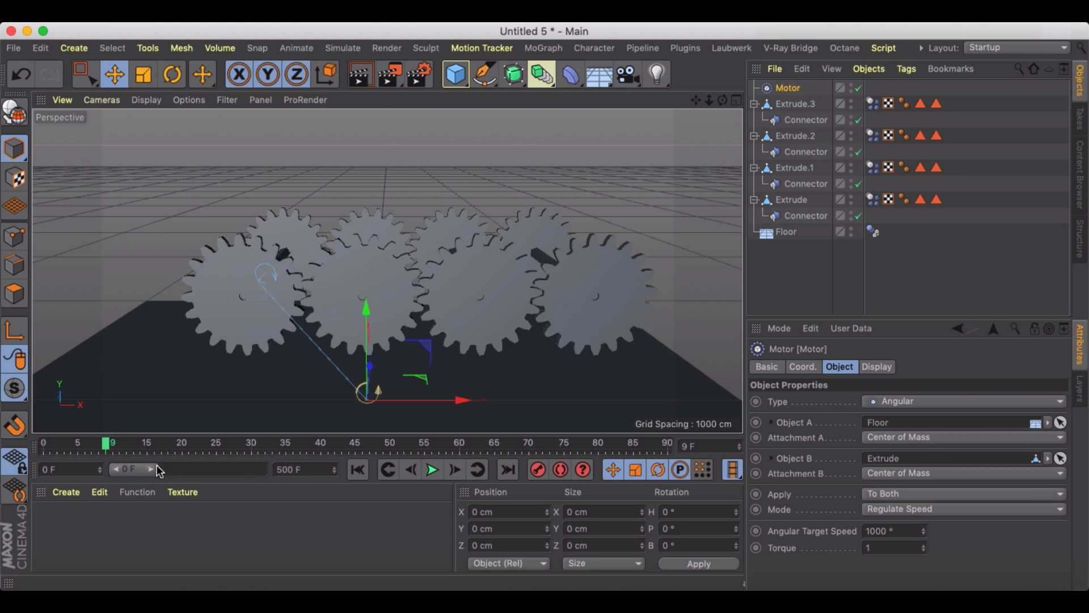
left_click(433, 470)
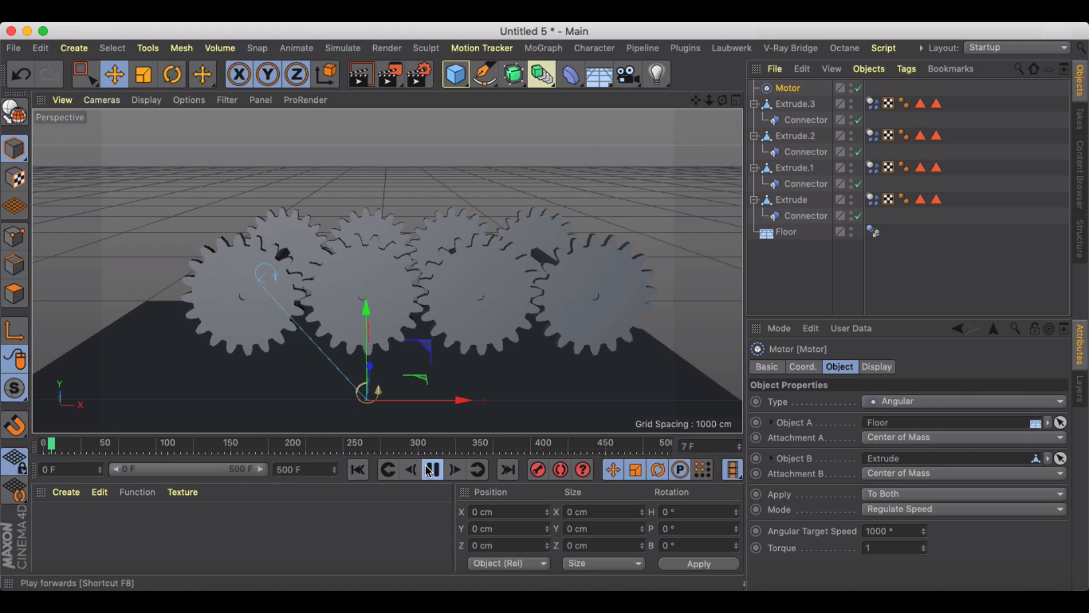
left_click(432, 470)
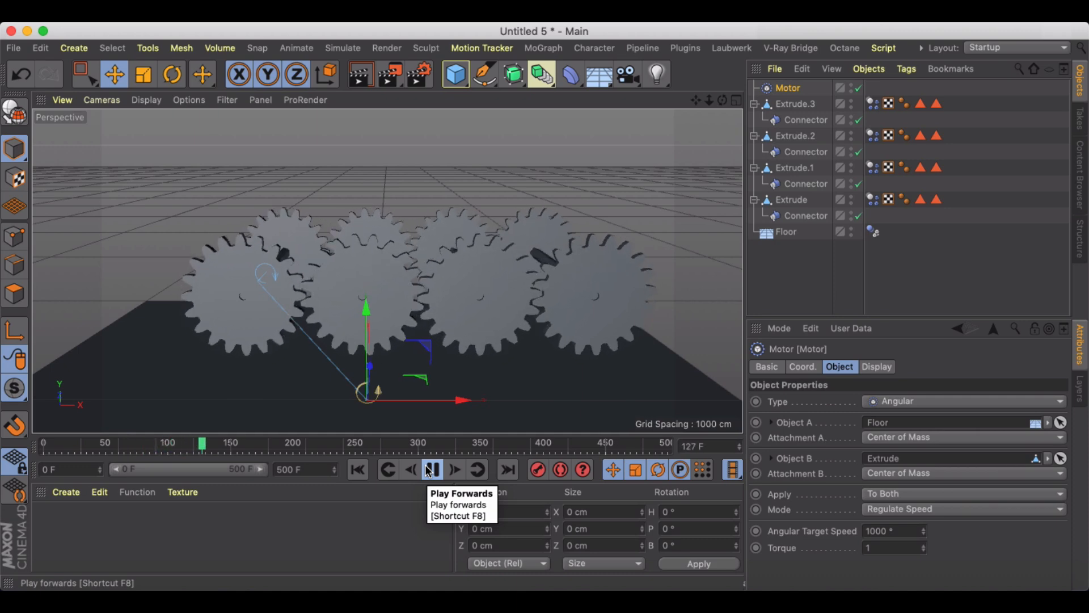
left_click(432, 470)
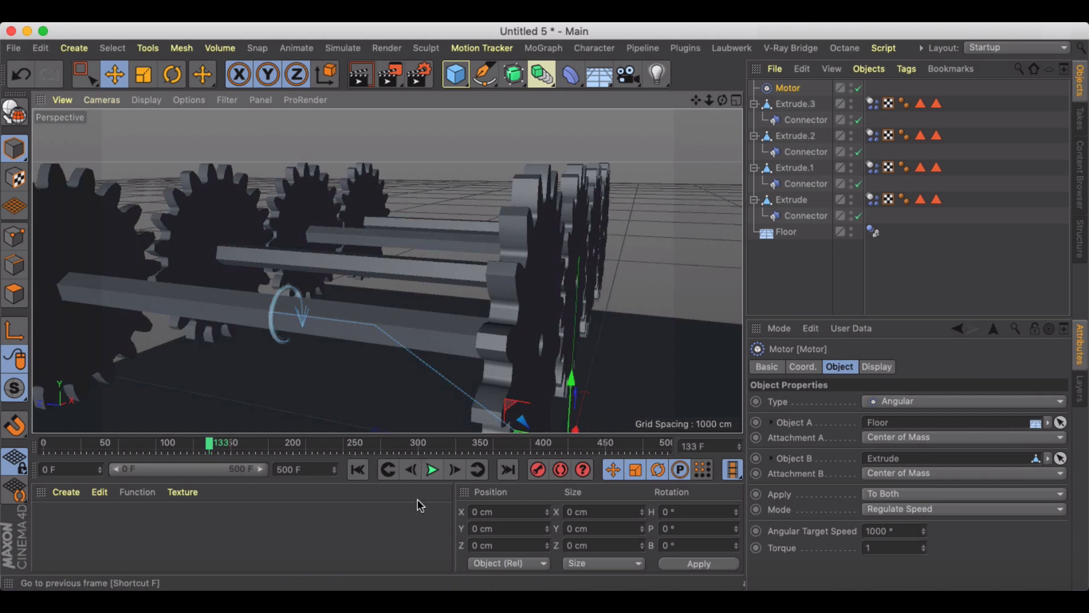
left_click(432, 470)
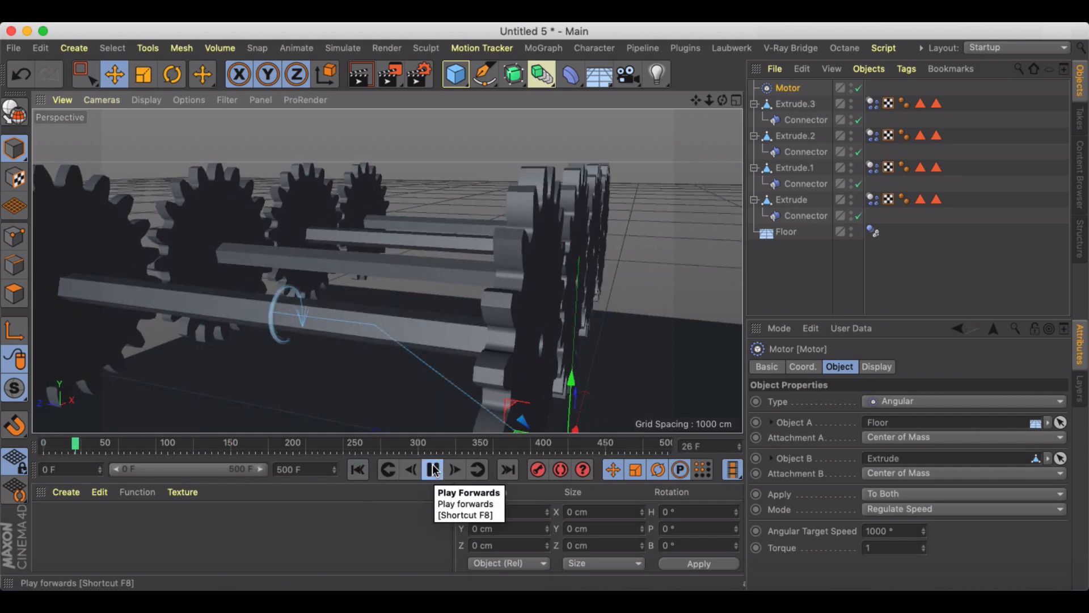
left_click(432, 470)
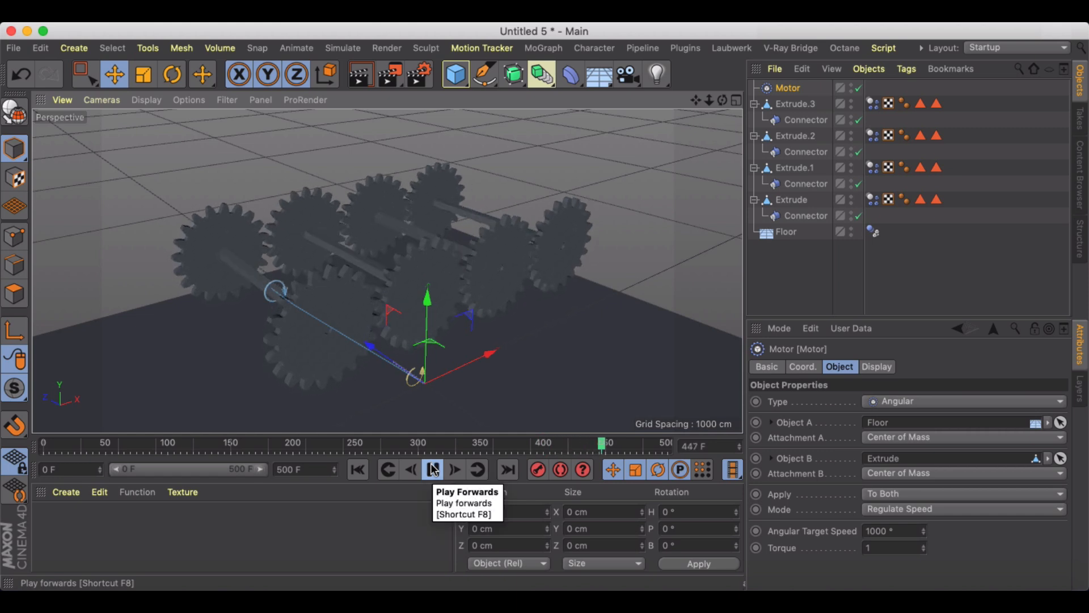
left_click(431, 470)
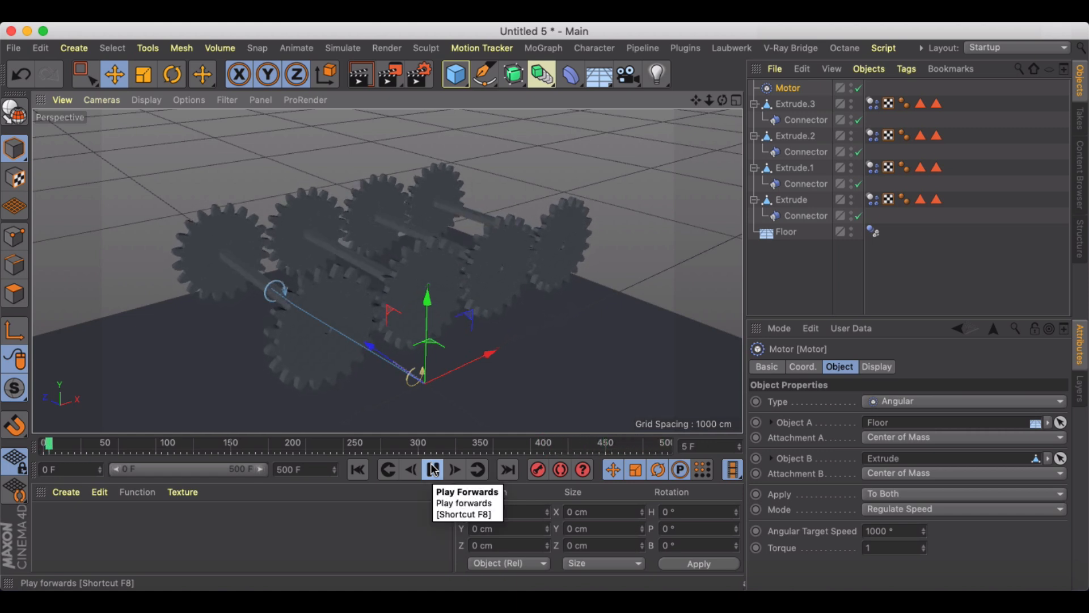
left_click(431, 470)
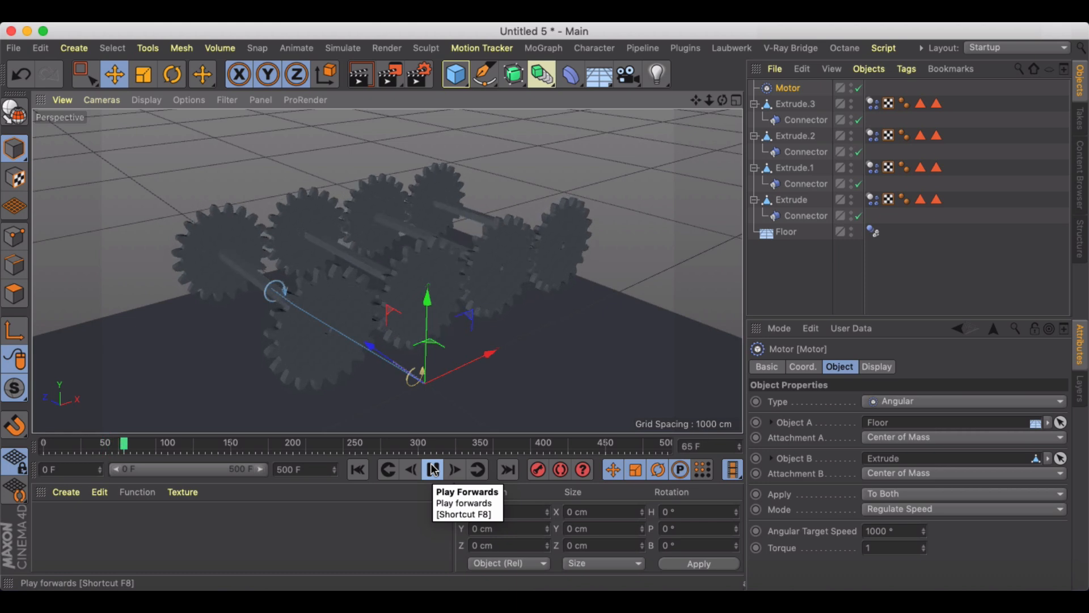
left_click(432, 470)
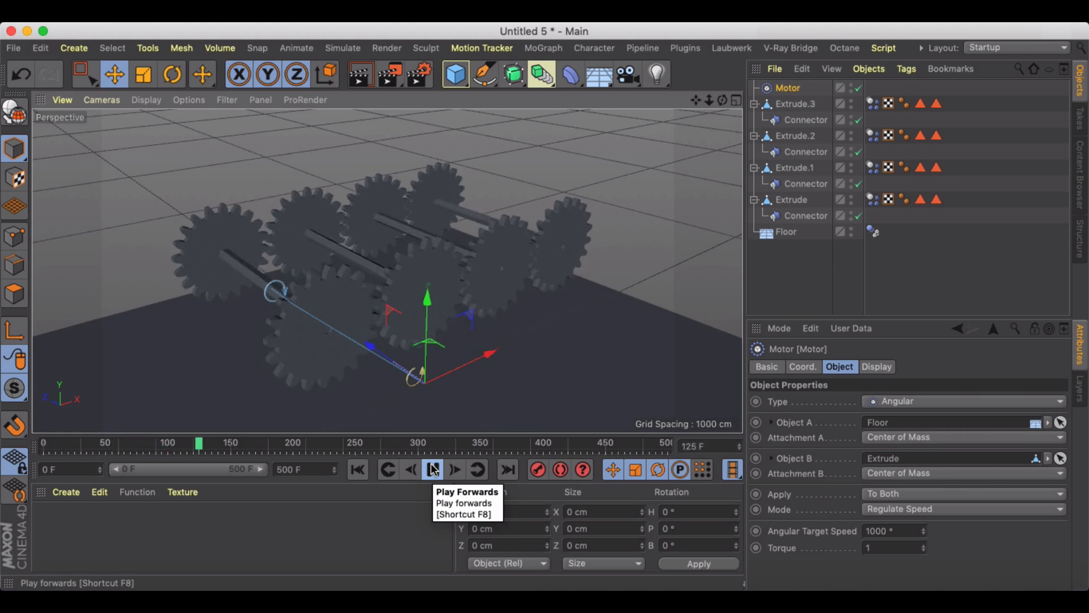
left_click(433, 470)
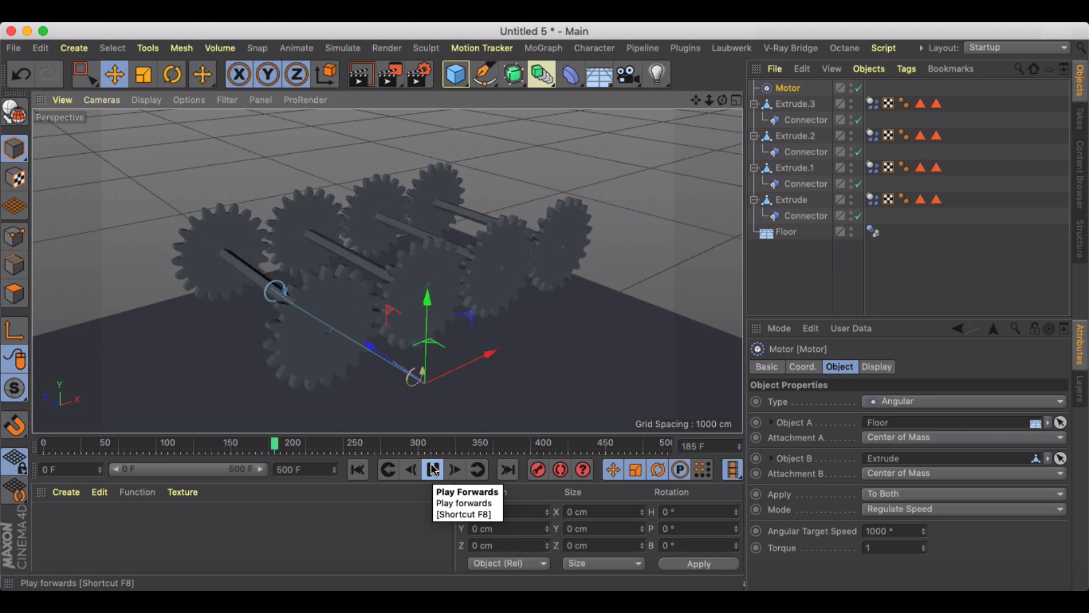
left_click(433, 470)
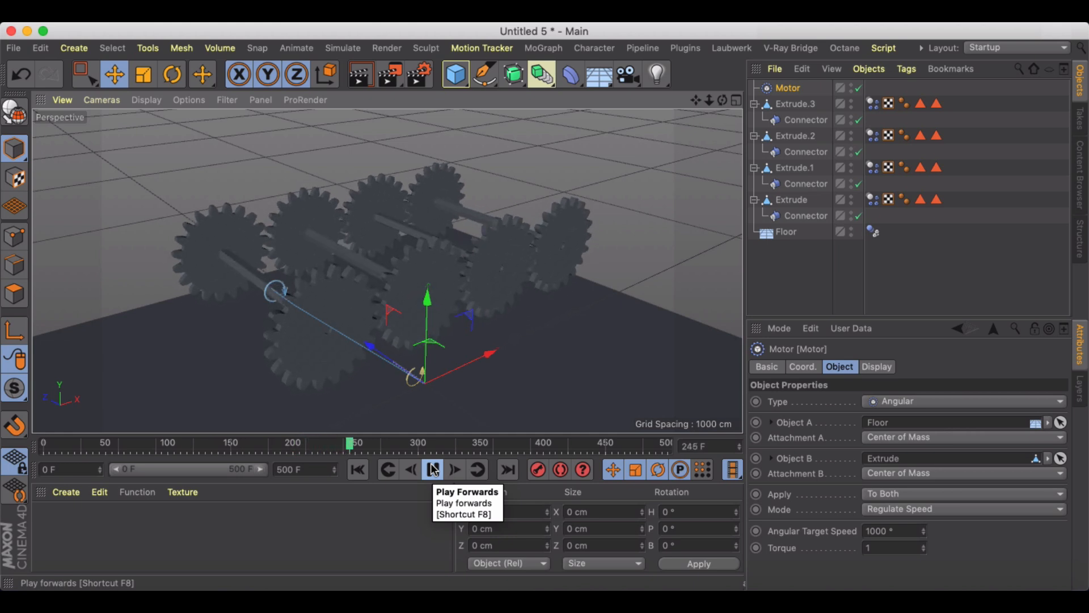
left_click(433, 470)
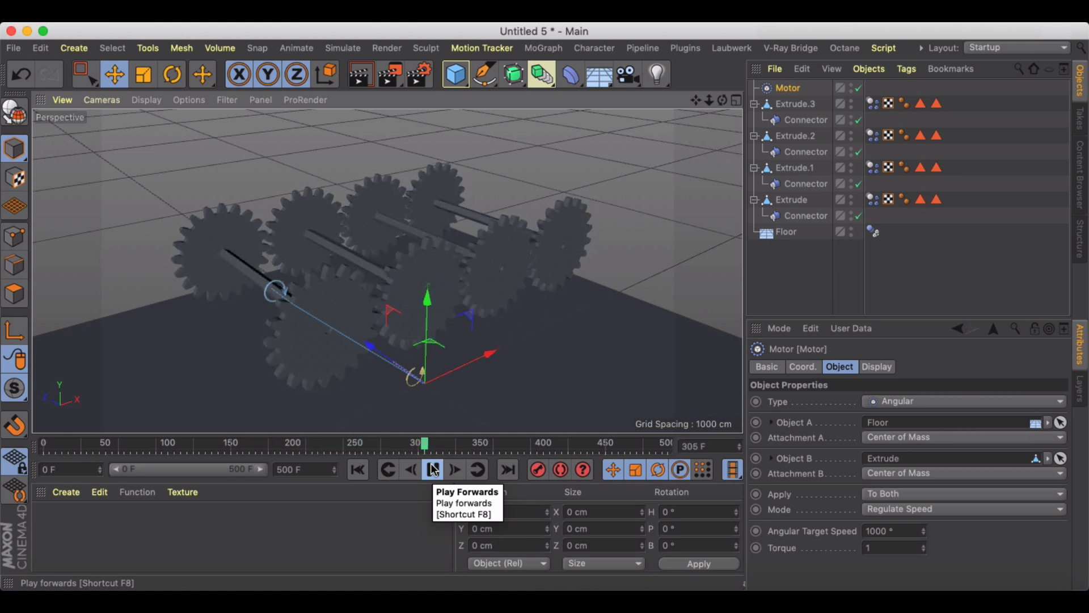
left_click(433, 469)
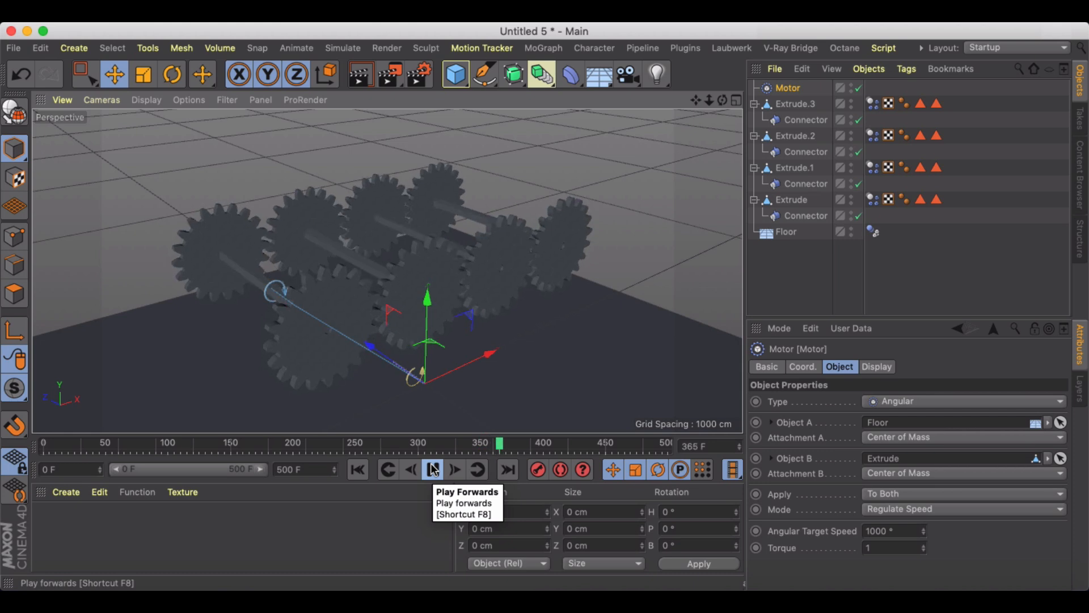
left_click(432, 469)
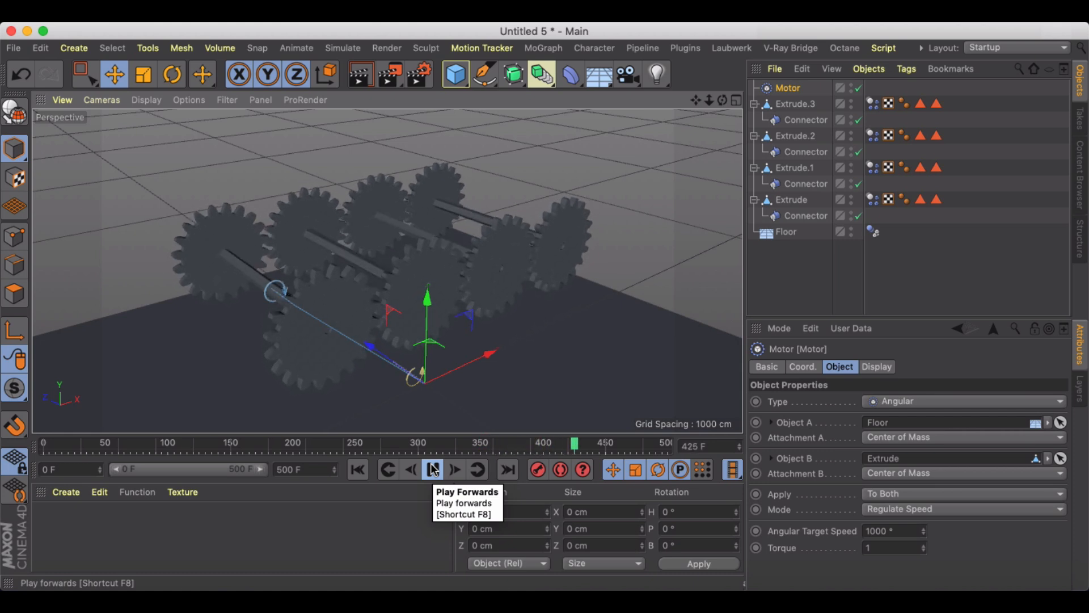
left_click(433, 470)
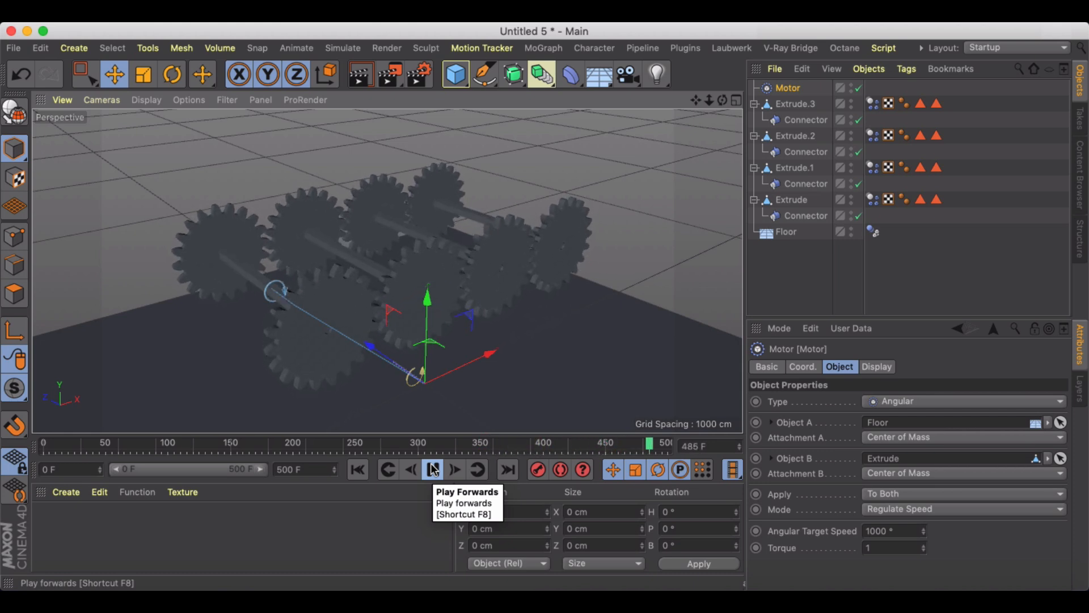
left_click(433, 469)
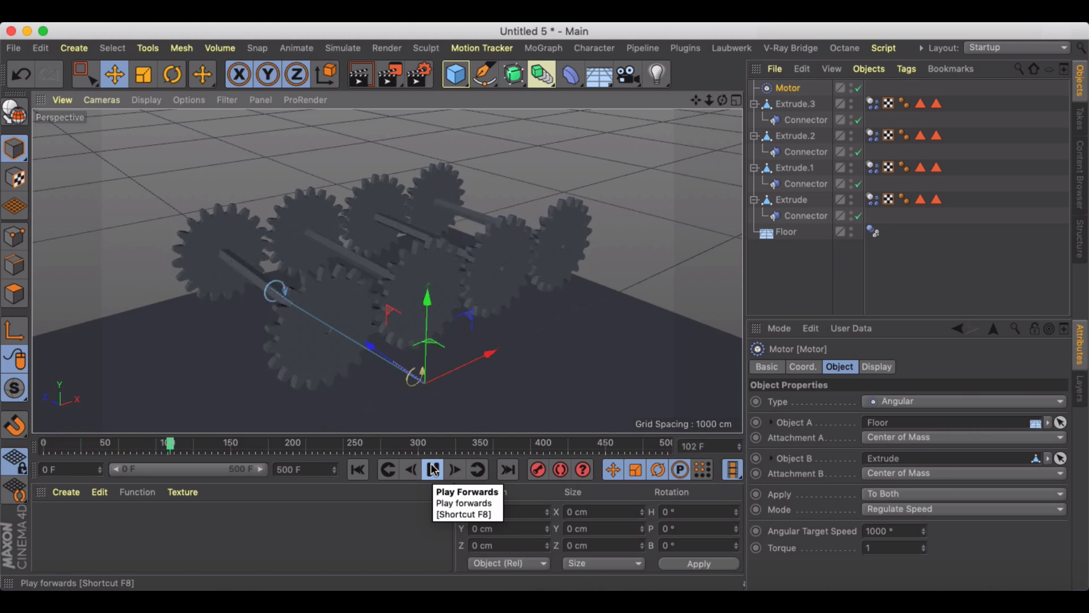
left_click(433, 469)
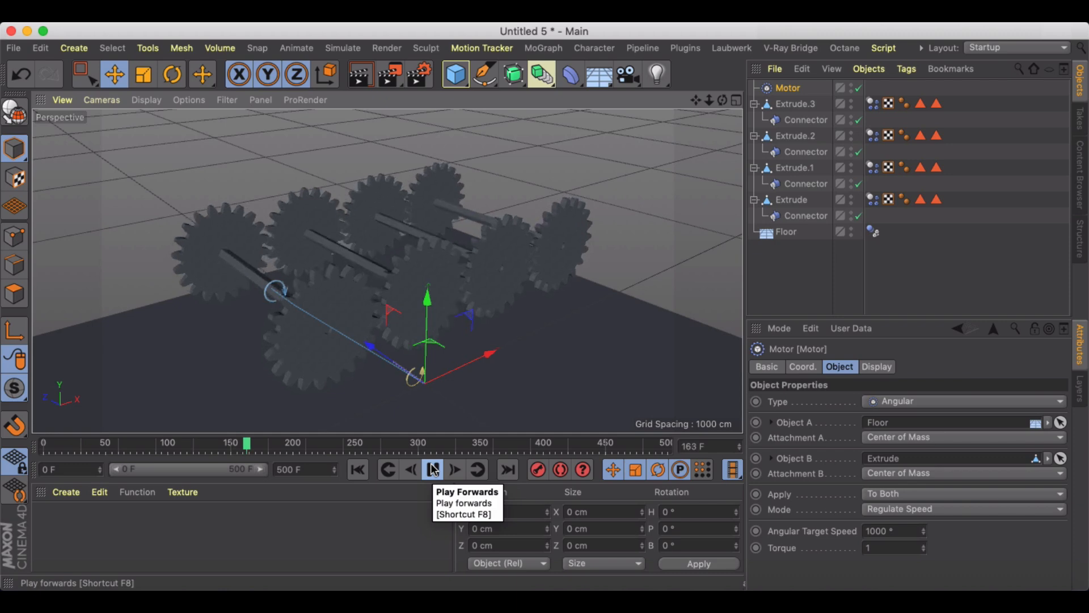
left_click(432, 470)
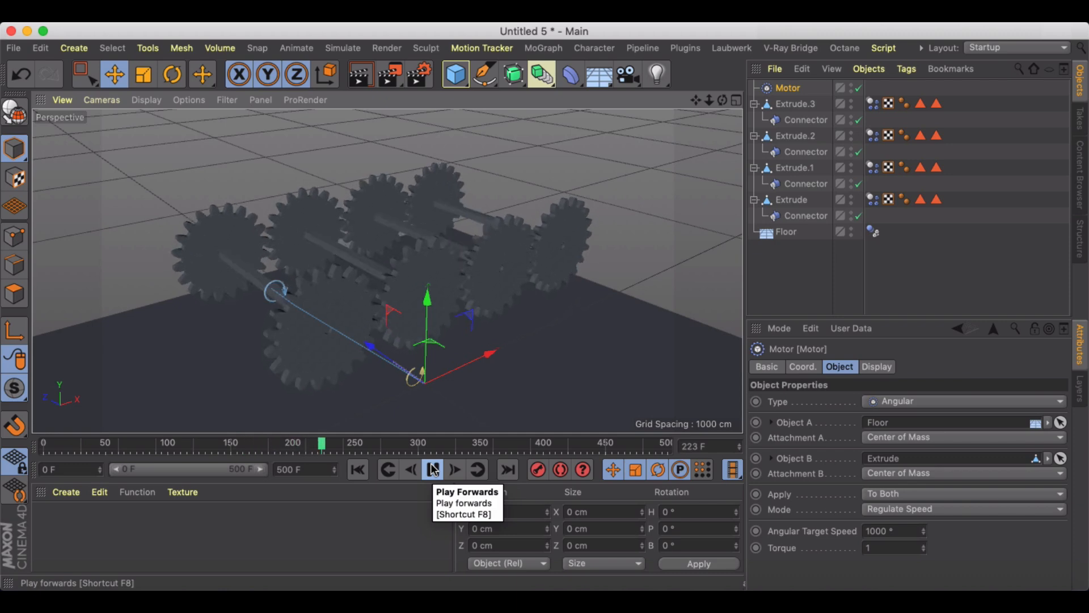